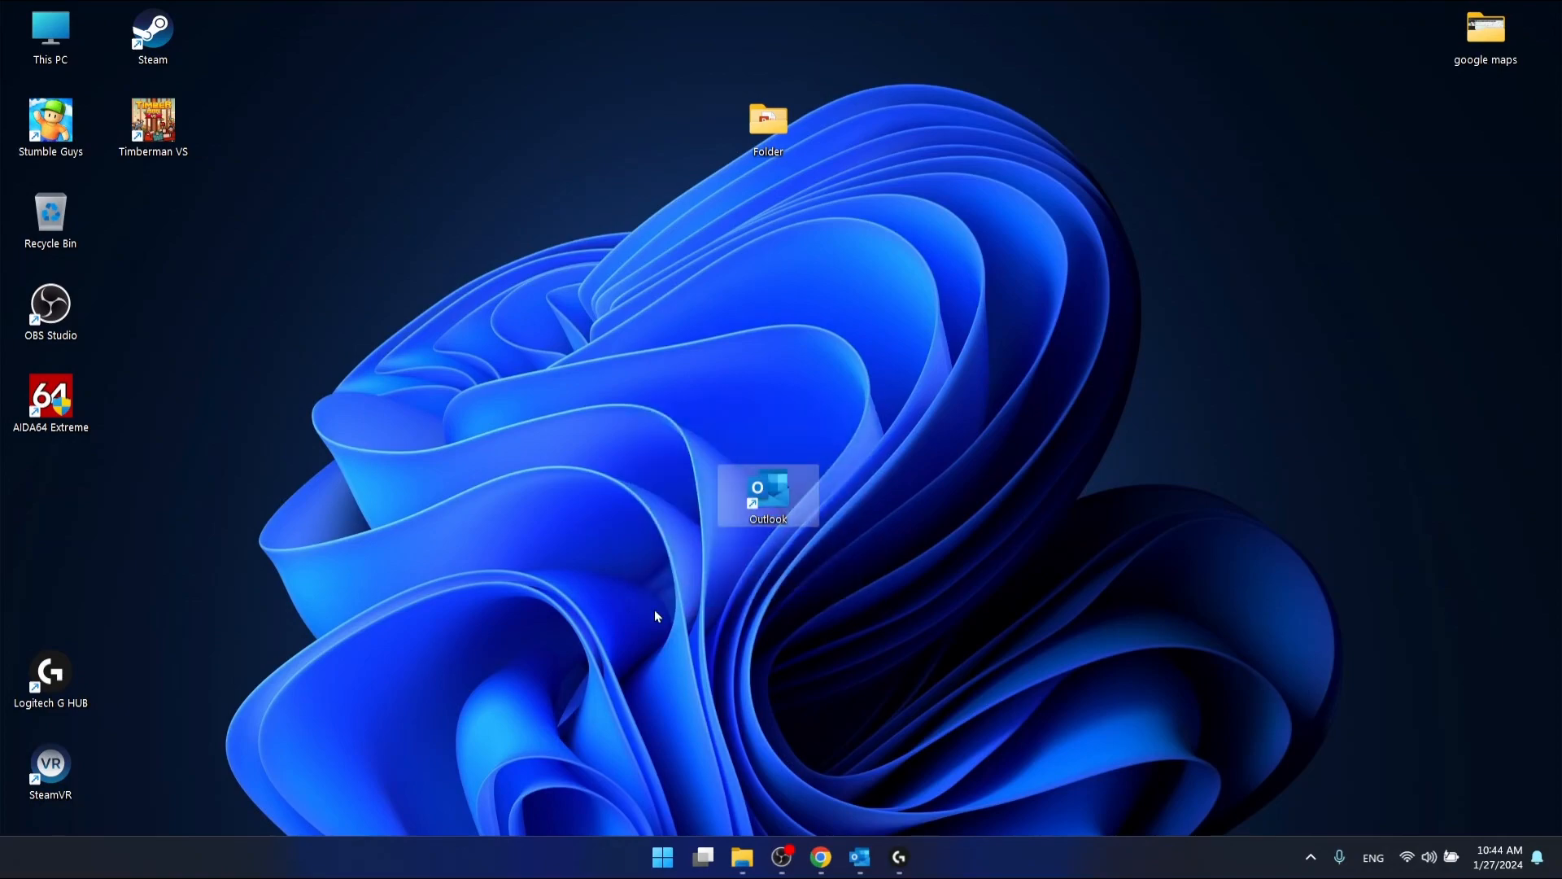
# Launch Outlook from its desktop shortcut so the Inbox and reading pane appear
pyautogui.doubleClick(769, 495)
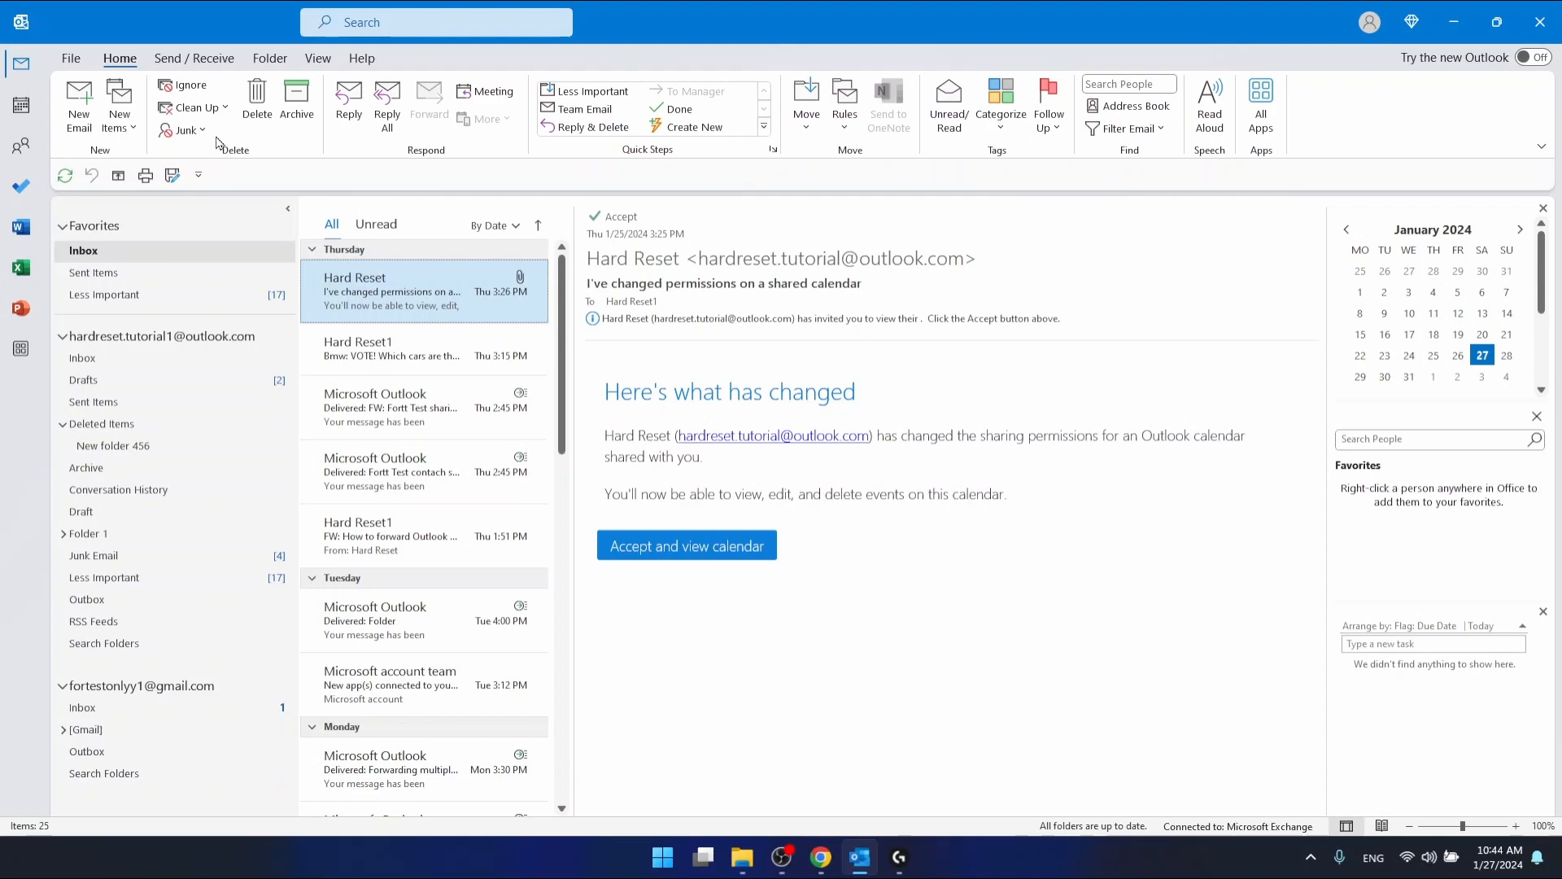
pyautogui.moveTo(75, 167)
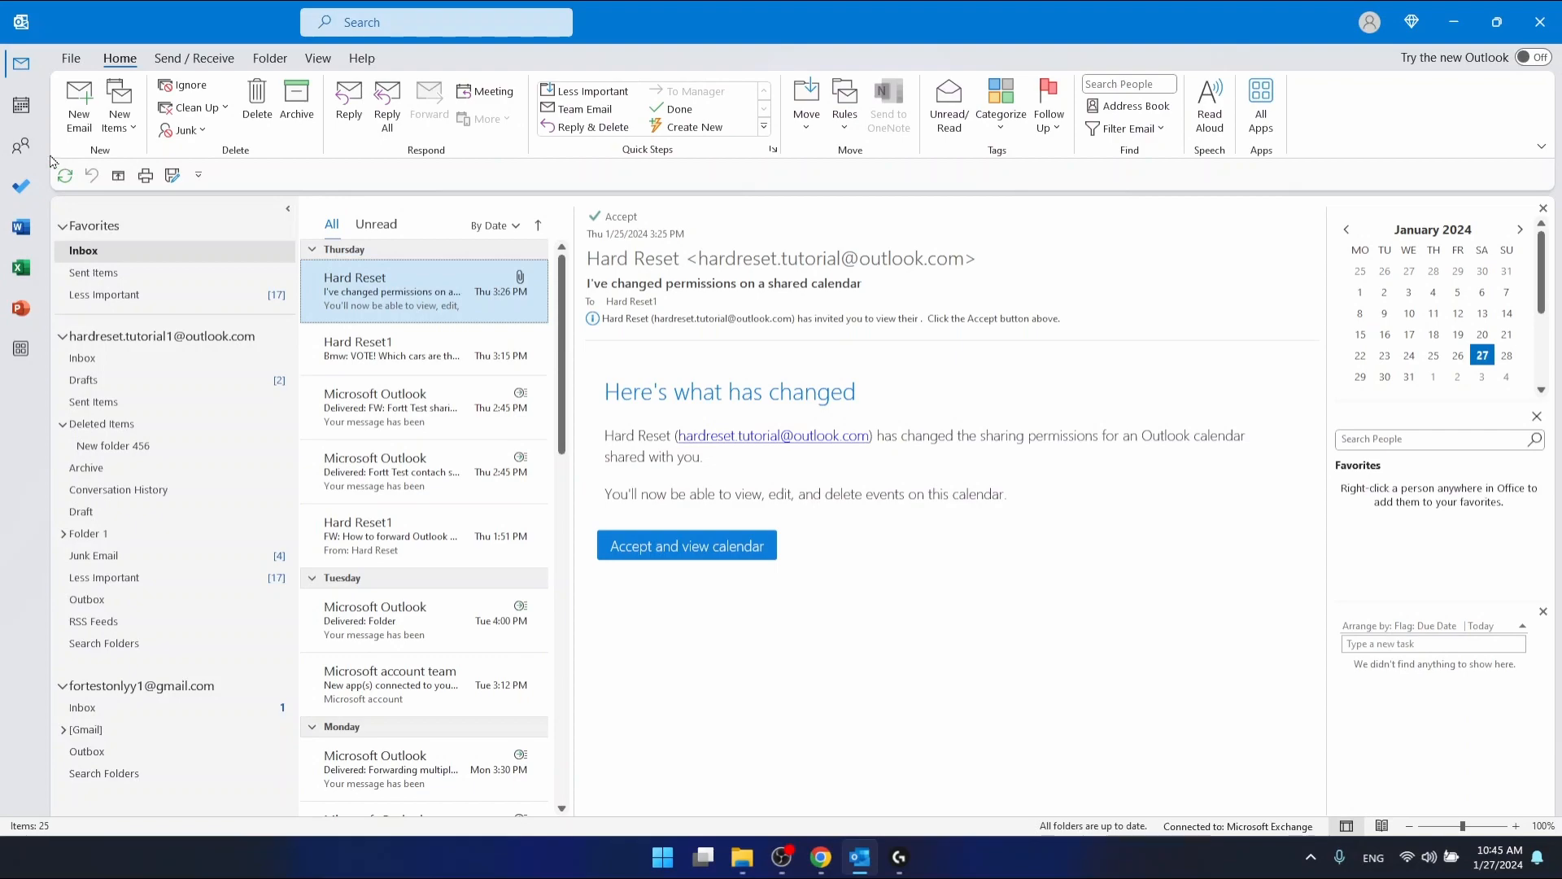
# Switch to the People area to list the four contacts, including Hardreset Info1
pyautogui.click(19, 144)
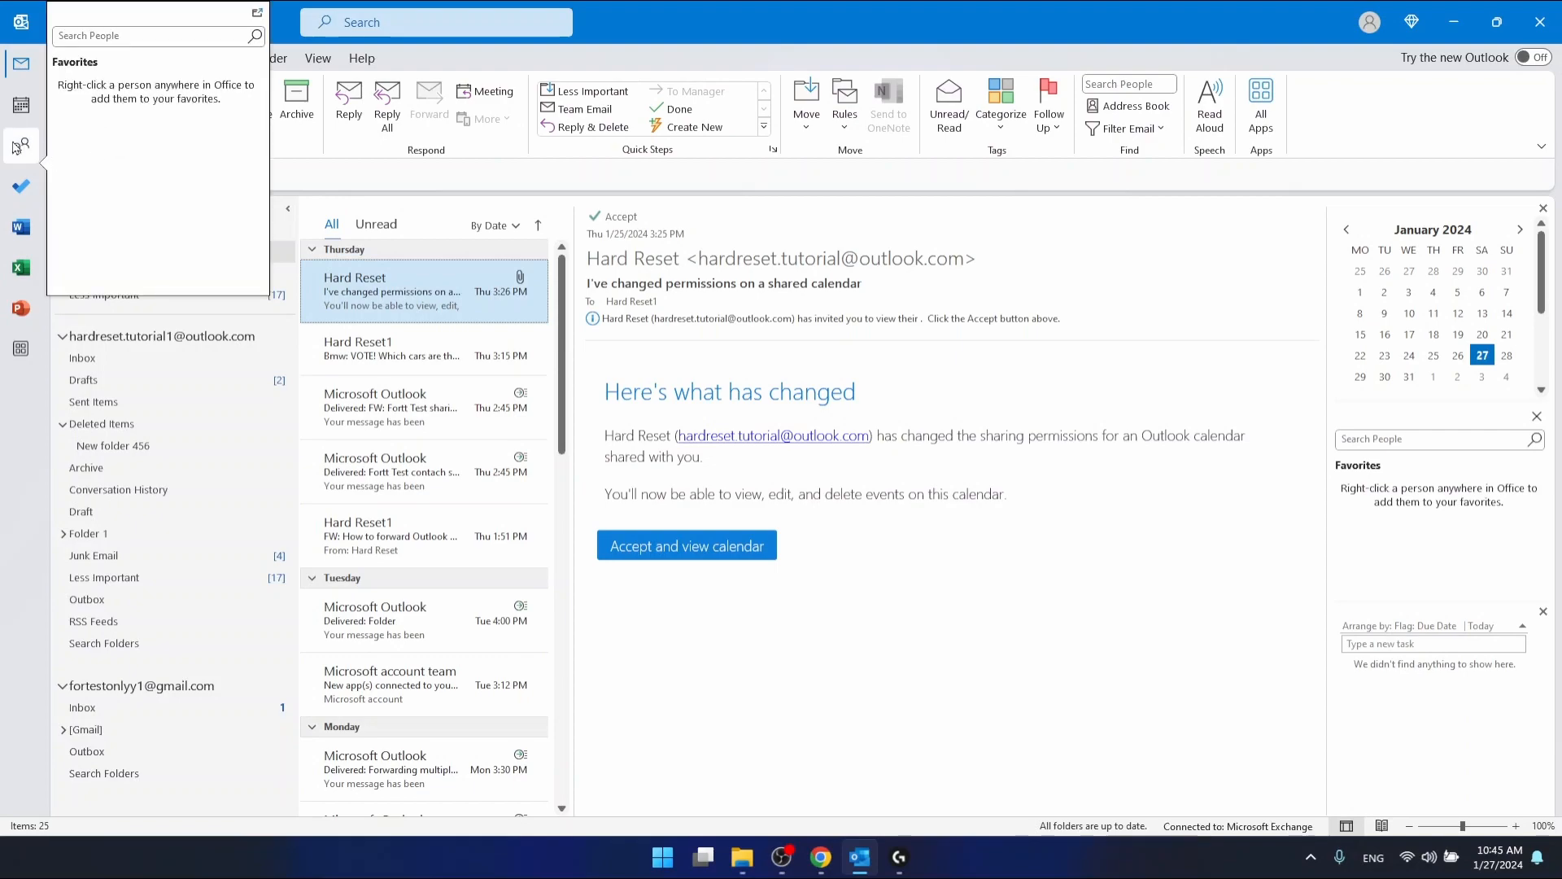
pyautogui.click(19, 144)
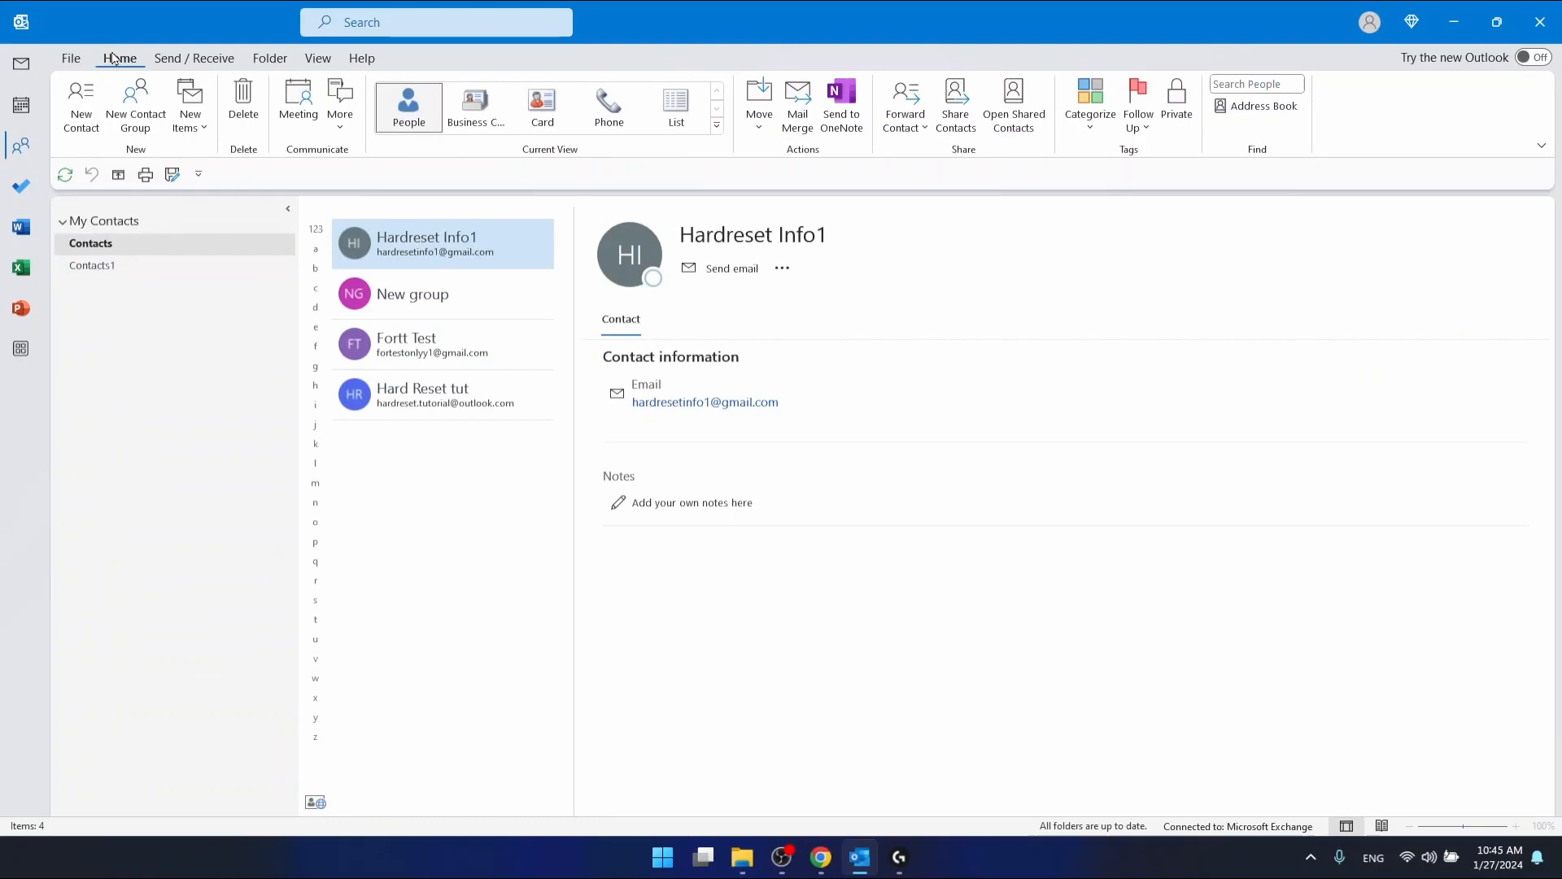
pyautogui.moveTo(134, 32)
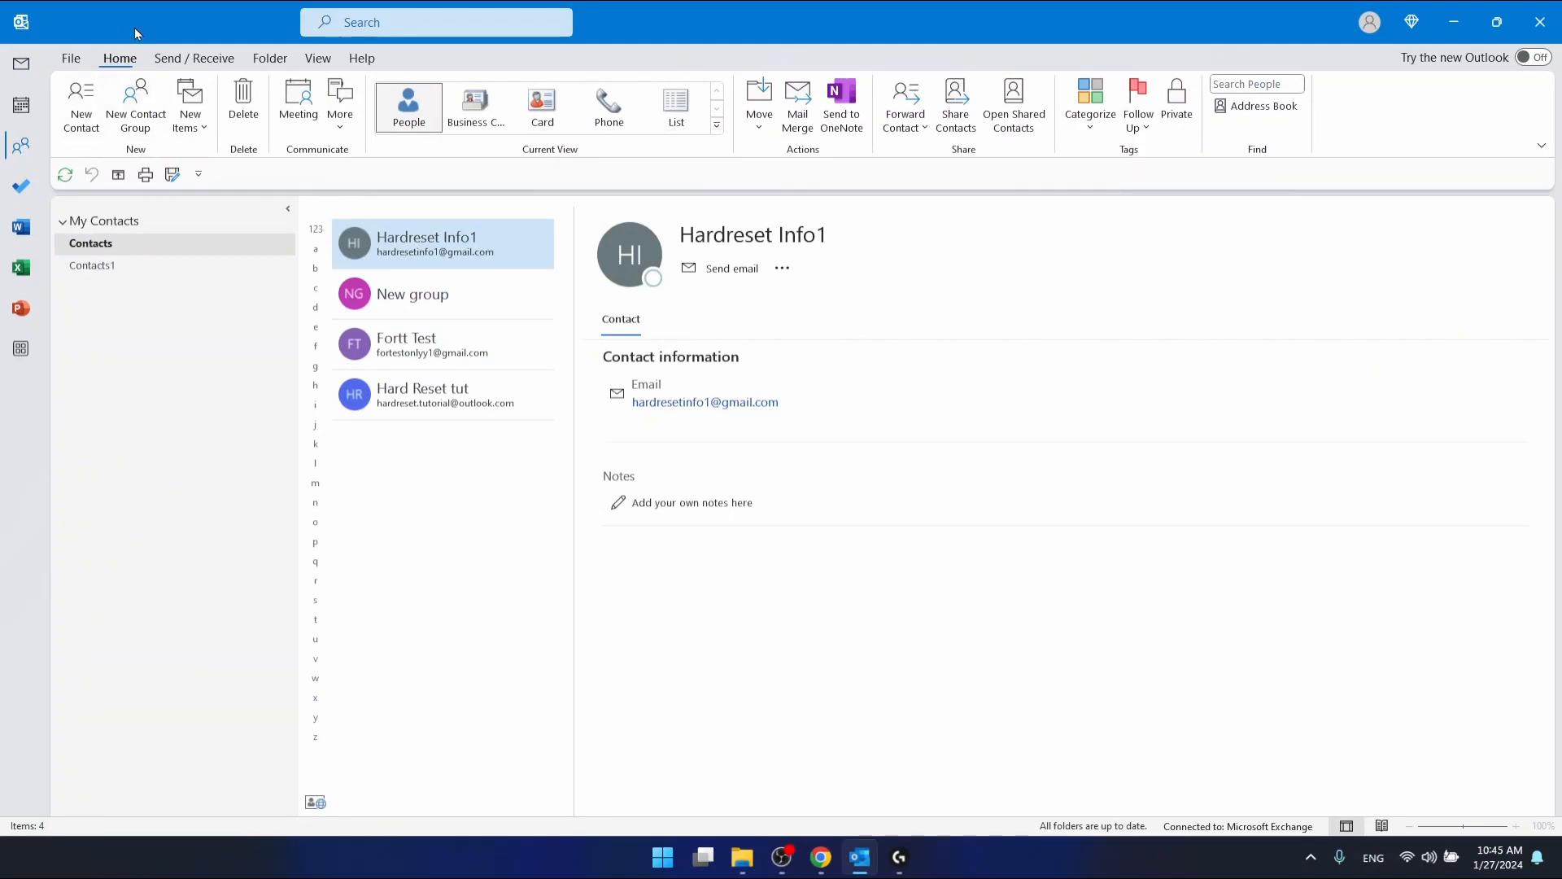
pyautogui.moveTo(136, 94)
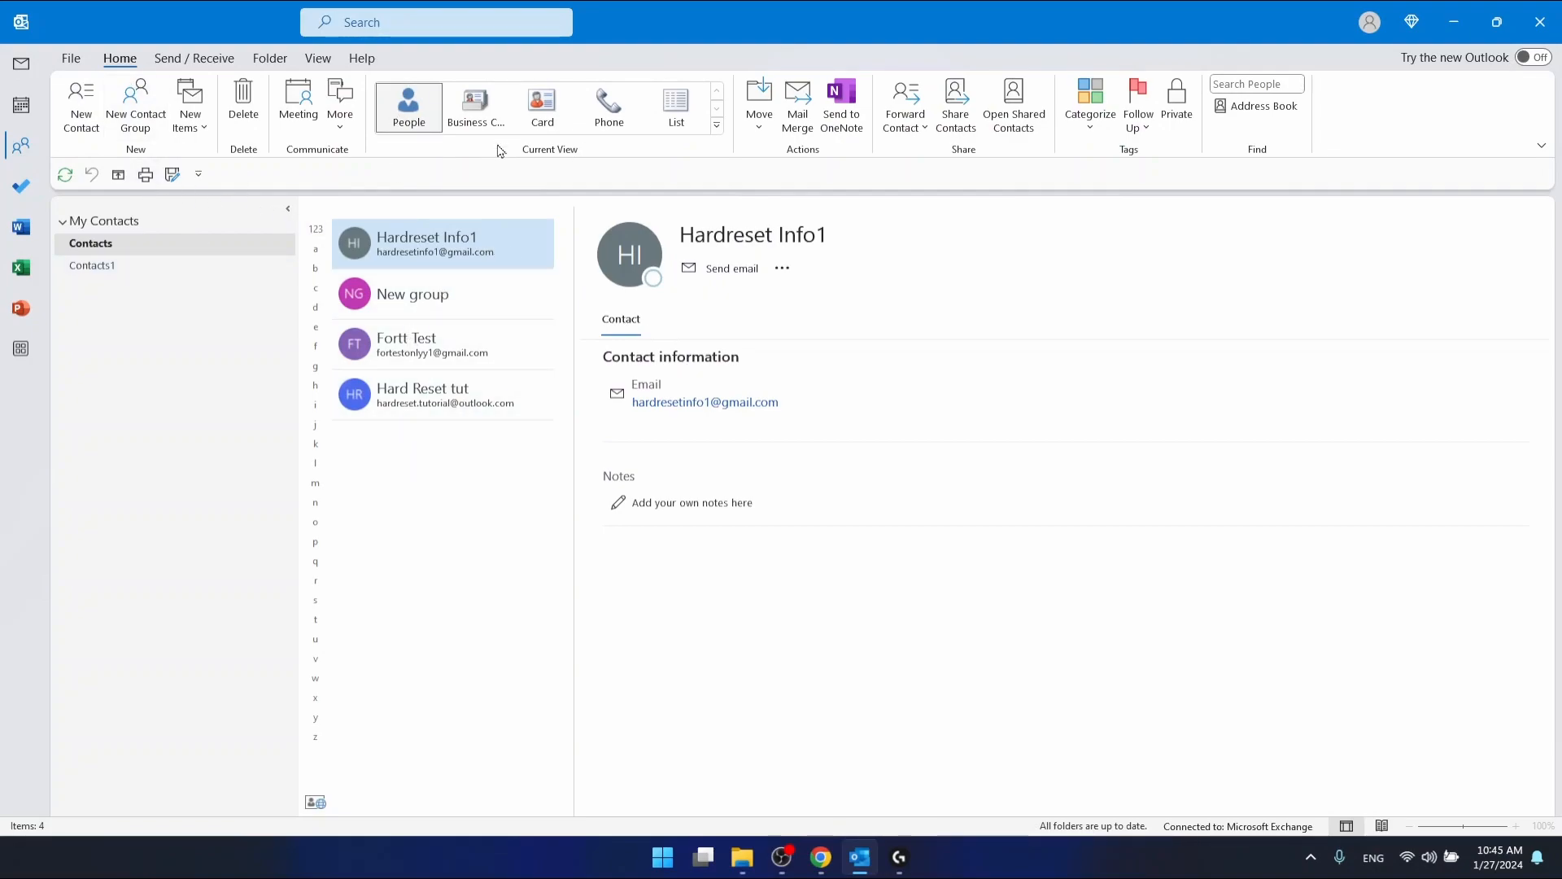
pyautogui.click(475, 107)
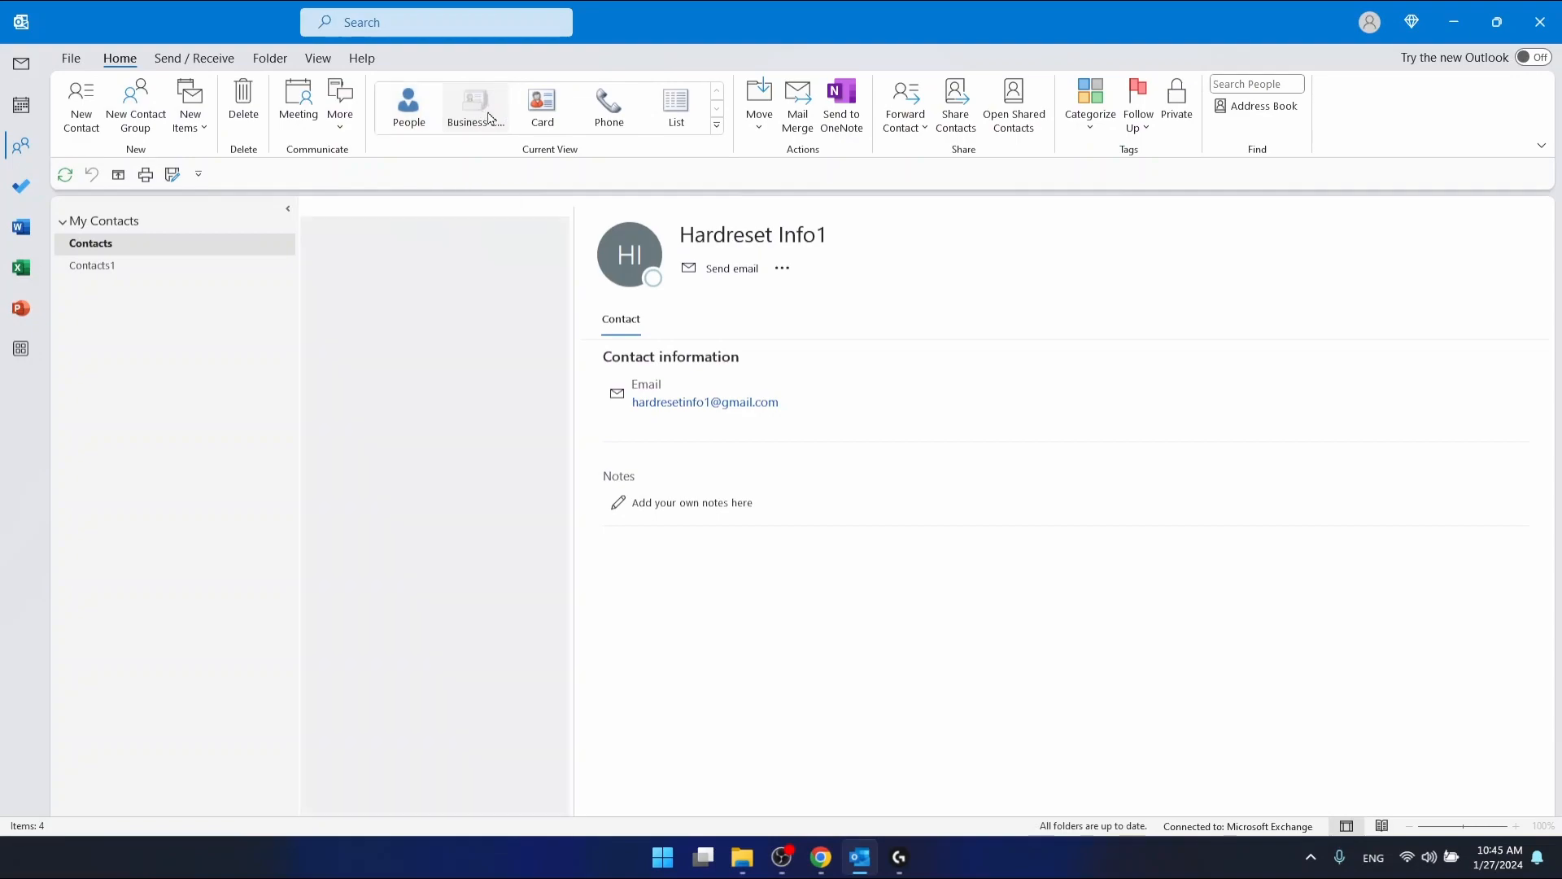
pyautogui.click(475, 103)
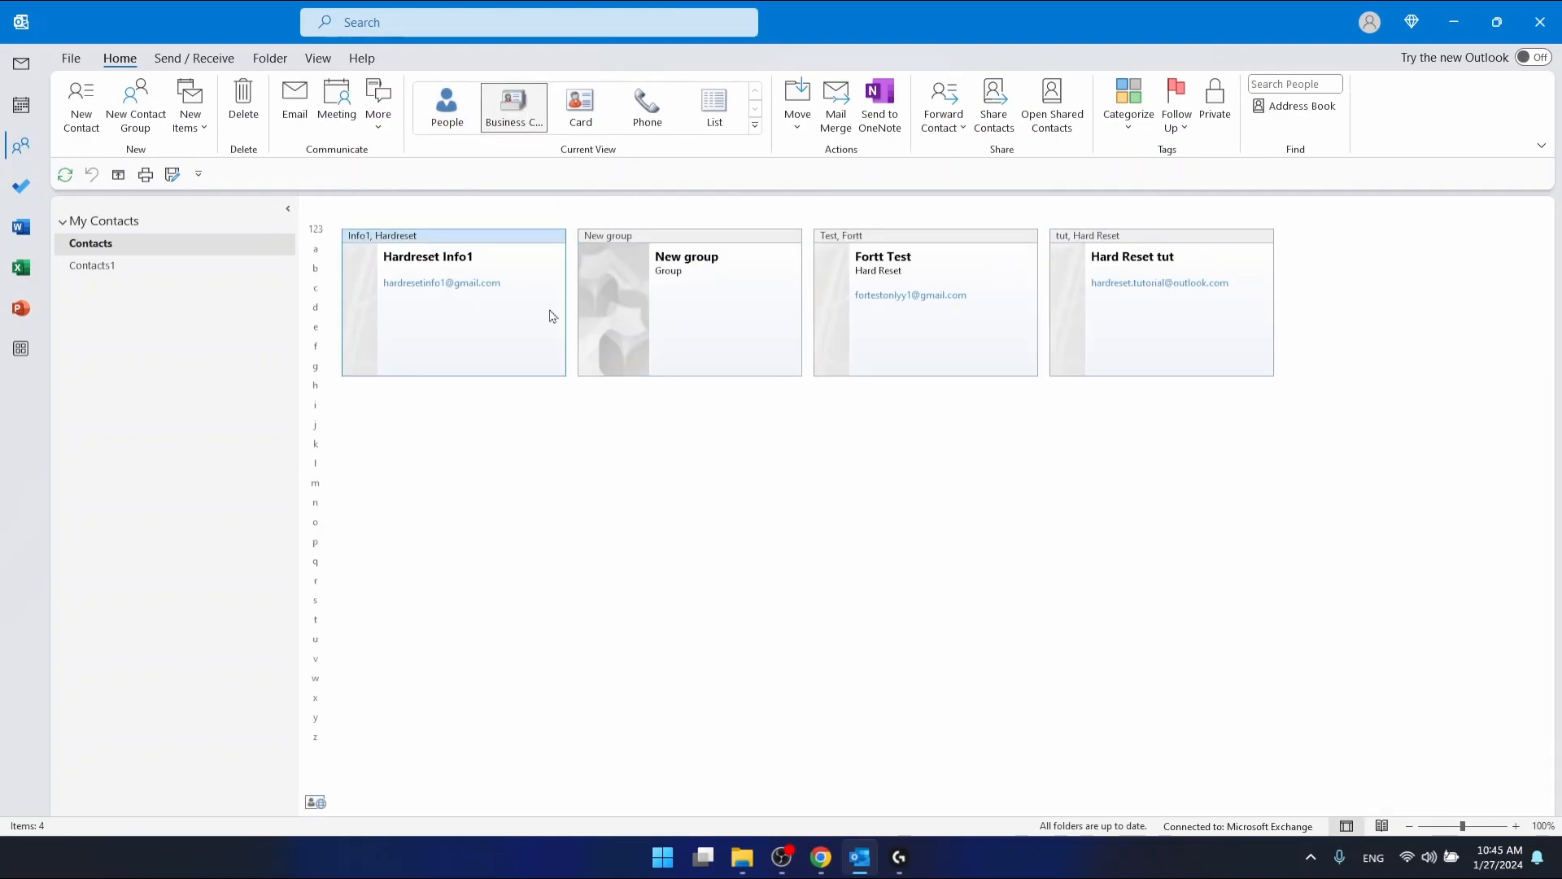
pyautogui.moveTo(450, 265)
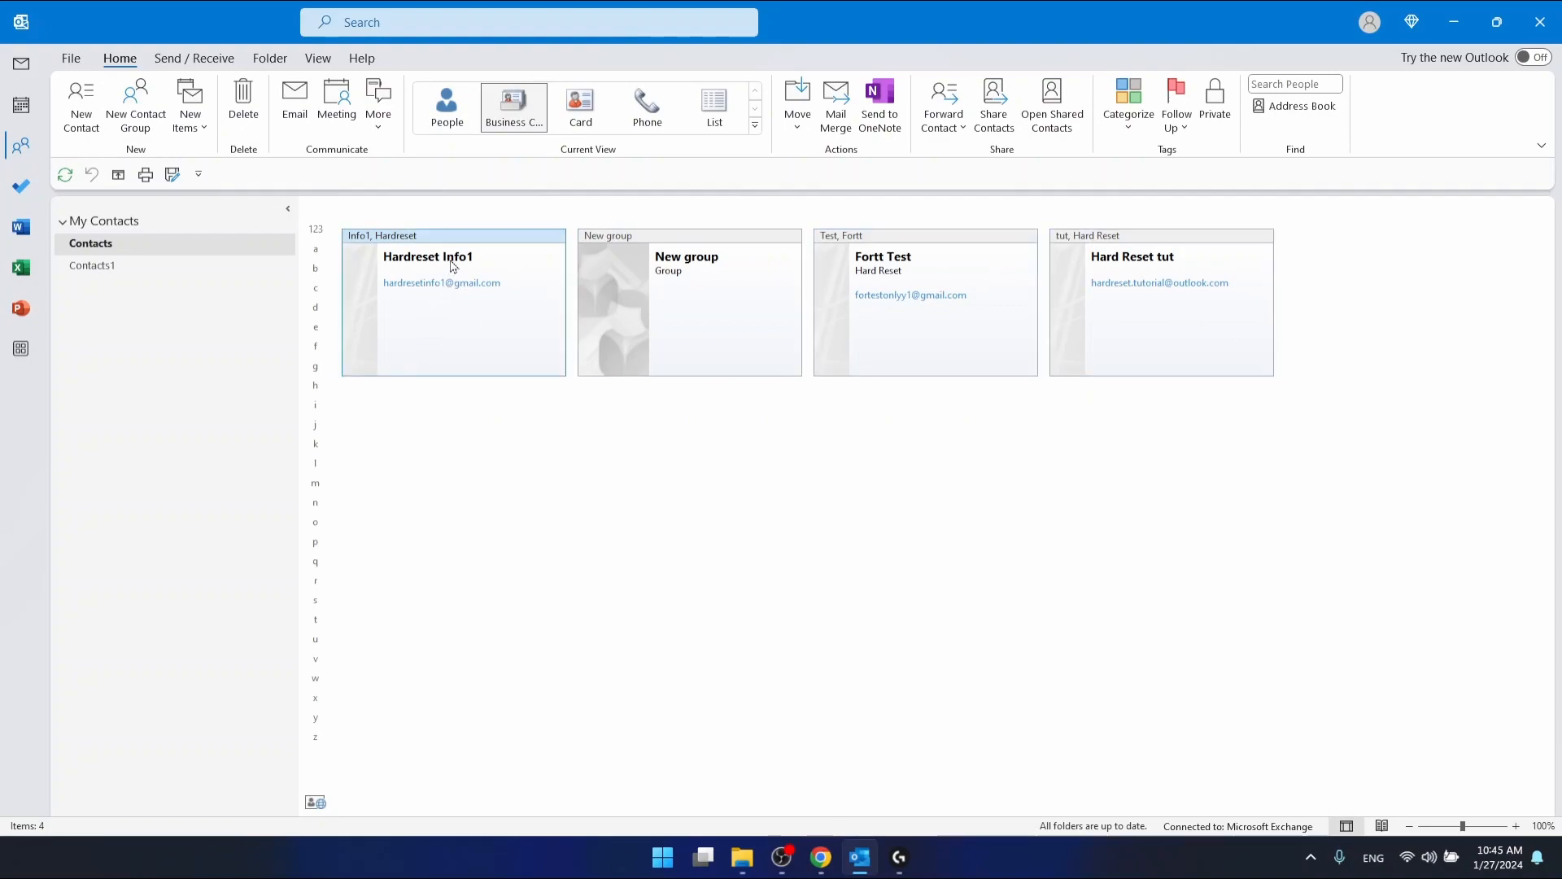
pyautogui.click(689, 308)
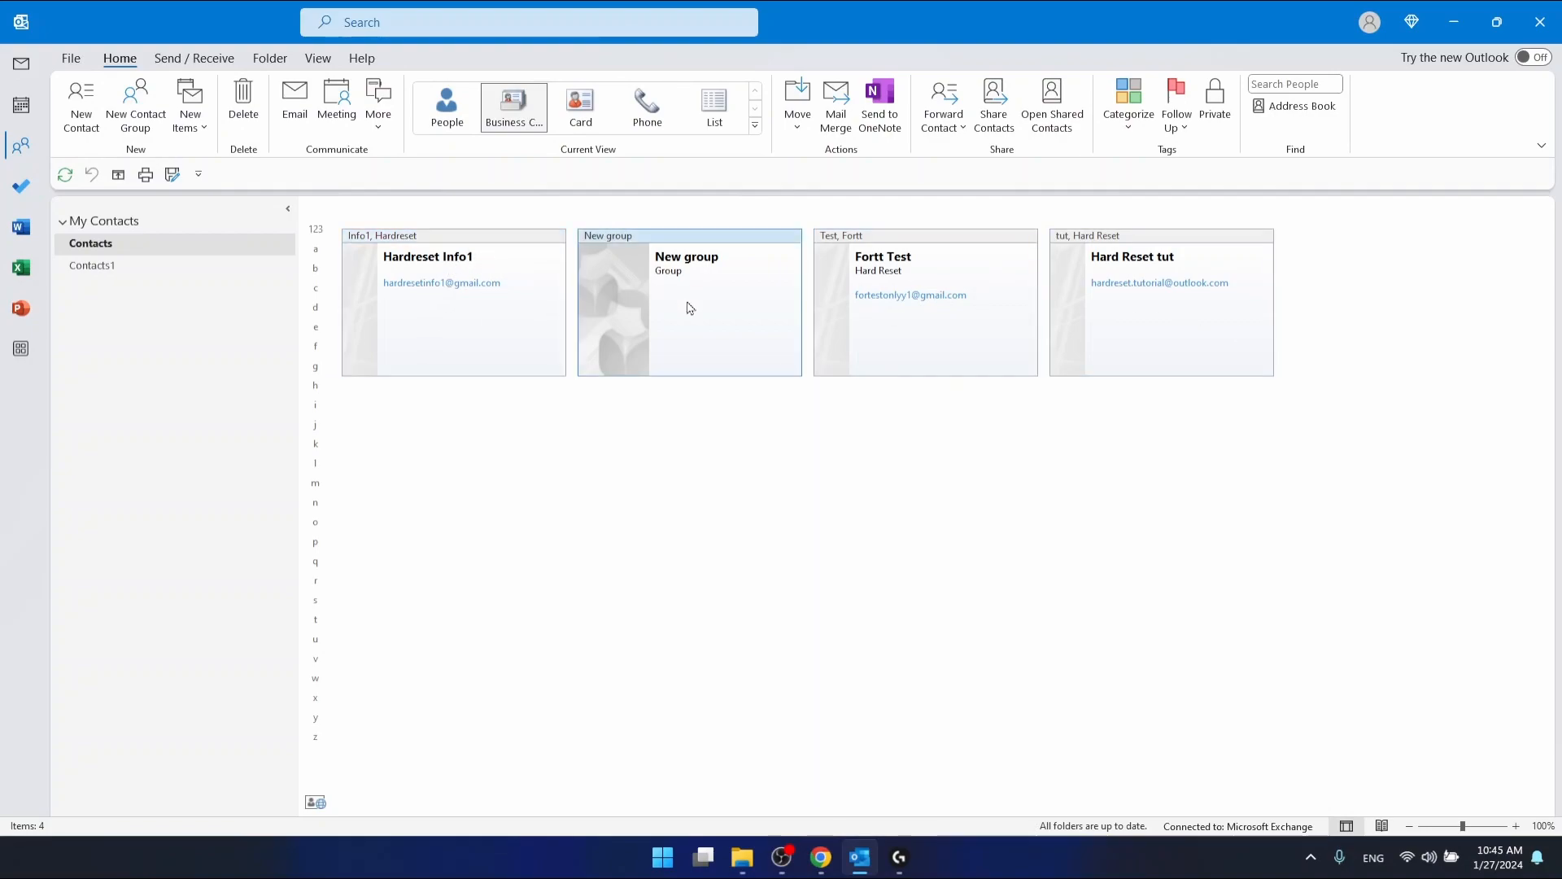
pyautogui.click(441, 283)
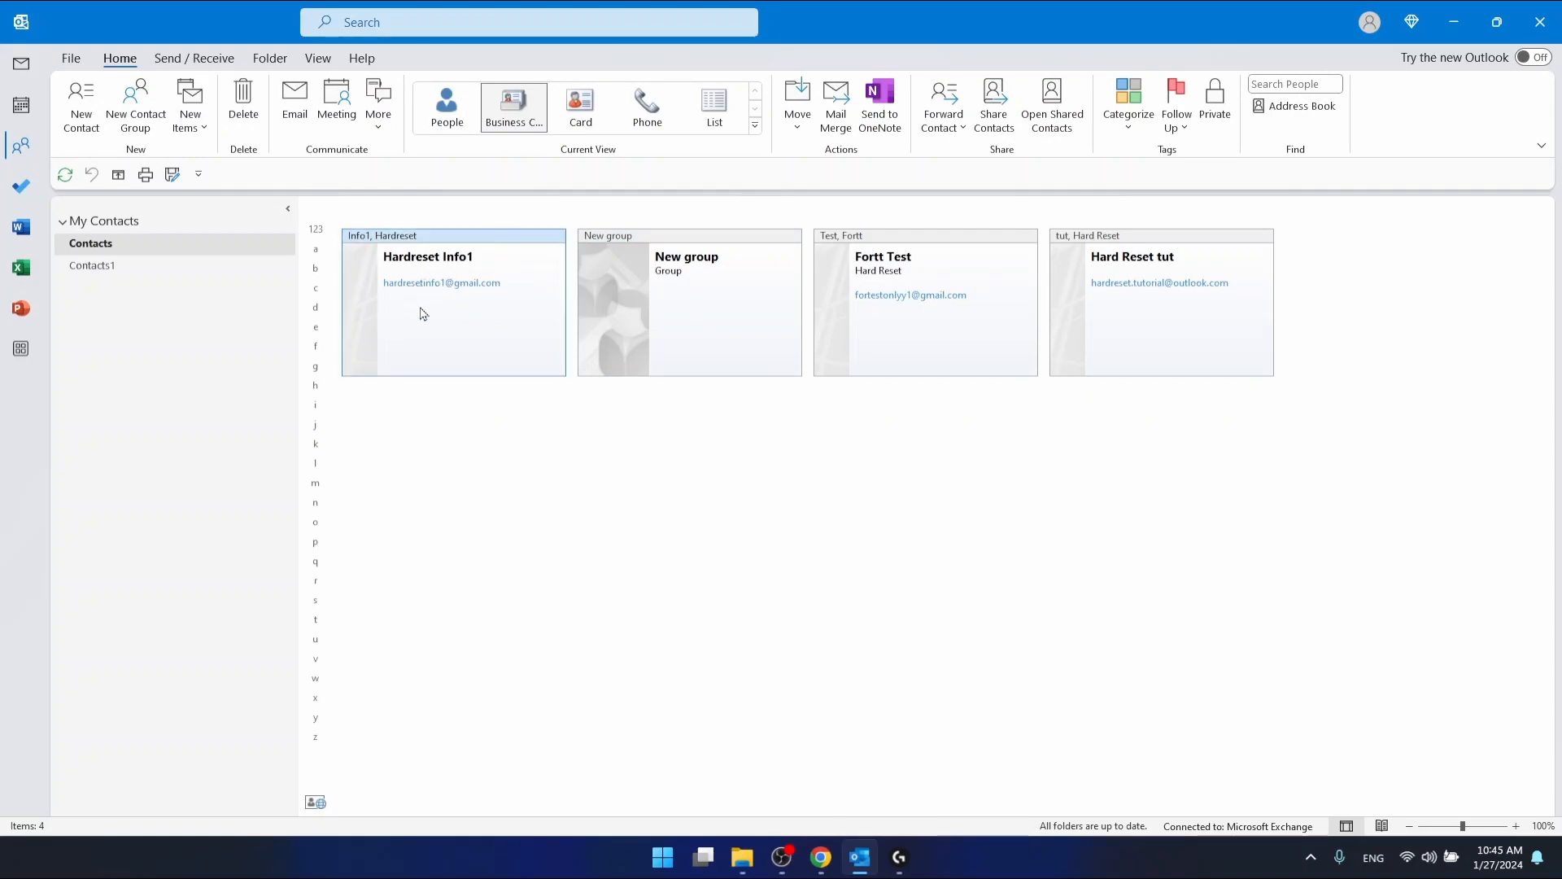
pyautogui.click(447, 107)
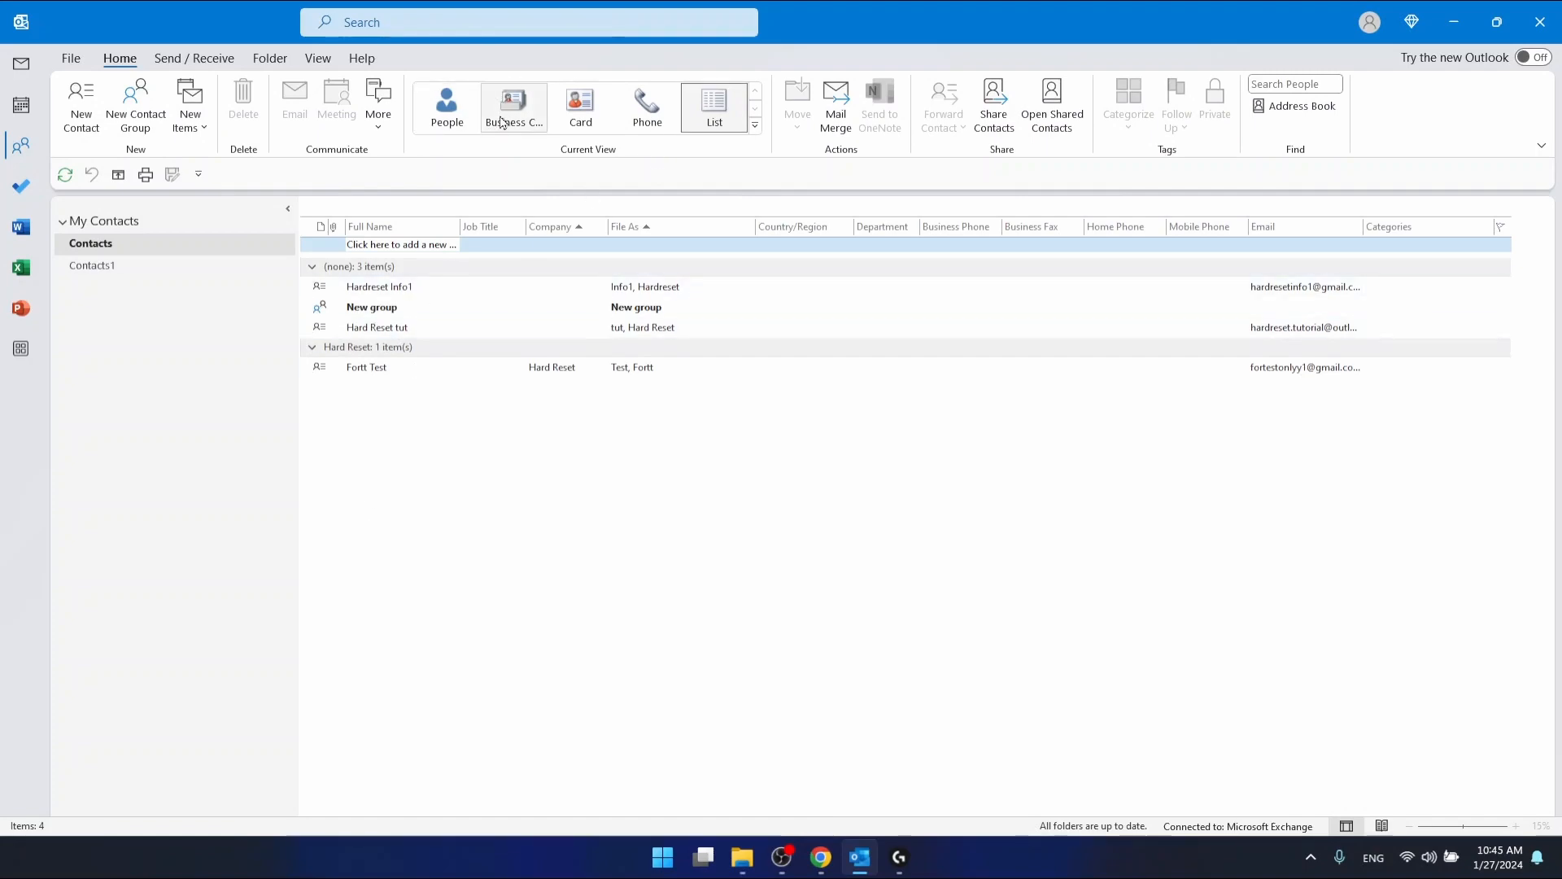
pyautogui.click(513, 107)
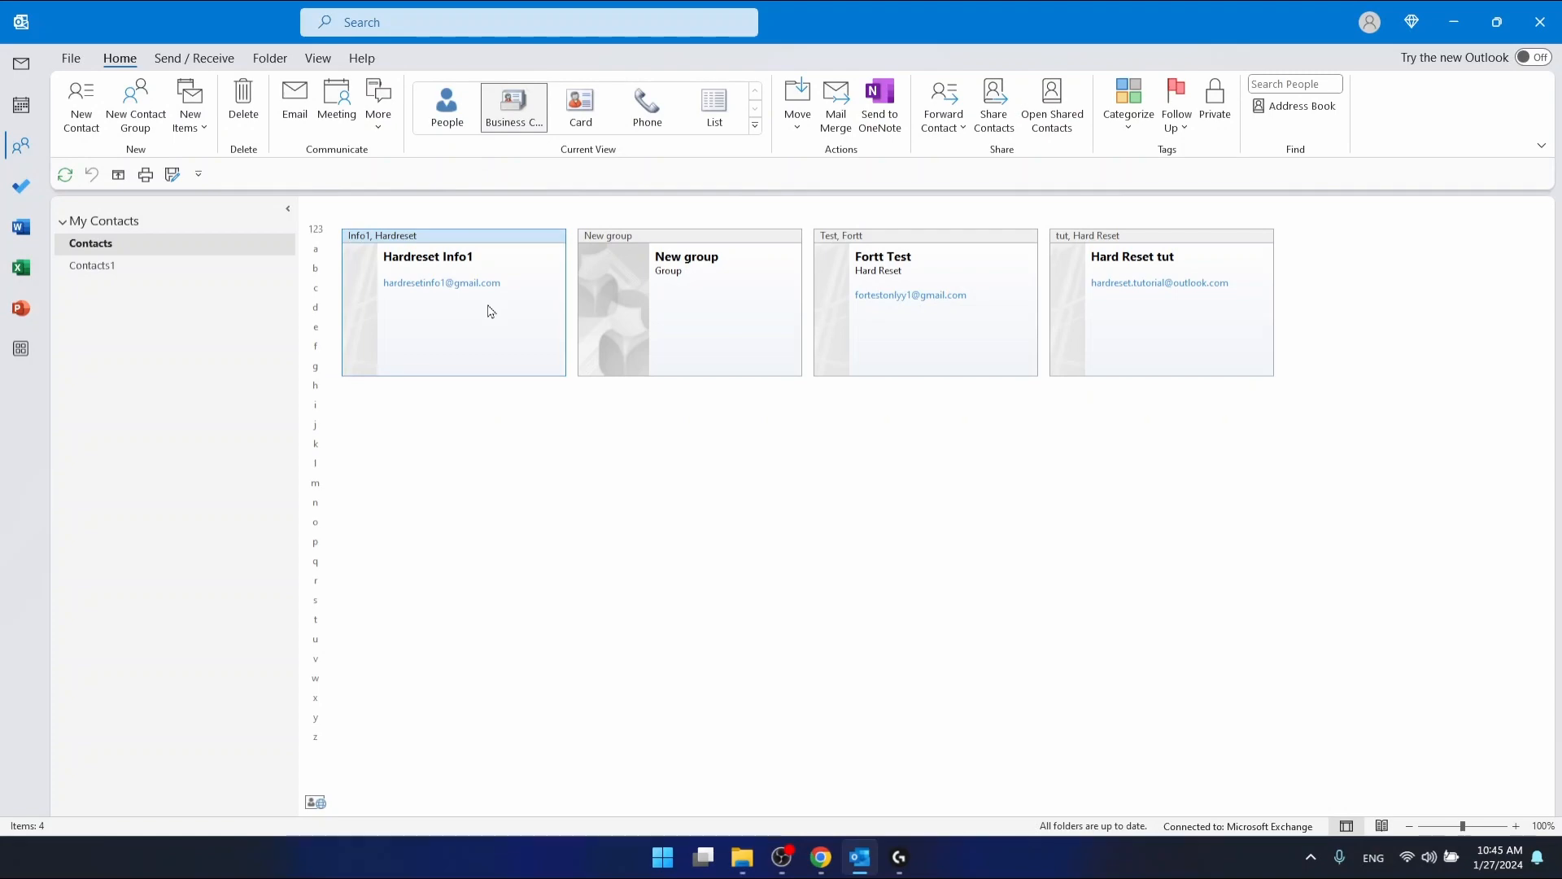
pyautogui.rightClick(488, 310)
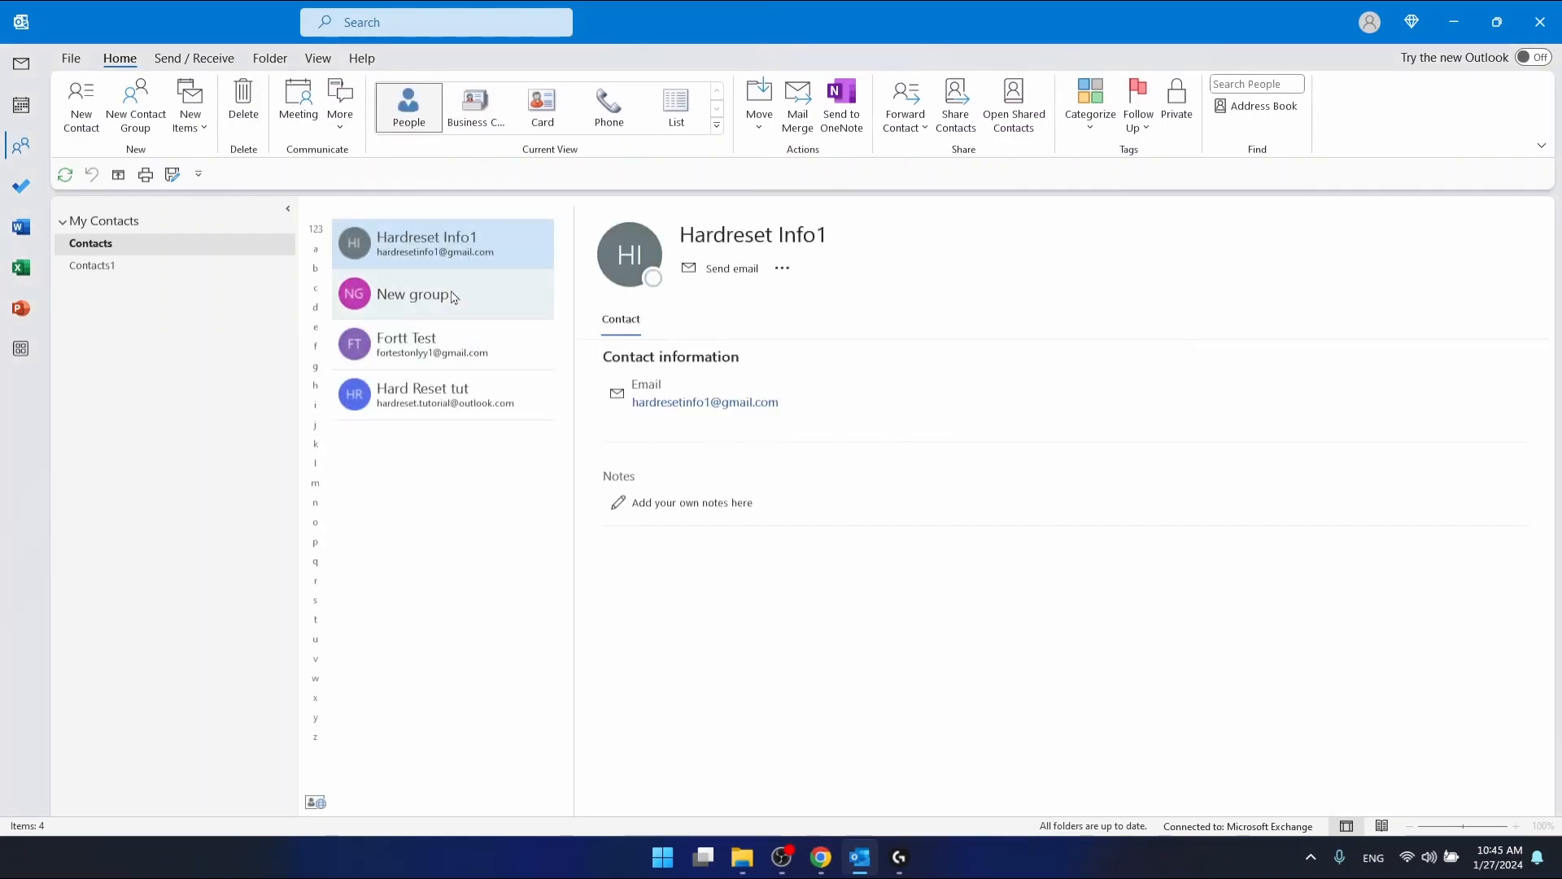
pyautogui.moveTo(590, 374)
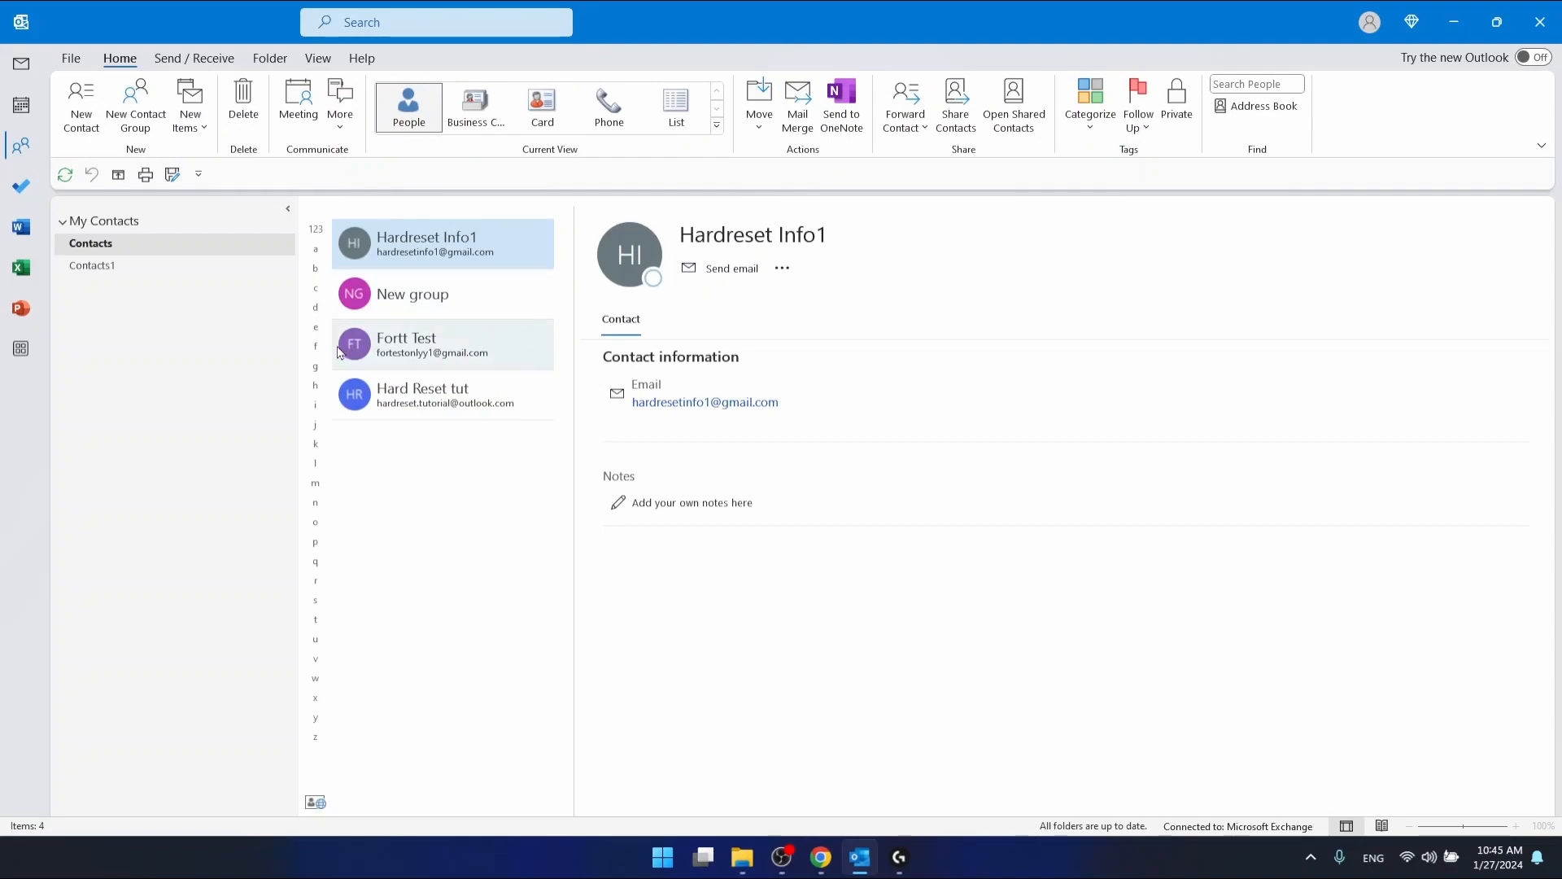
pyautogui.rightClick(438, 343)
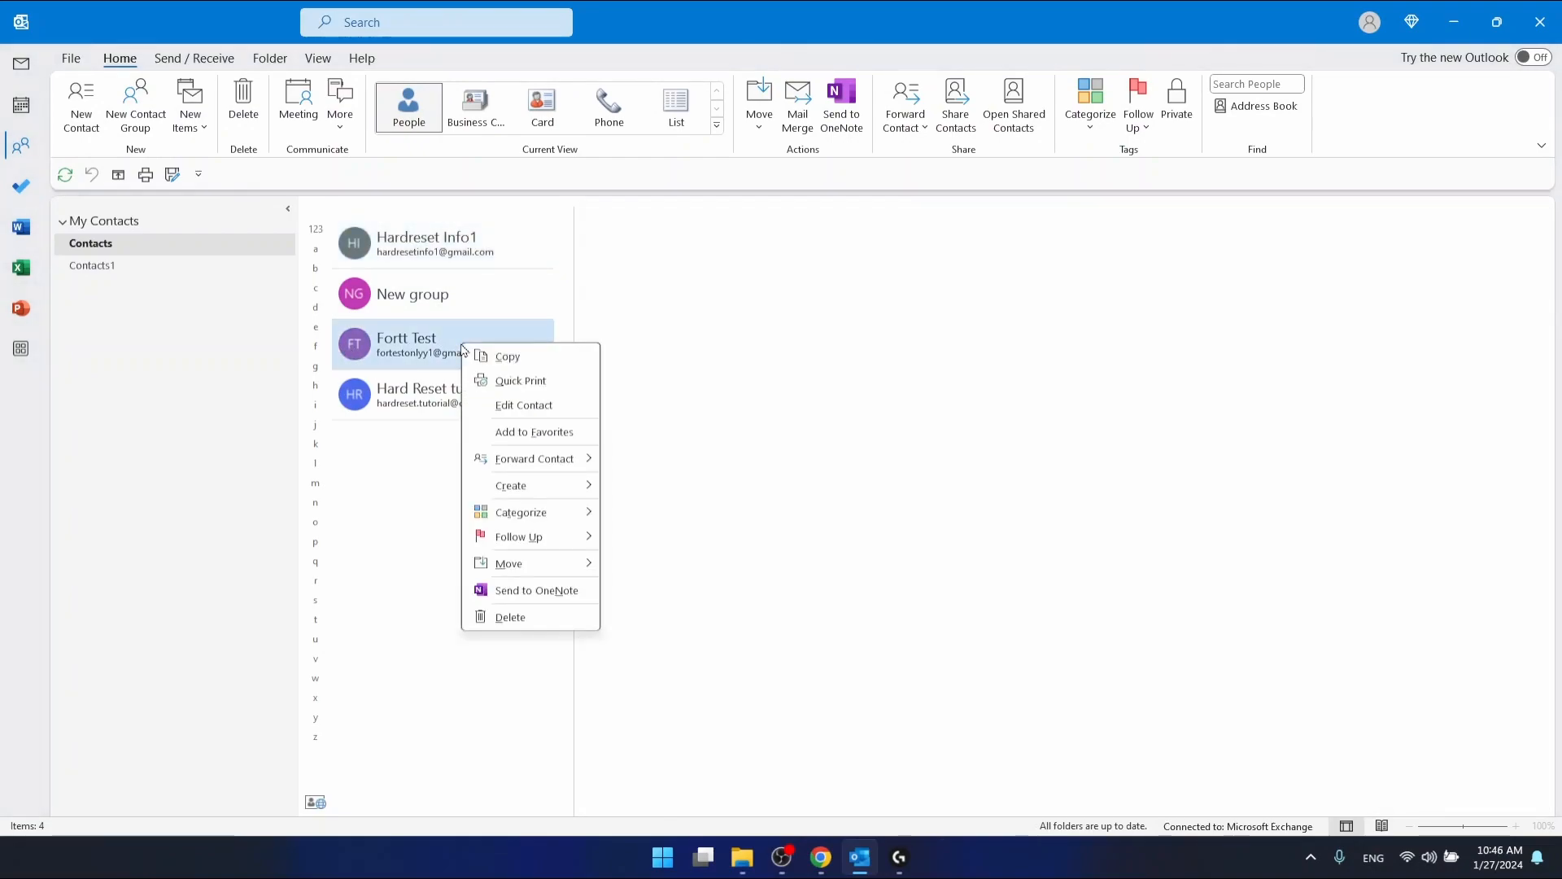
pyautogui.click(532, 458)
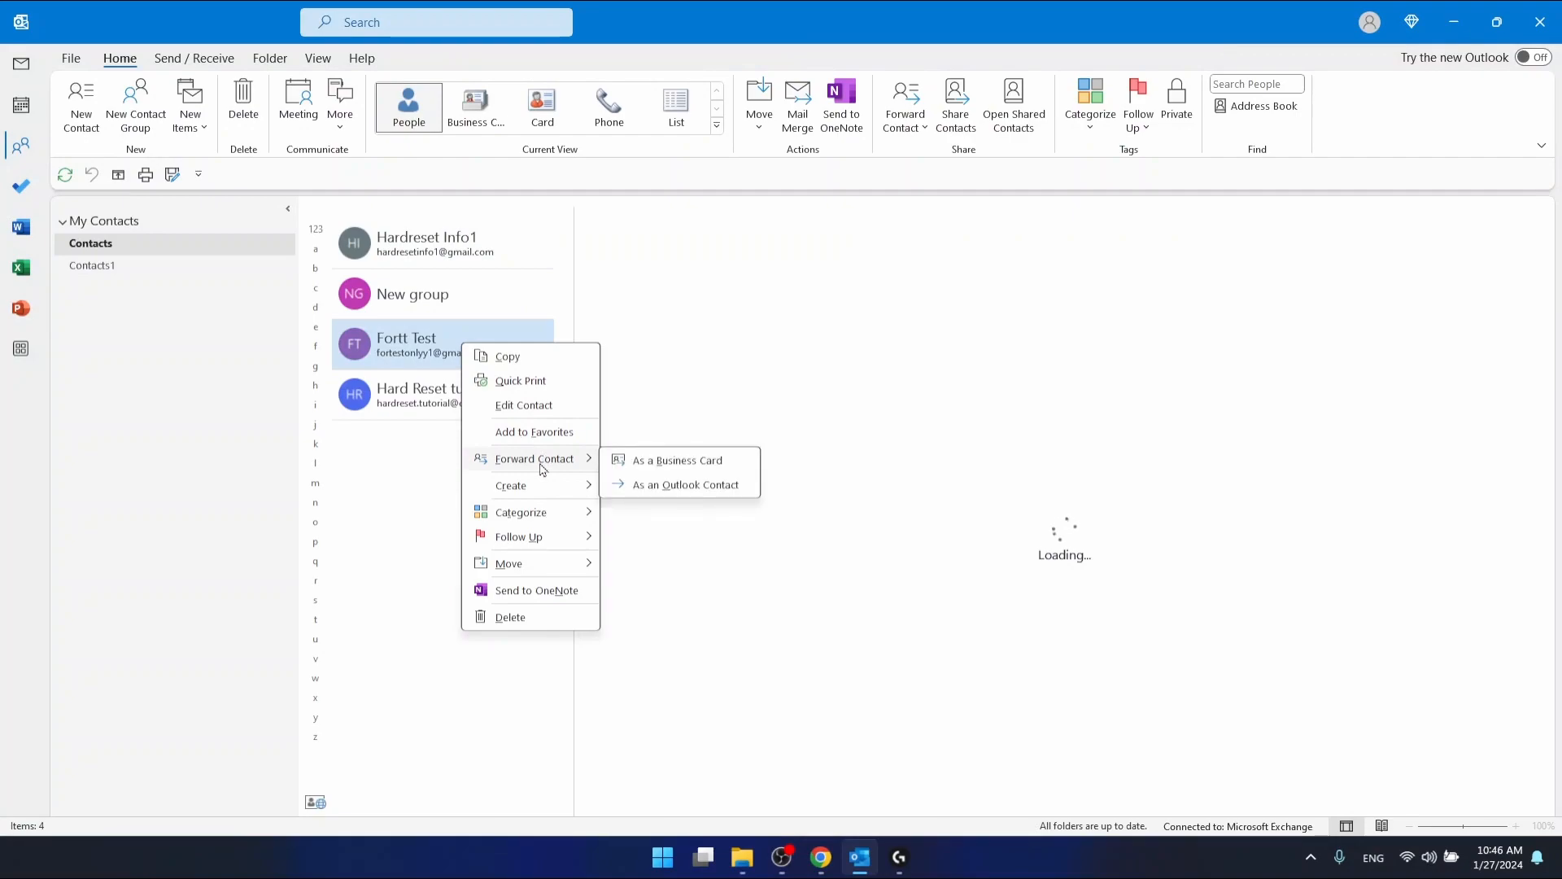
pyautogui.click(710, 470)
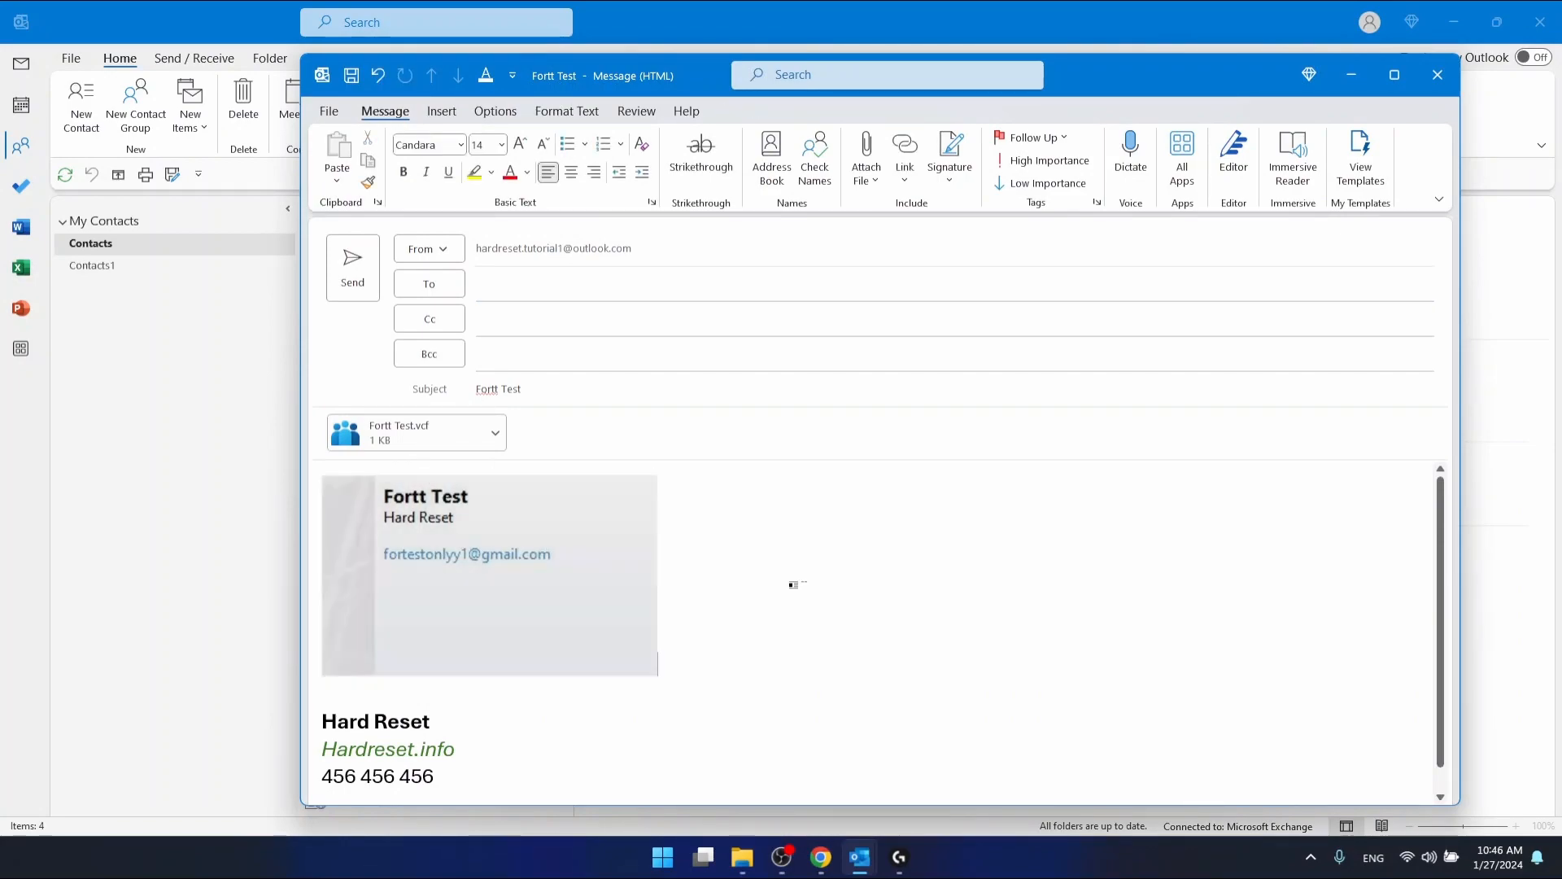
pyautogui.click(1435, 75)
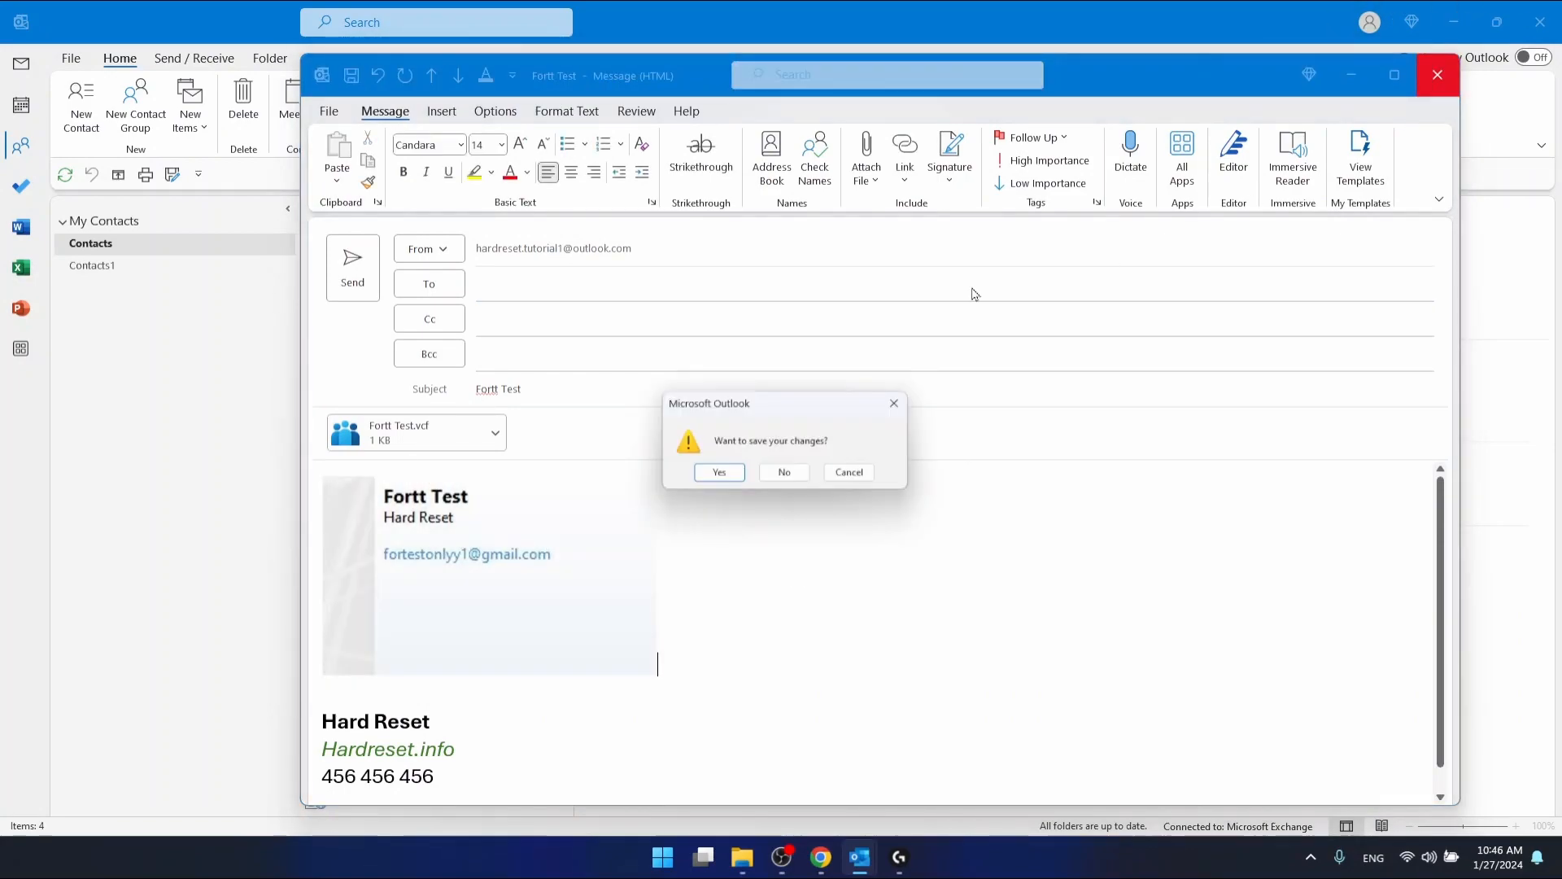
pyautogui.click(783, 472)
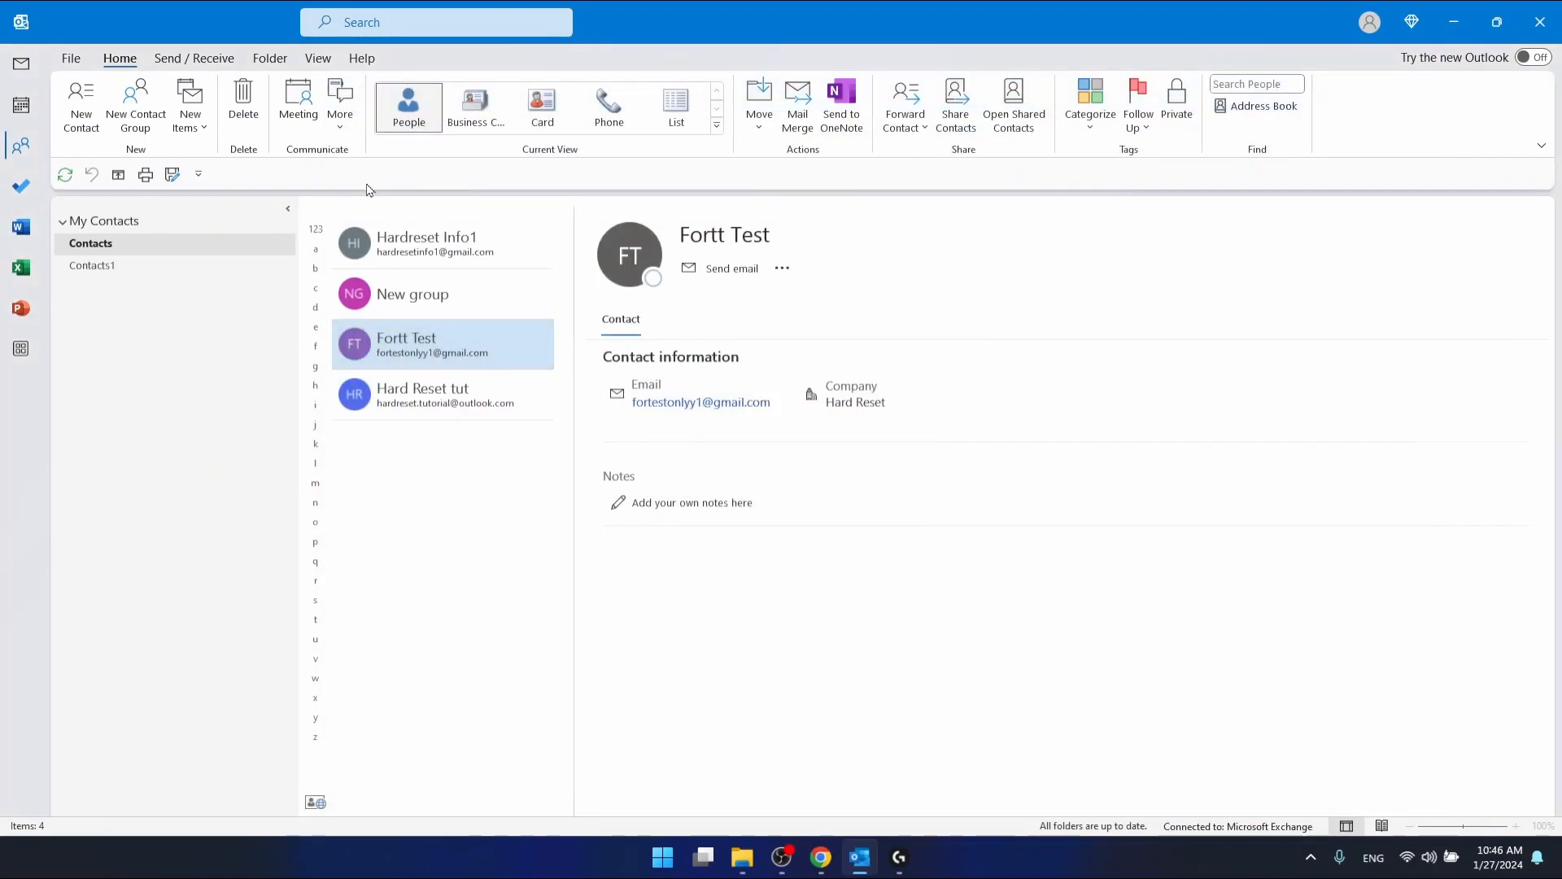
# Show contacts as business cards and Quick Print Hardreset Info1's card to a PDF
pyautogui.rightClick(439, 244)
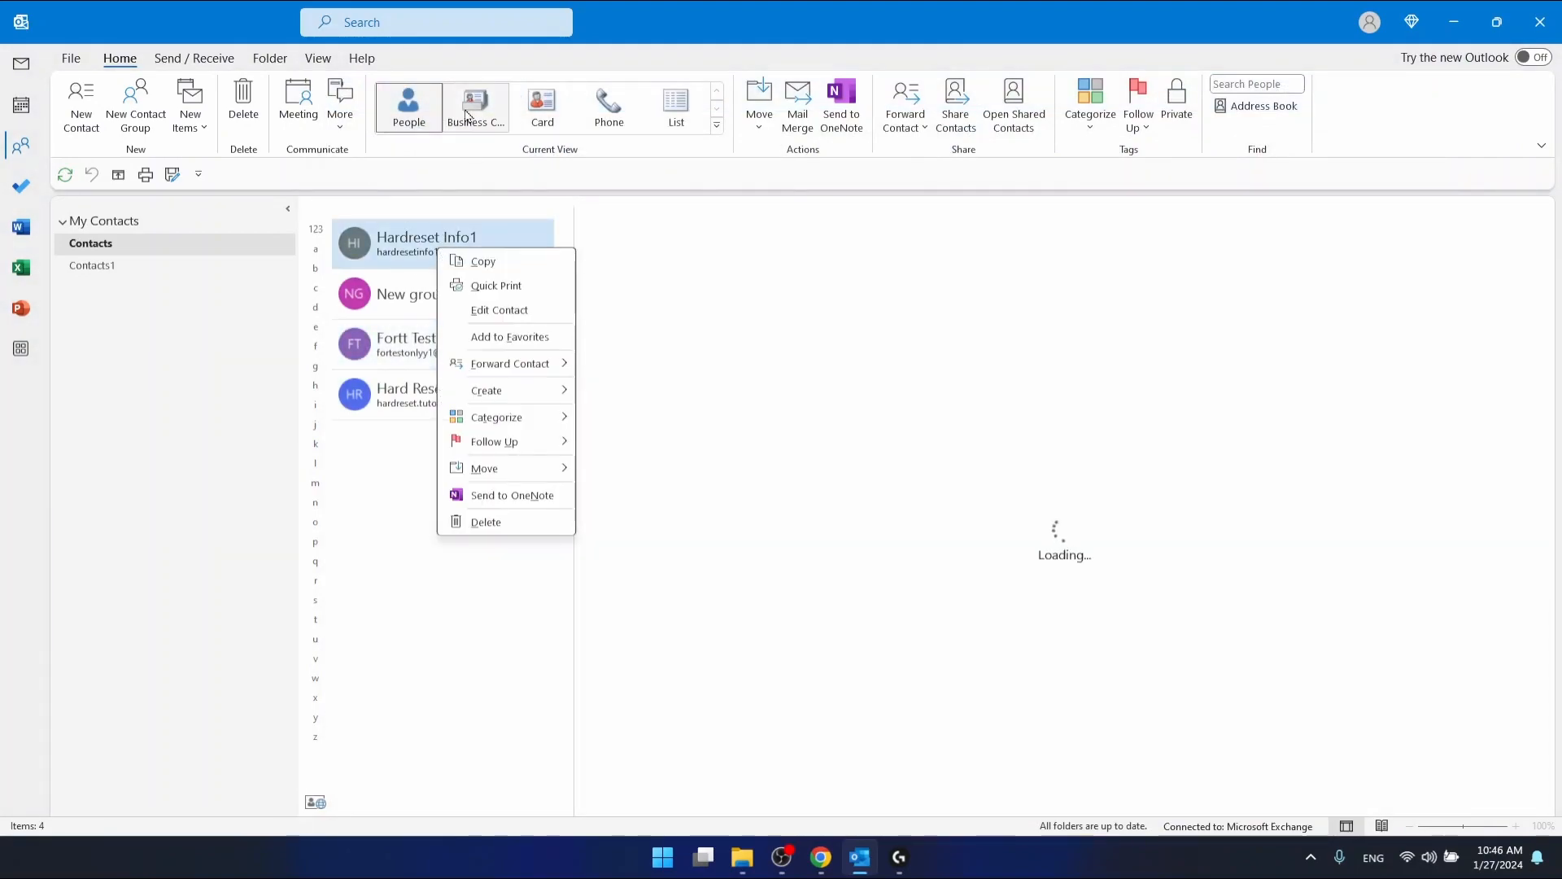
pyautogui.click(514, 106)
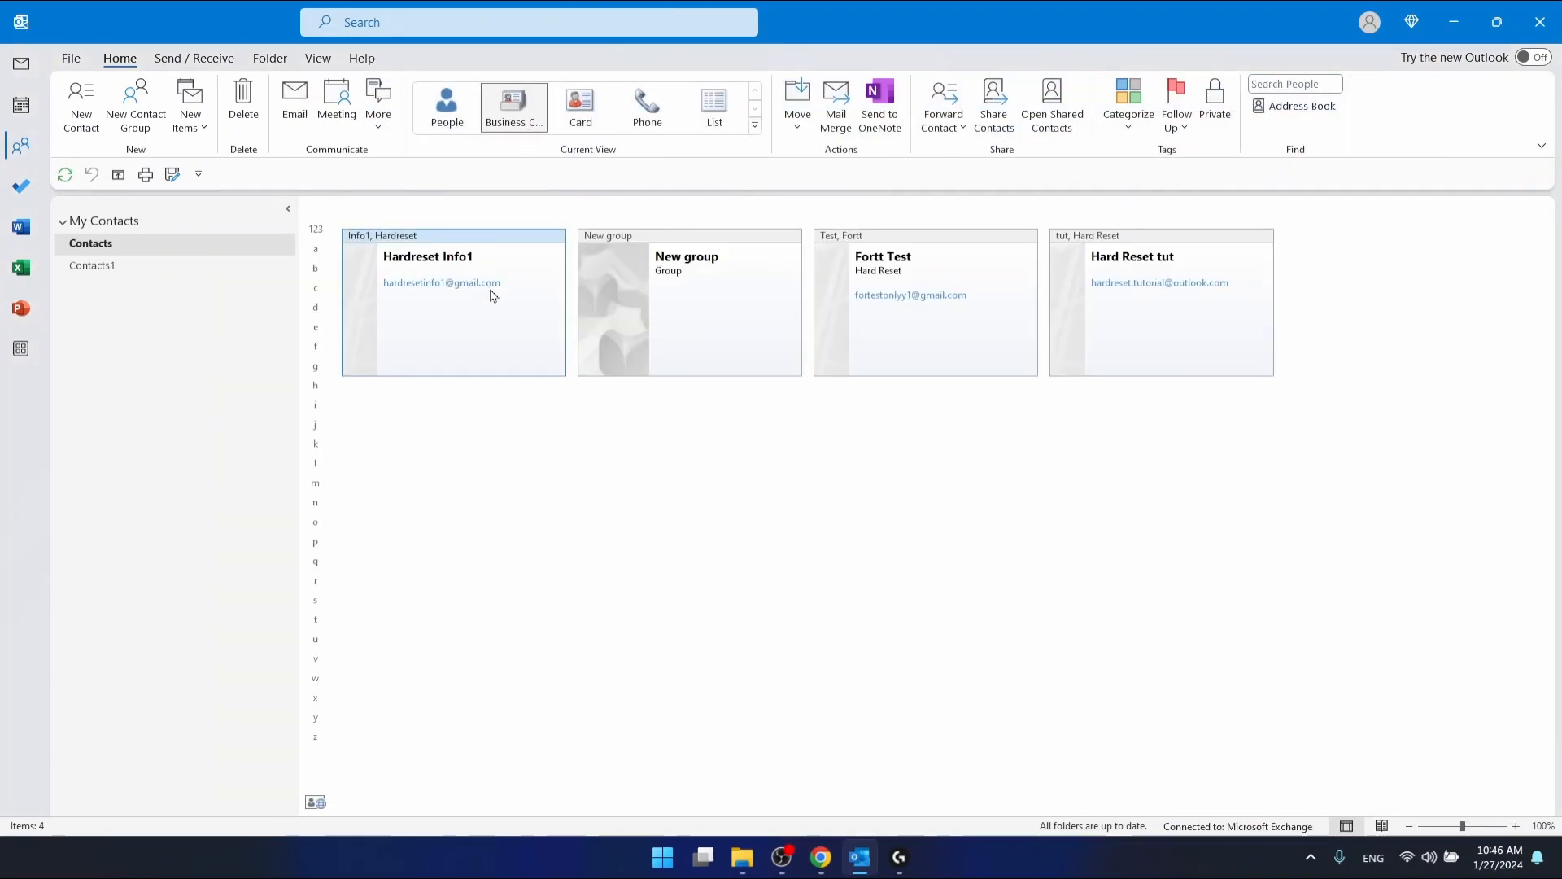
pyautogui.rightClick(488, 294)
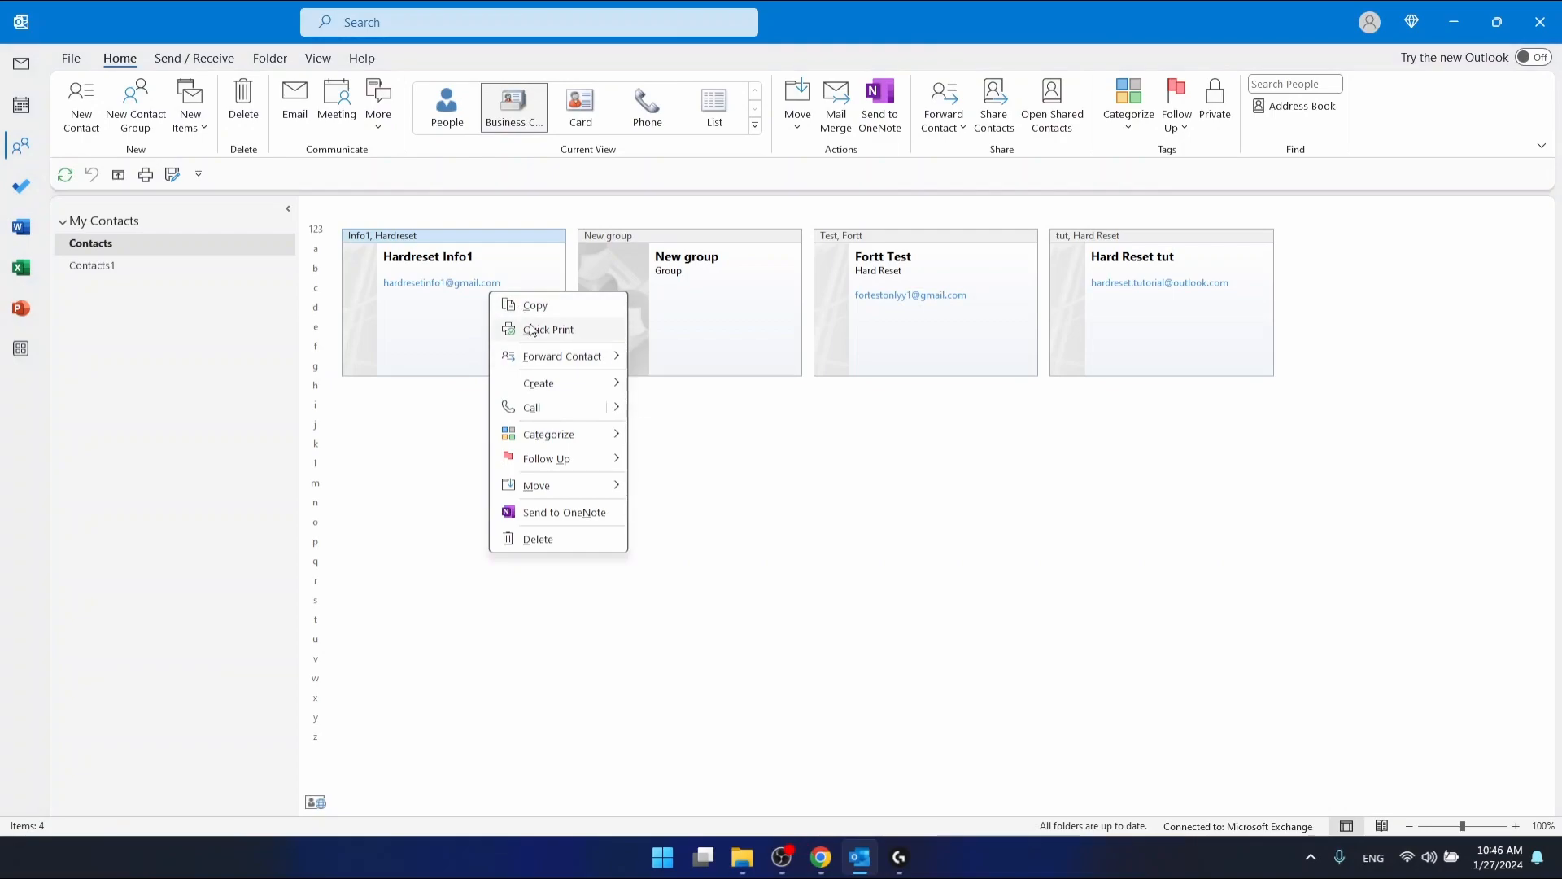
pyautogui.click(549, 328)
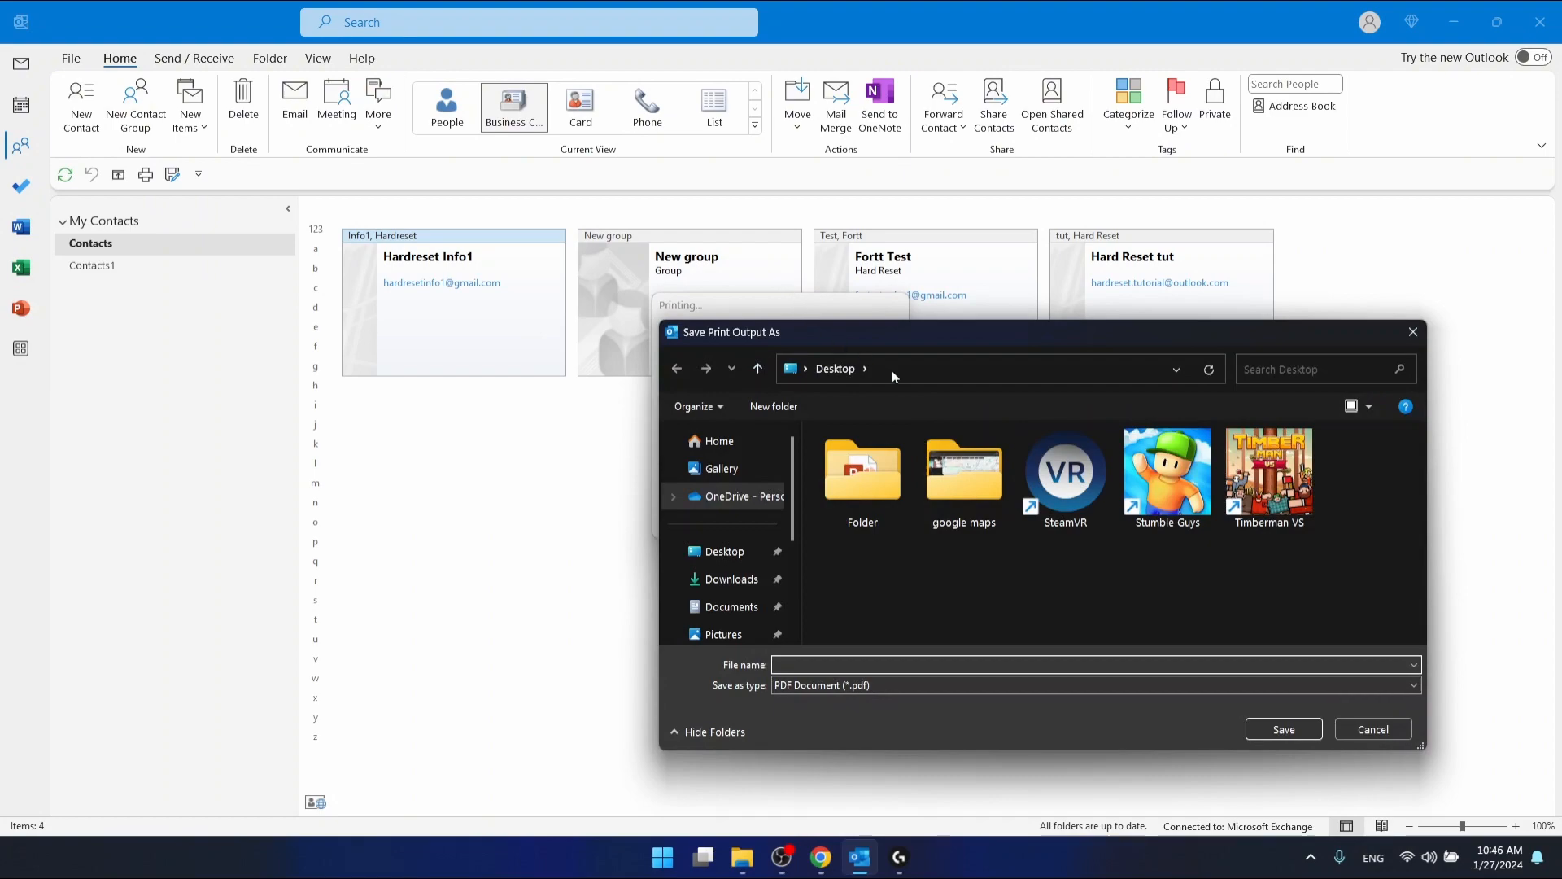
pyautogui.moveTo(902, 337)
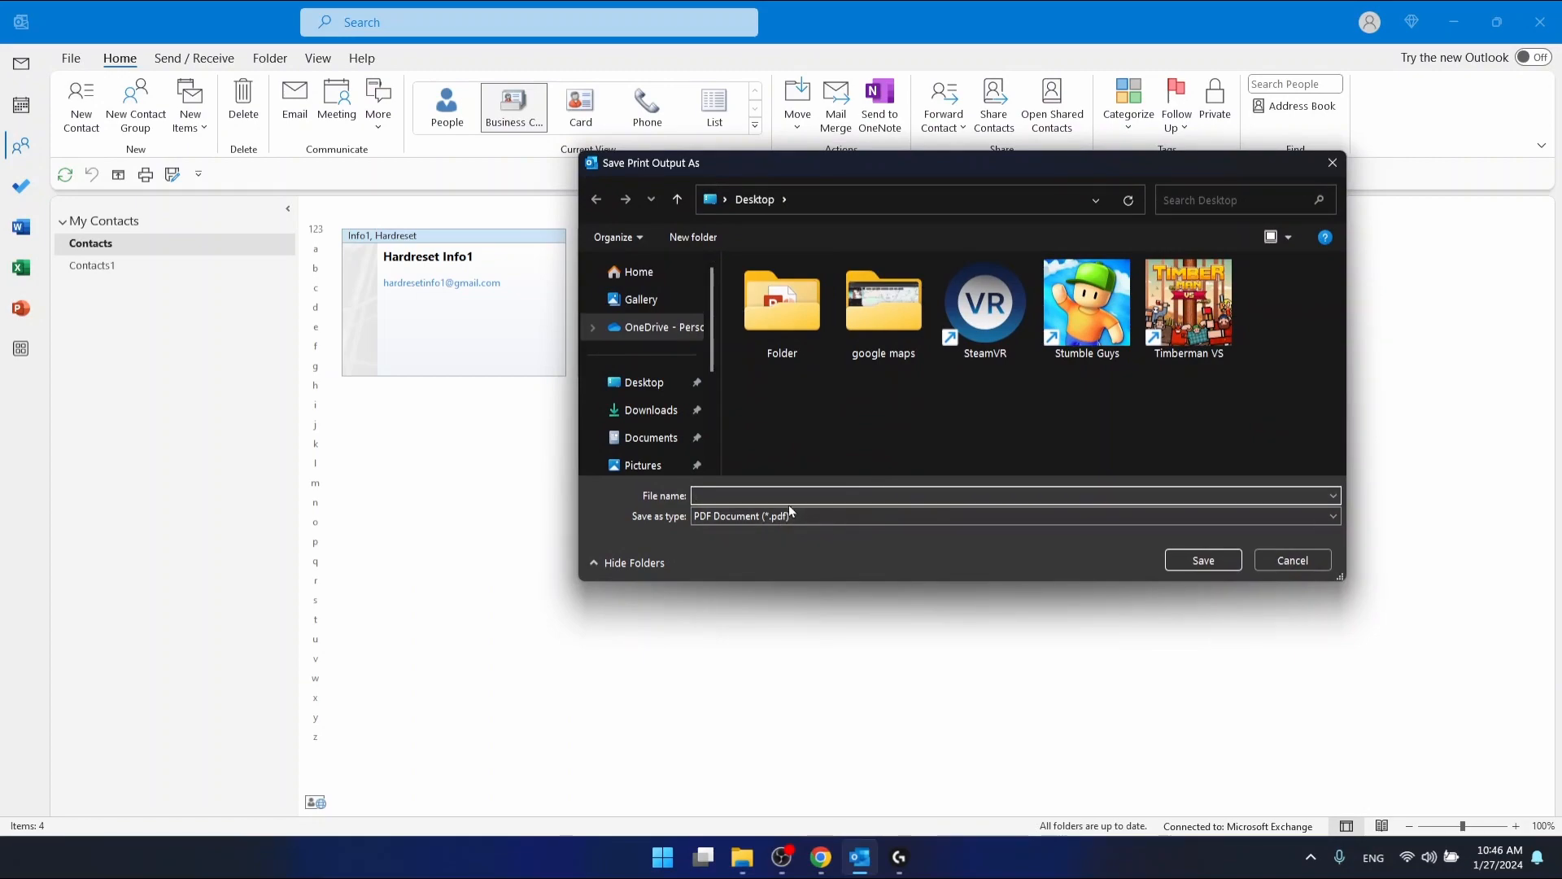
pyautogui.write('Businn')
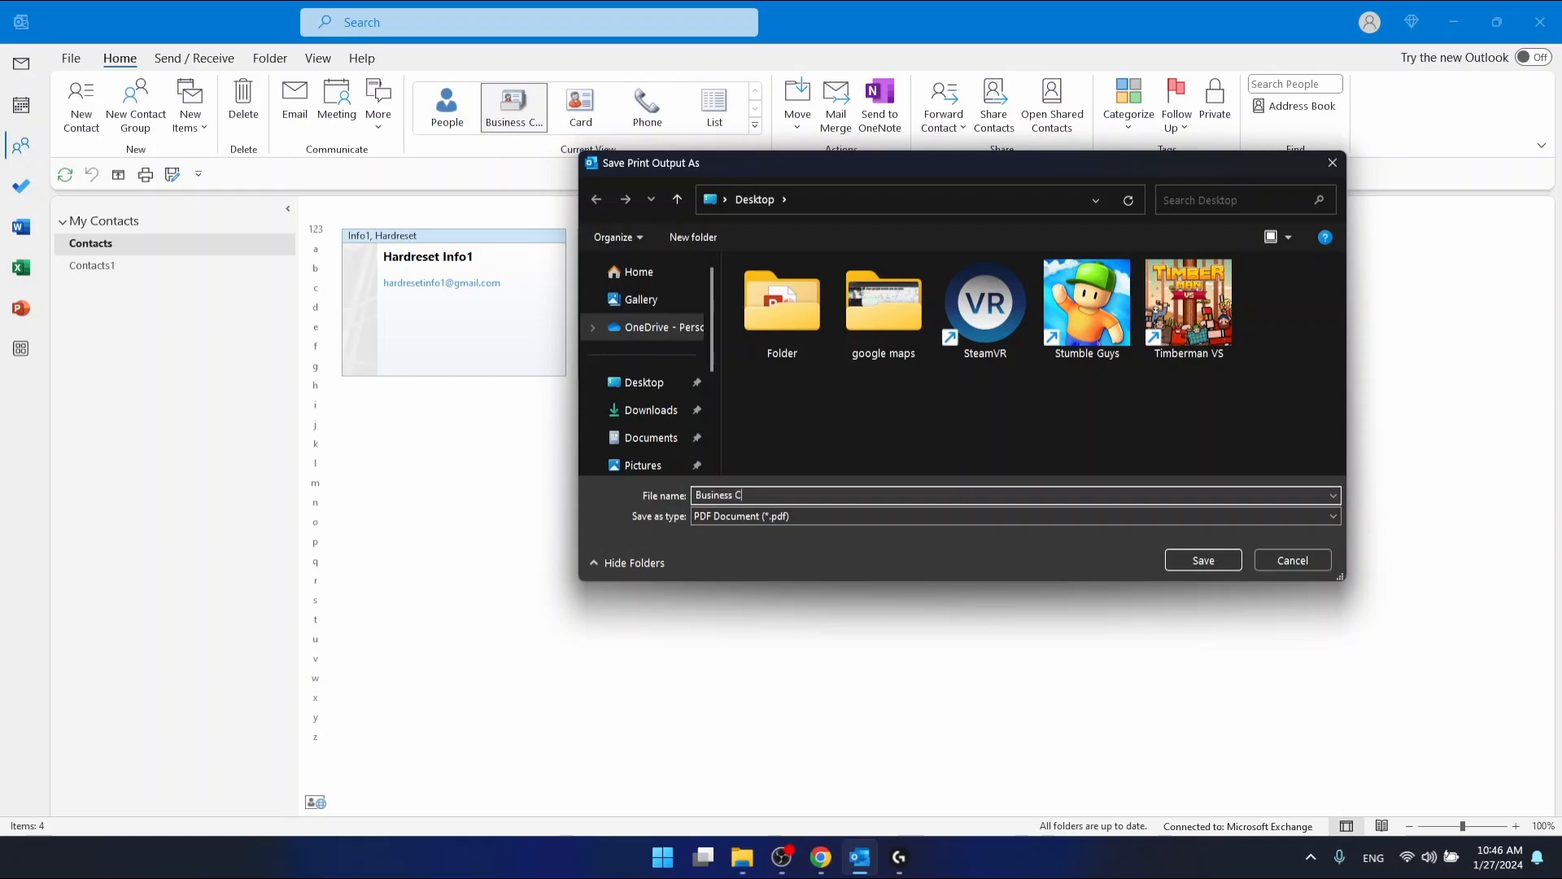
pyautogui.click(1202, 558)
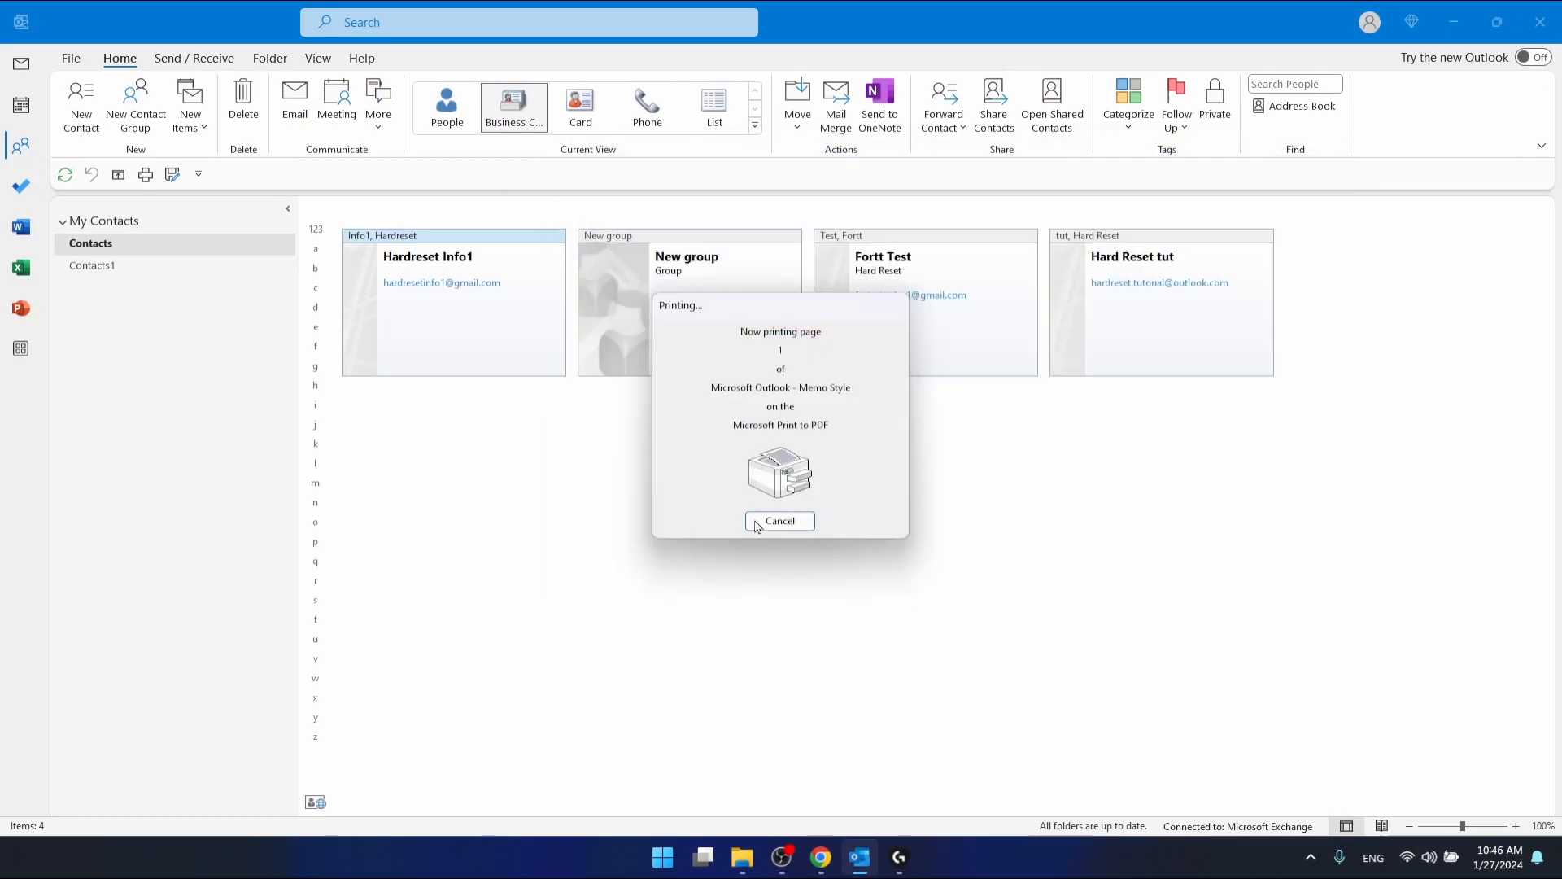
# Search Start for 'Business Card', open its Desktop file location, then close the folder
pyautogui.click(780, 519)
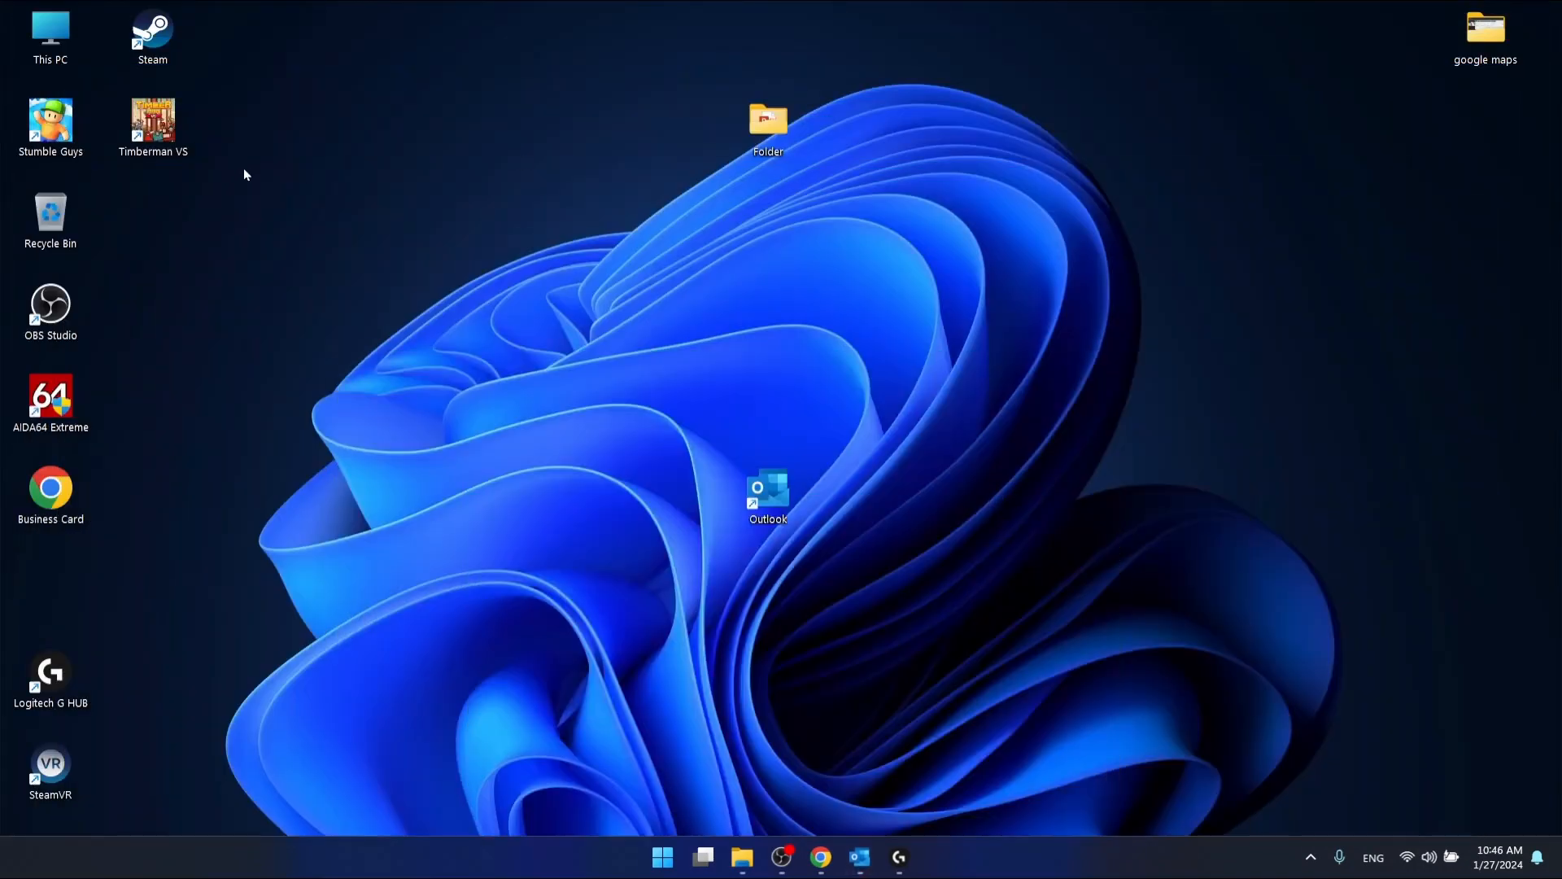
pyautogui.moveTo(110, 253)
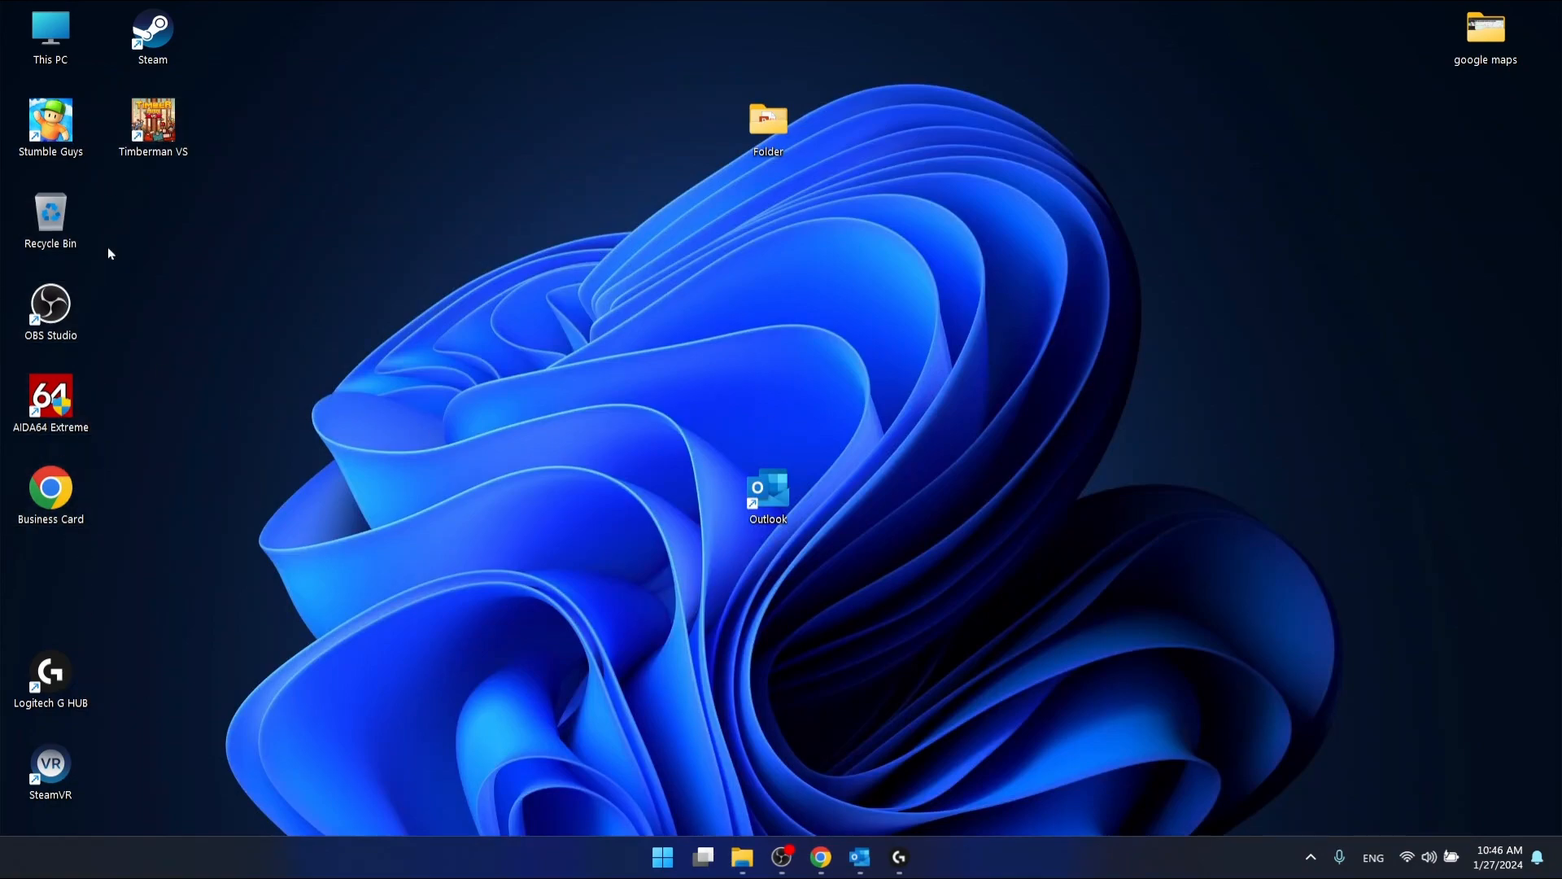
pyautogui.moveTo(787, 865)
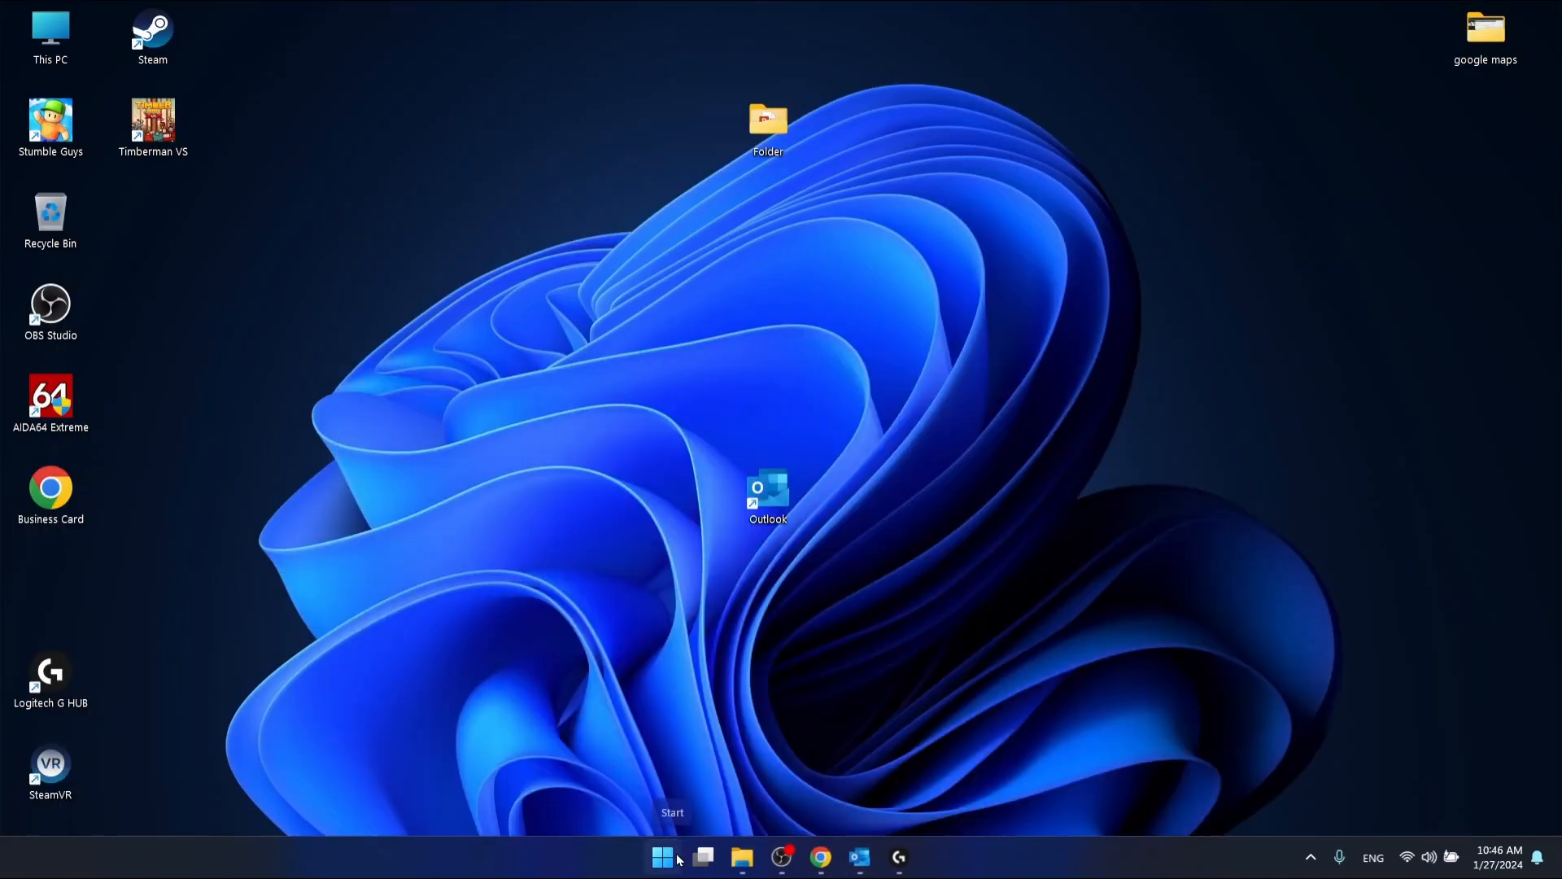
pyautogui.moveTo(680, 231)
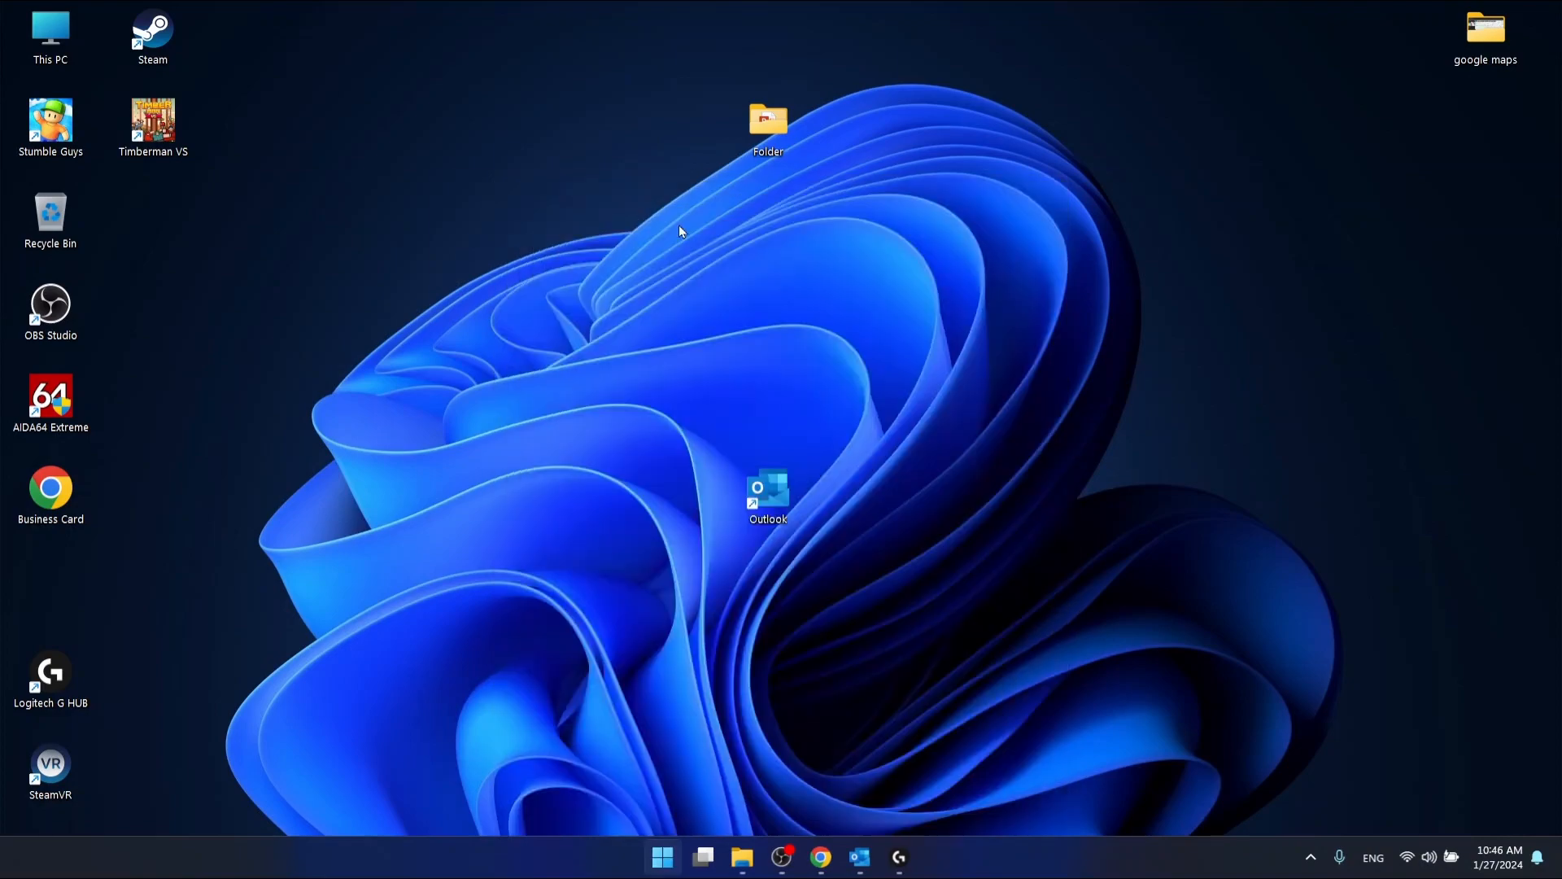
pyautogui.write('bus')
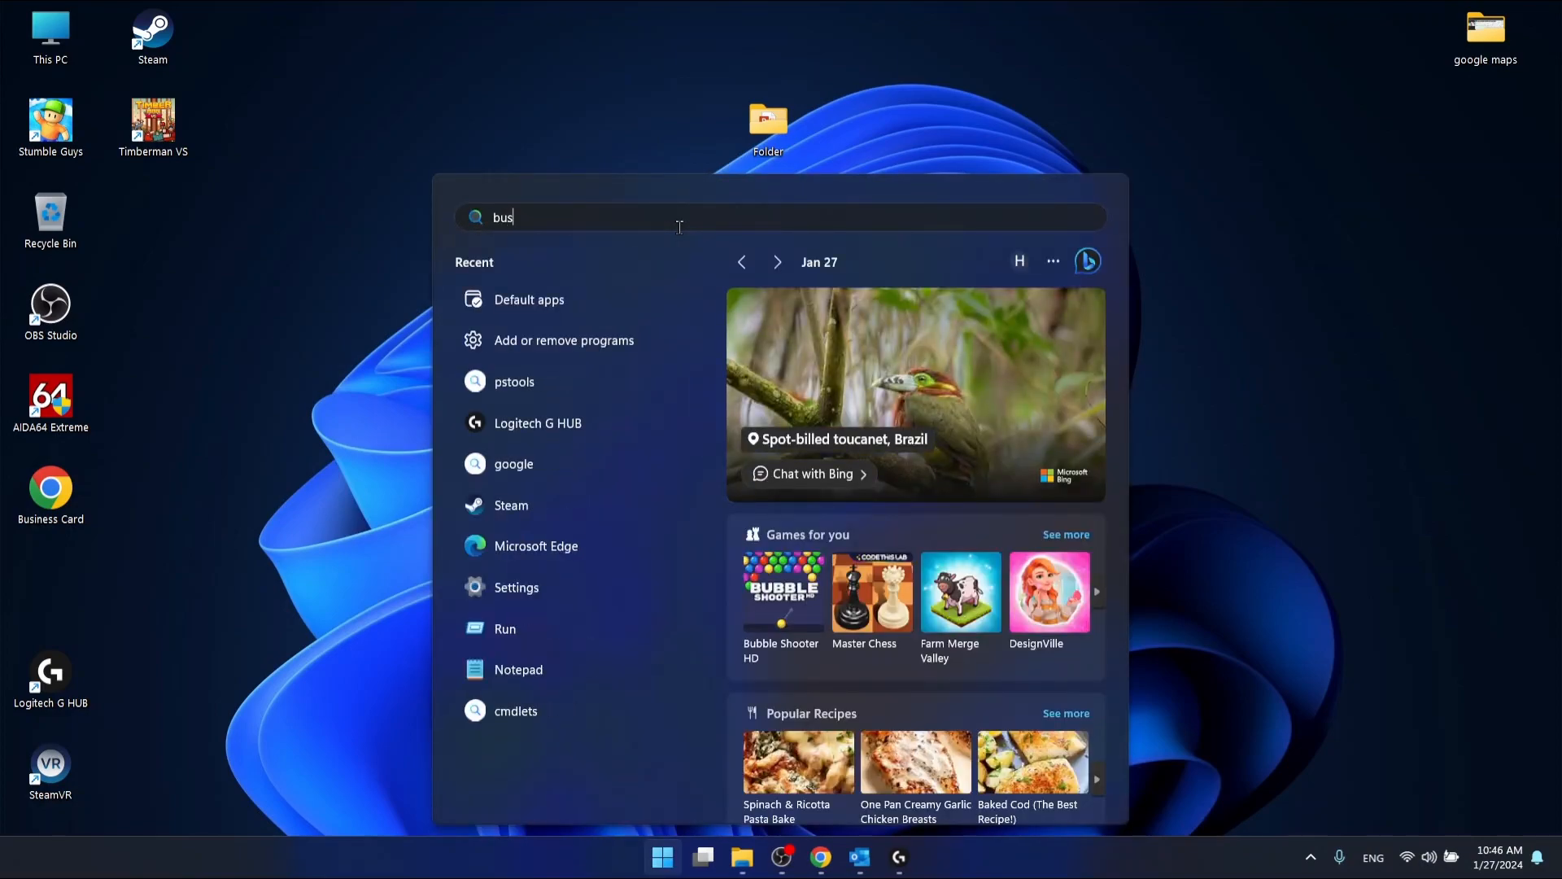
pyautogui.write('iness Card')
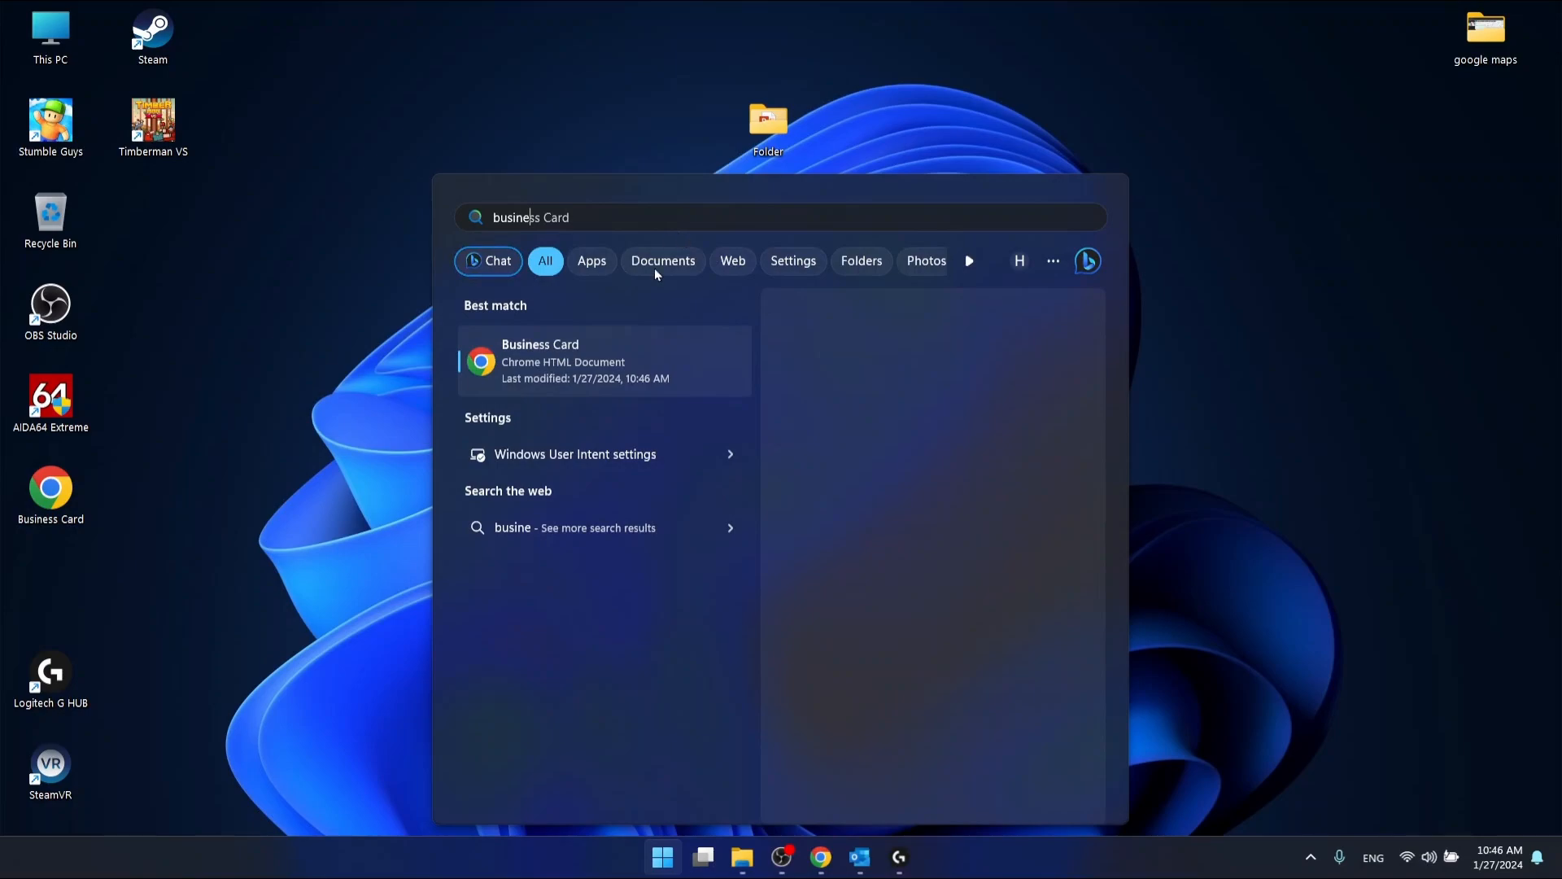
pyautogui.click(598, 360)
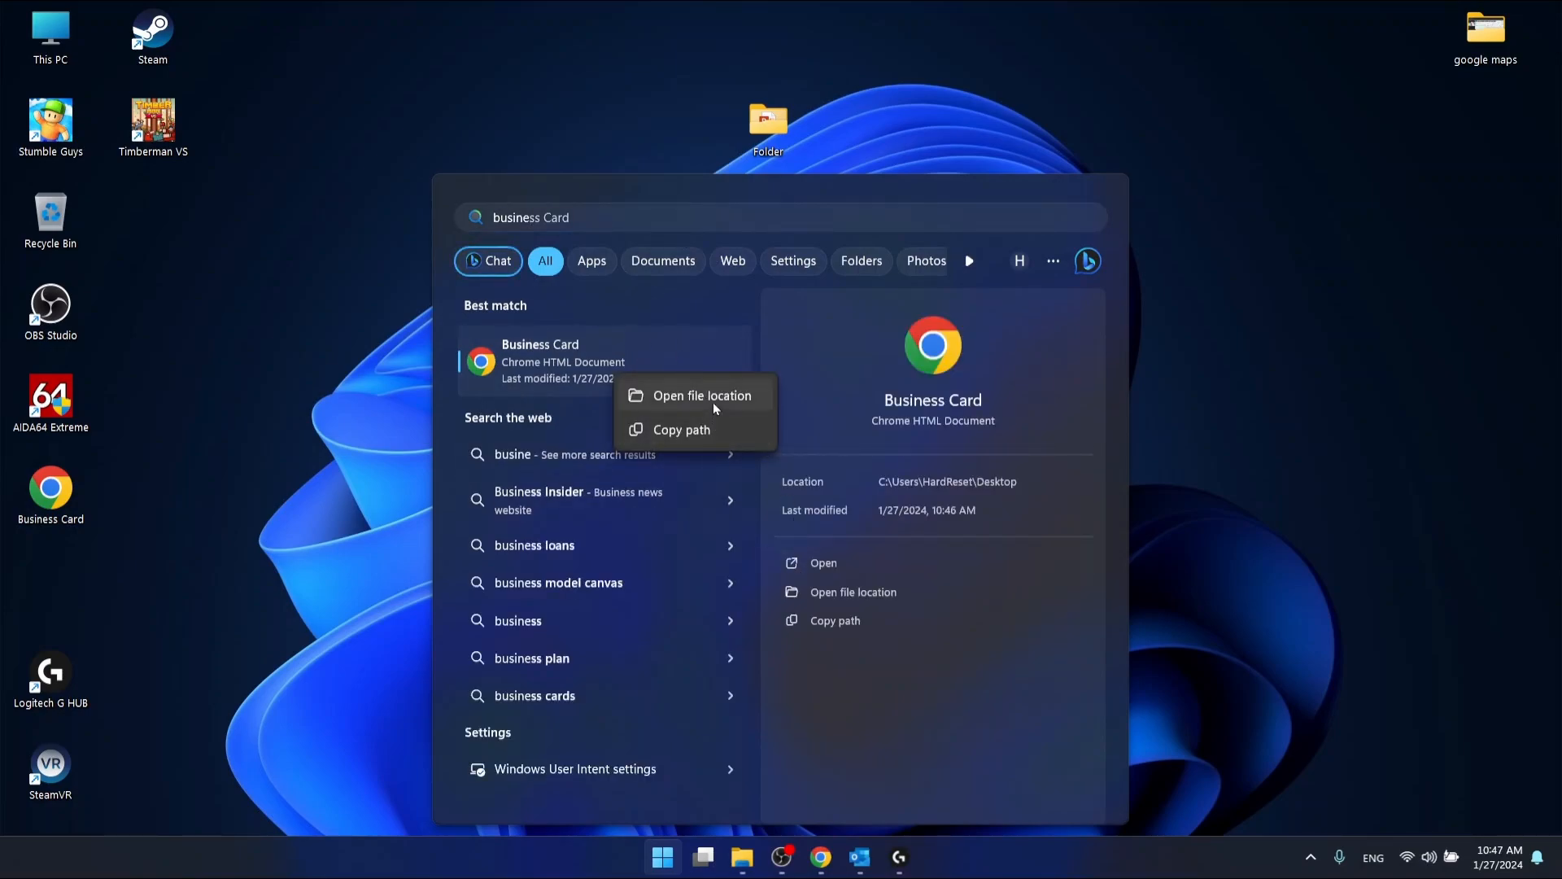
pyautogui.click(702, 396)
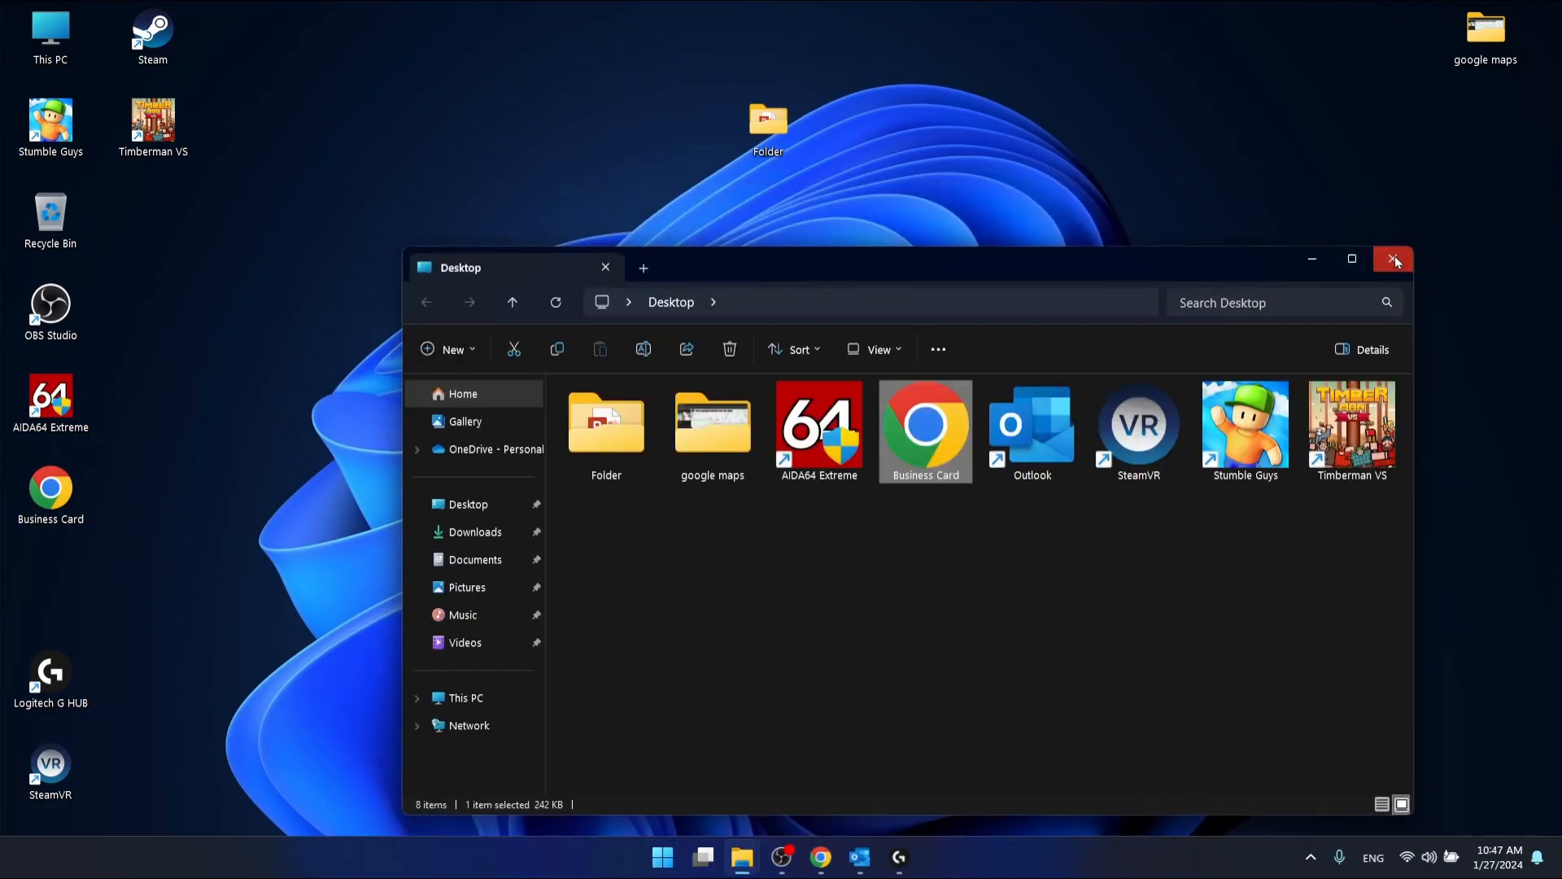
pyautogui.click(1394, 259)
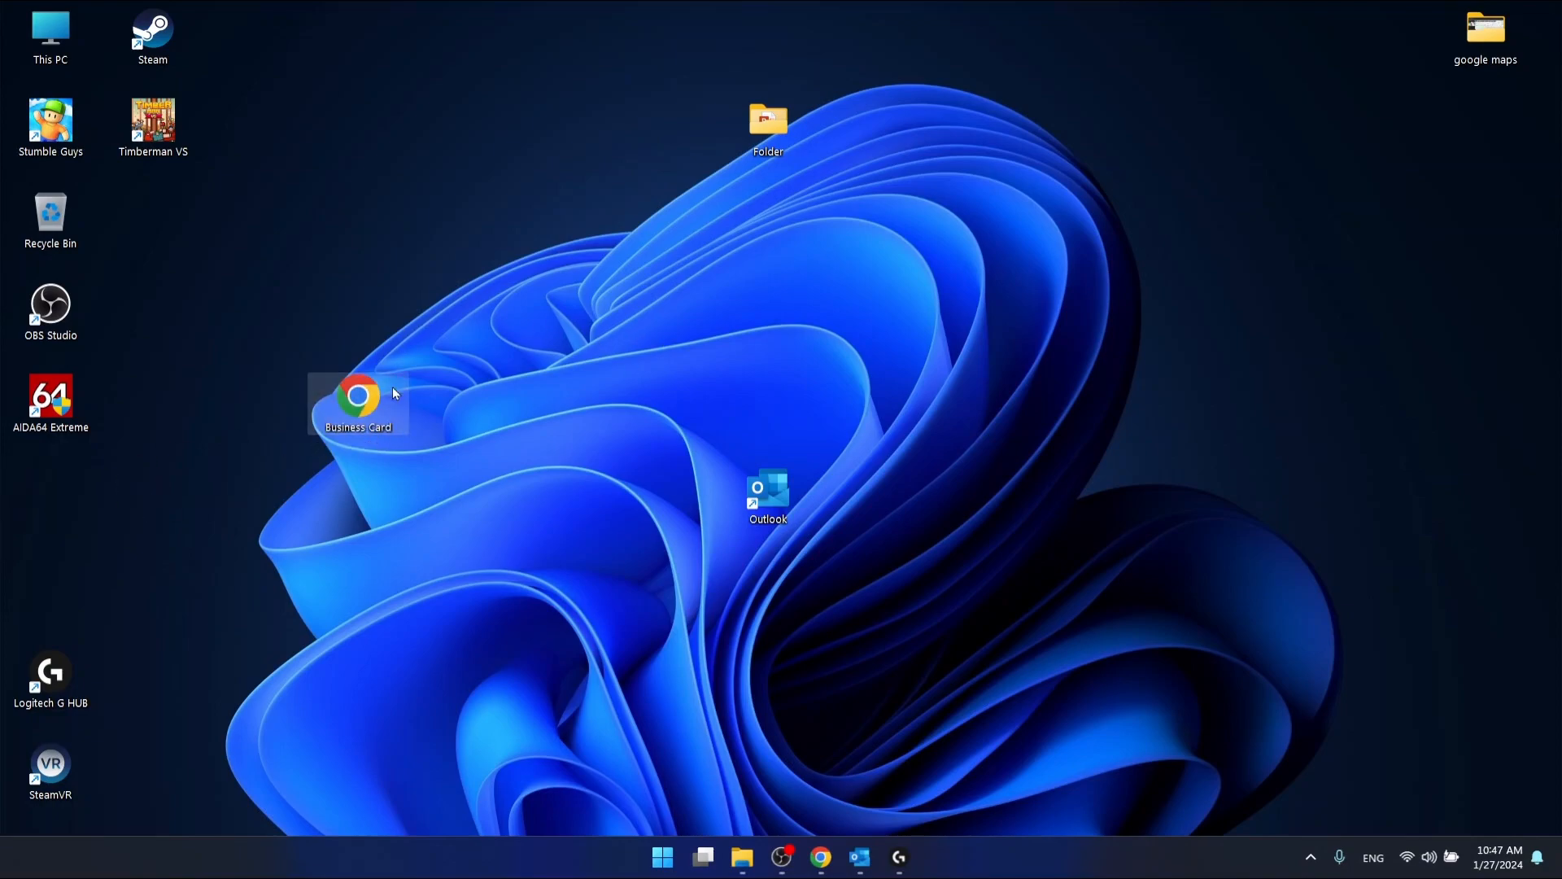
# Open the Business Card PDF in Chrome, close the other tab, and review the page
pyautogui.doubleClick(356, 396)
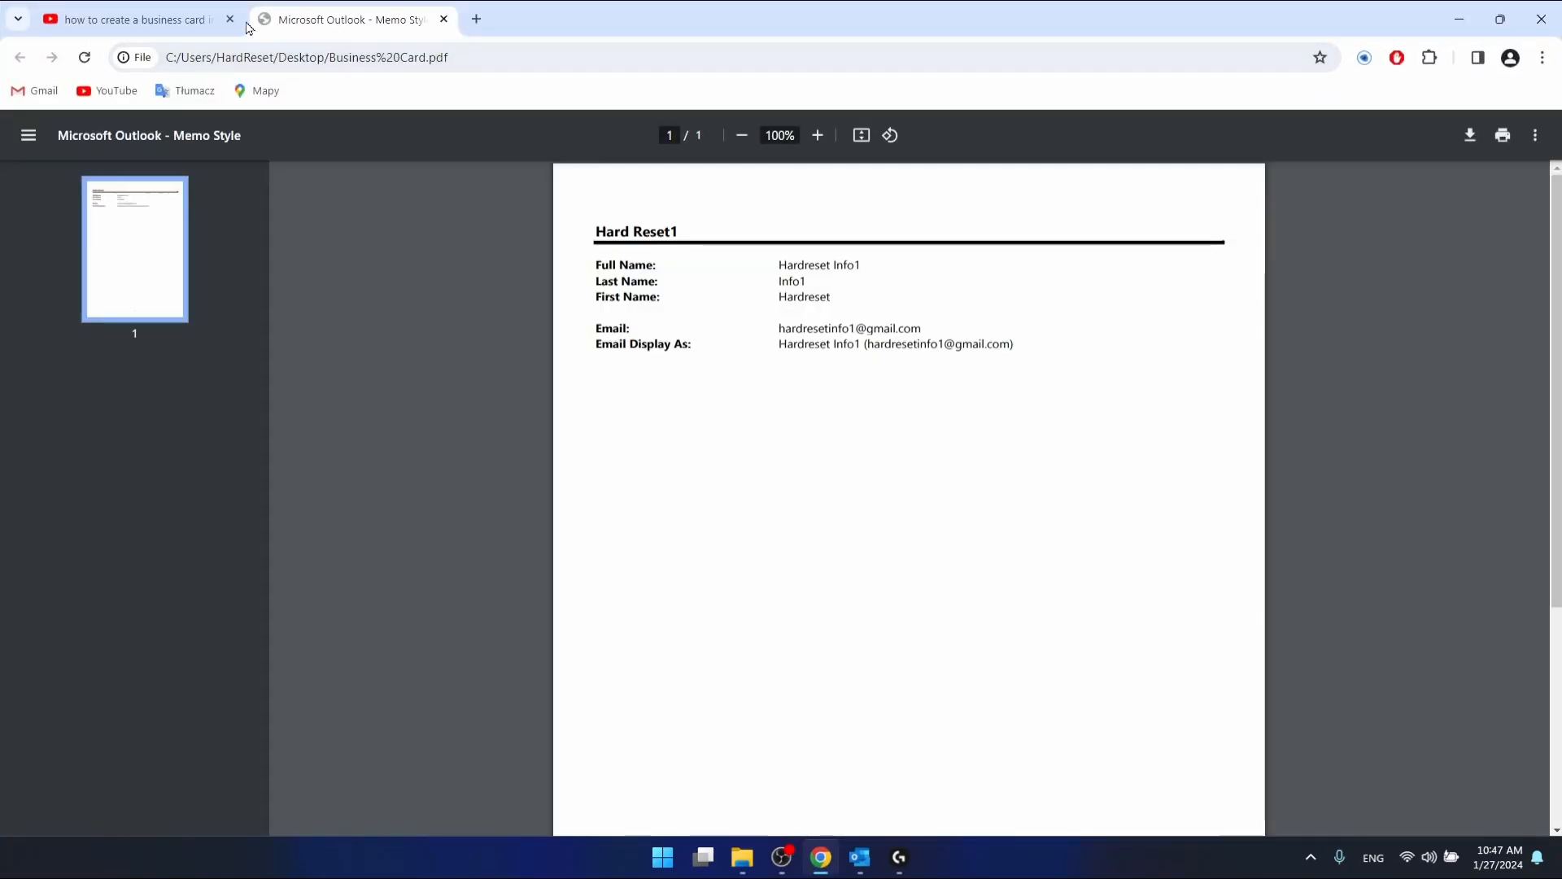
pyautogui.click(229, 18)
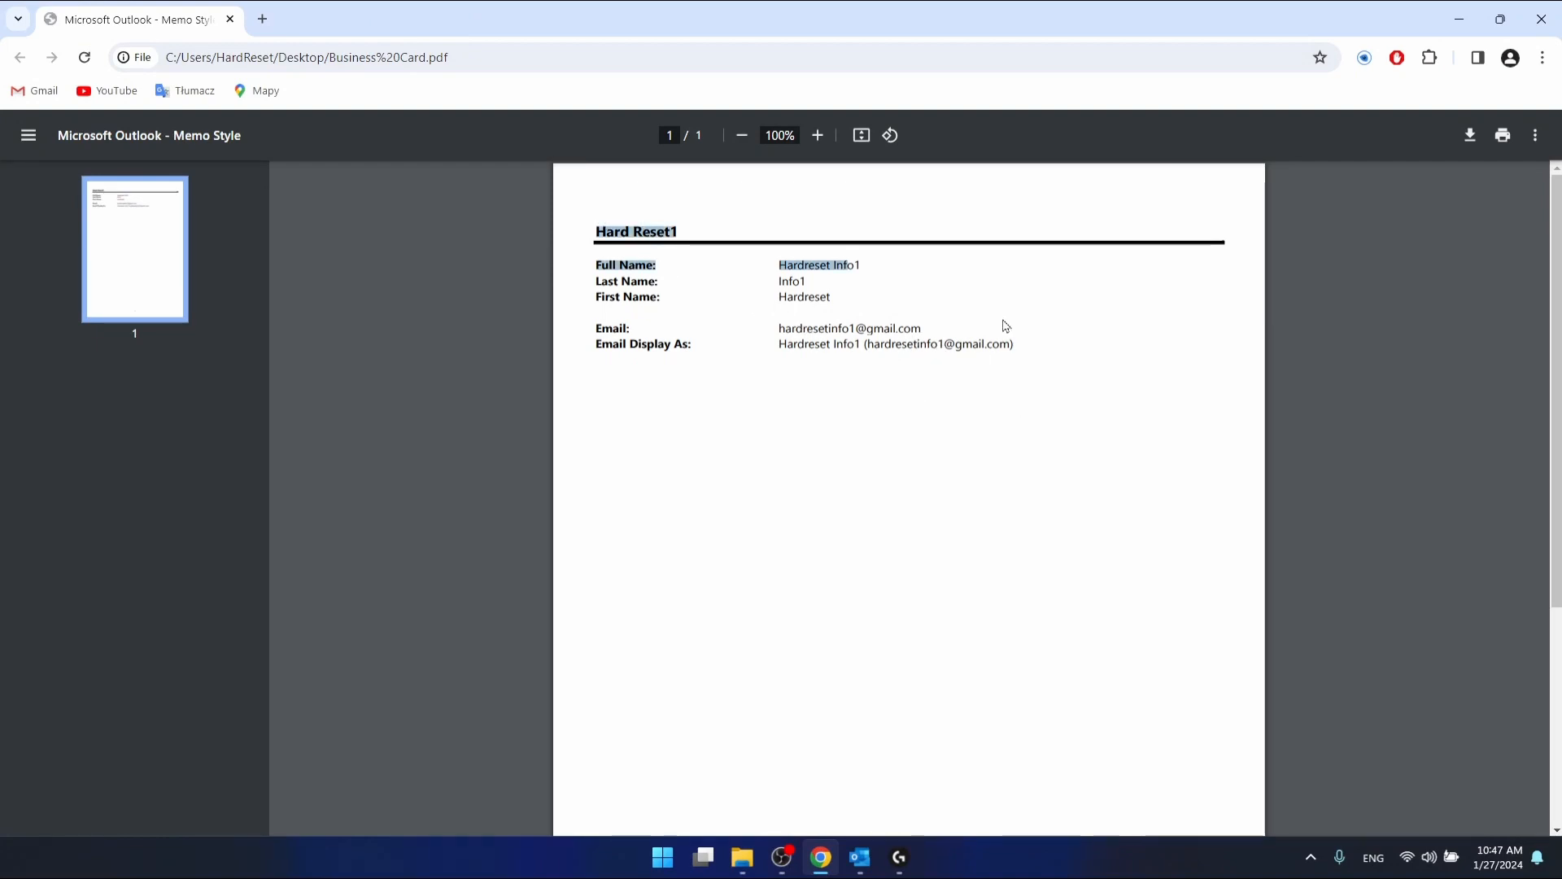
pyautogui.scroll(3)
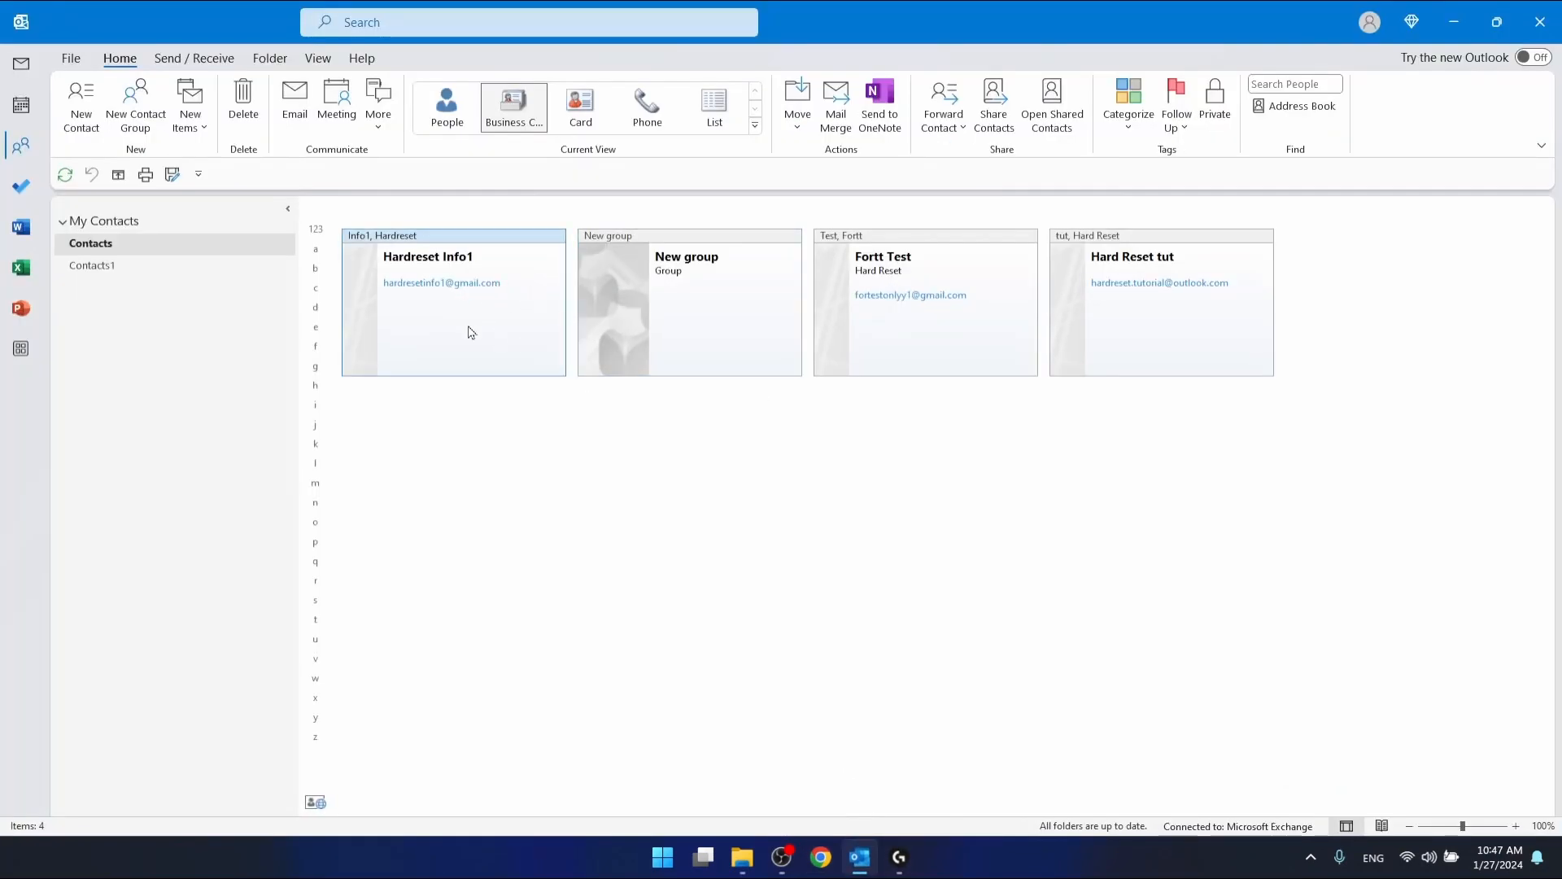
pyautogui.rightClick(471, 332)
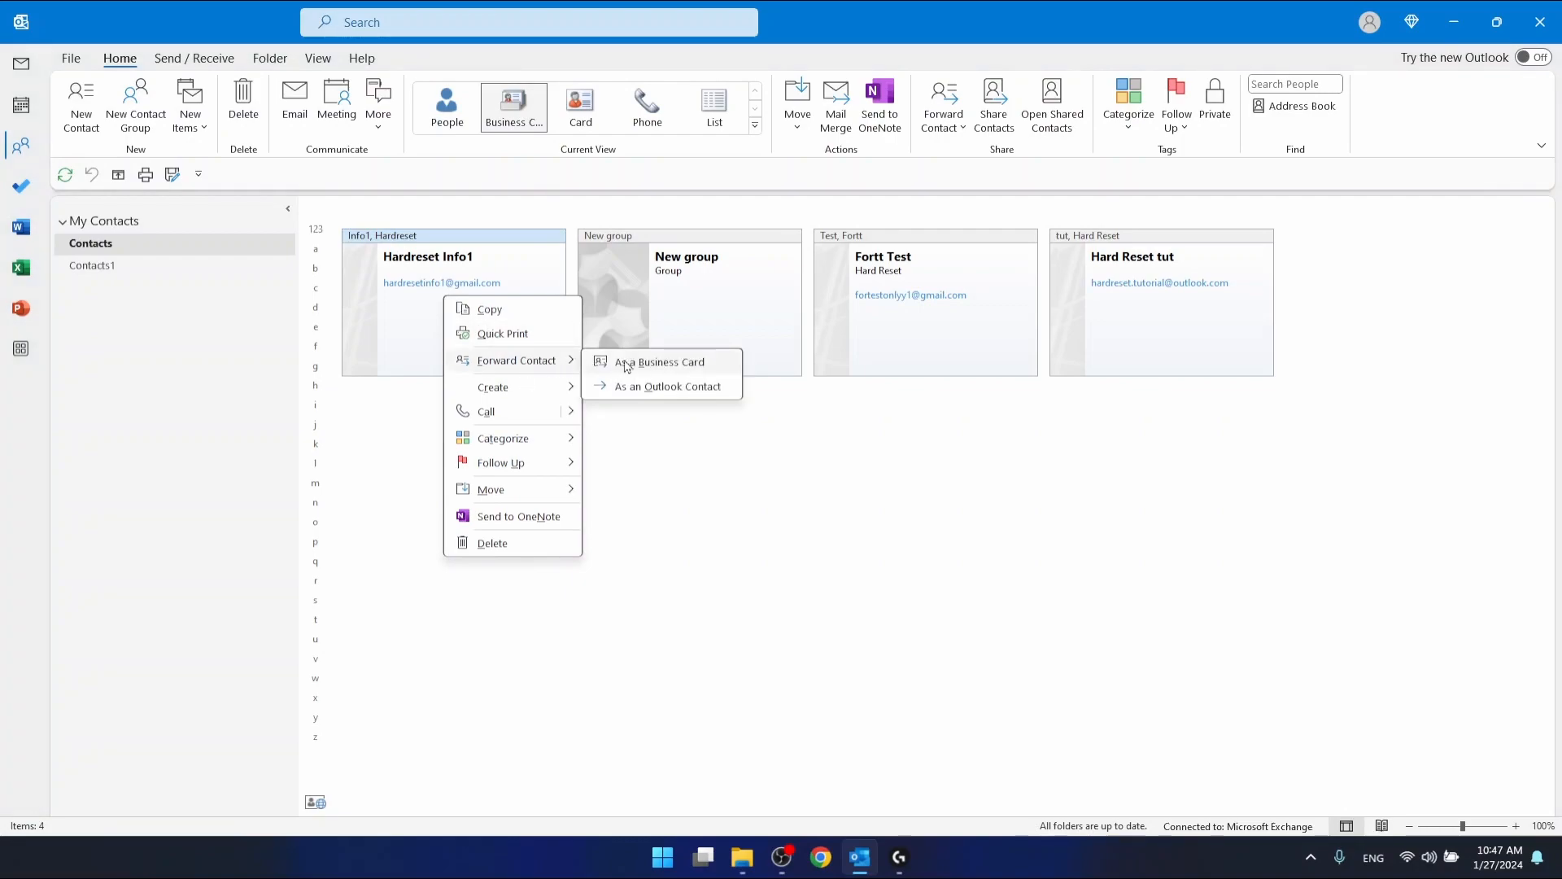
pyautogui.click(658, 361)
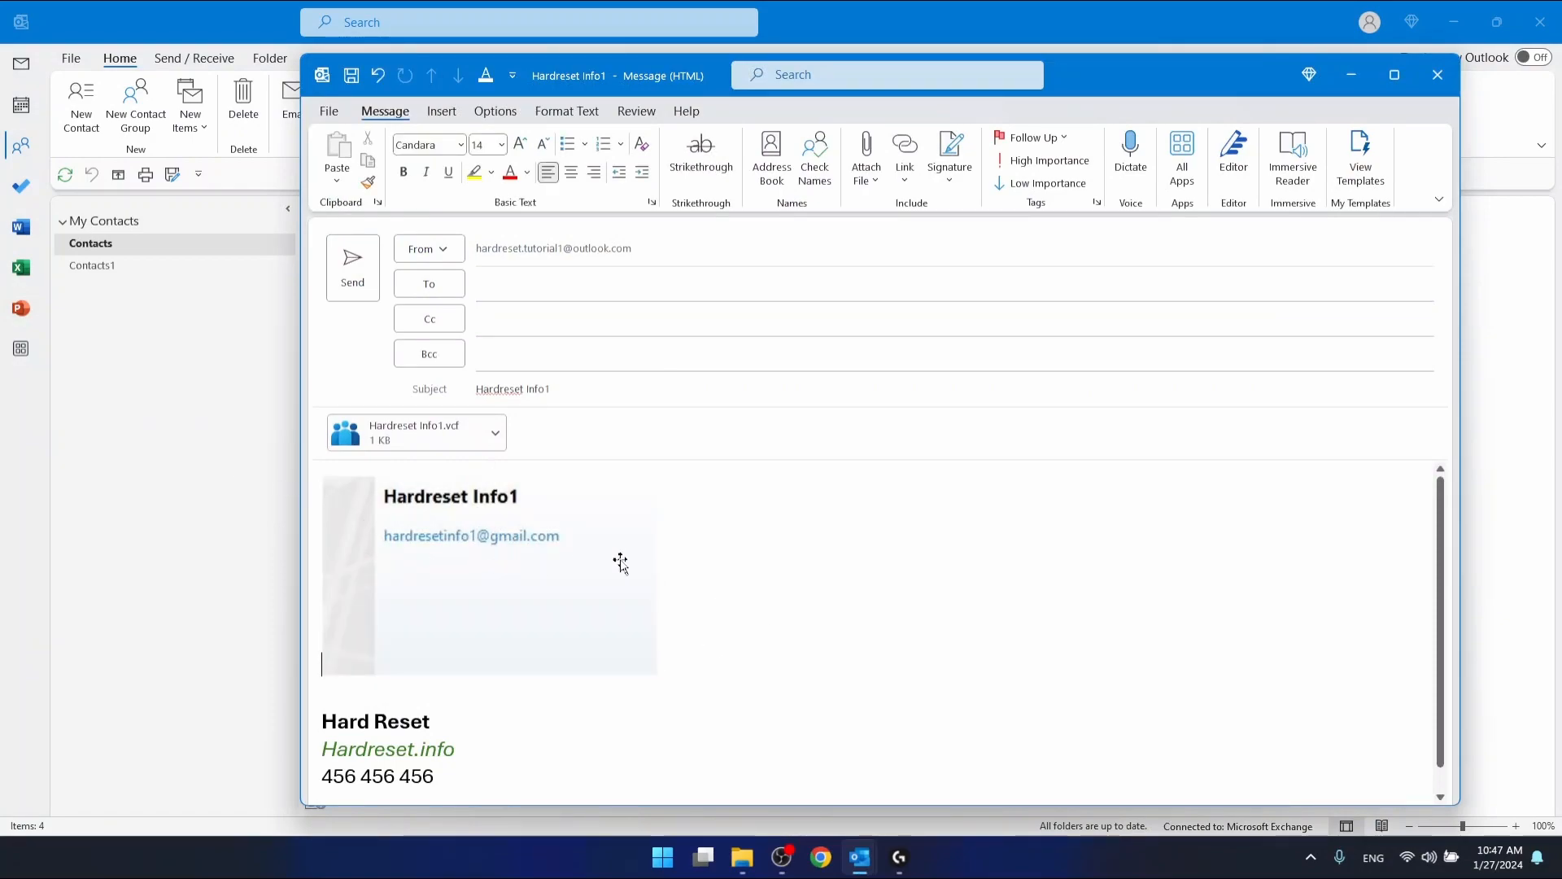
pyautogui.moveTo(468, 600)
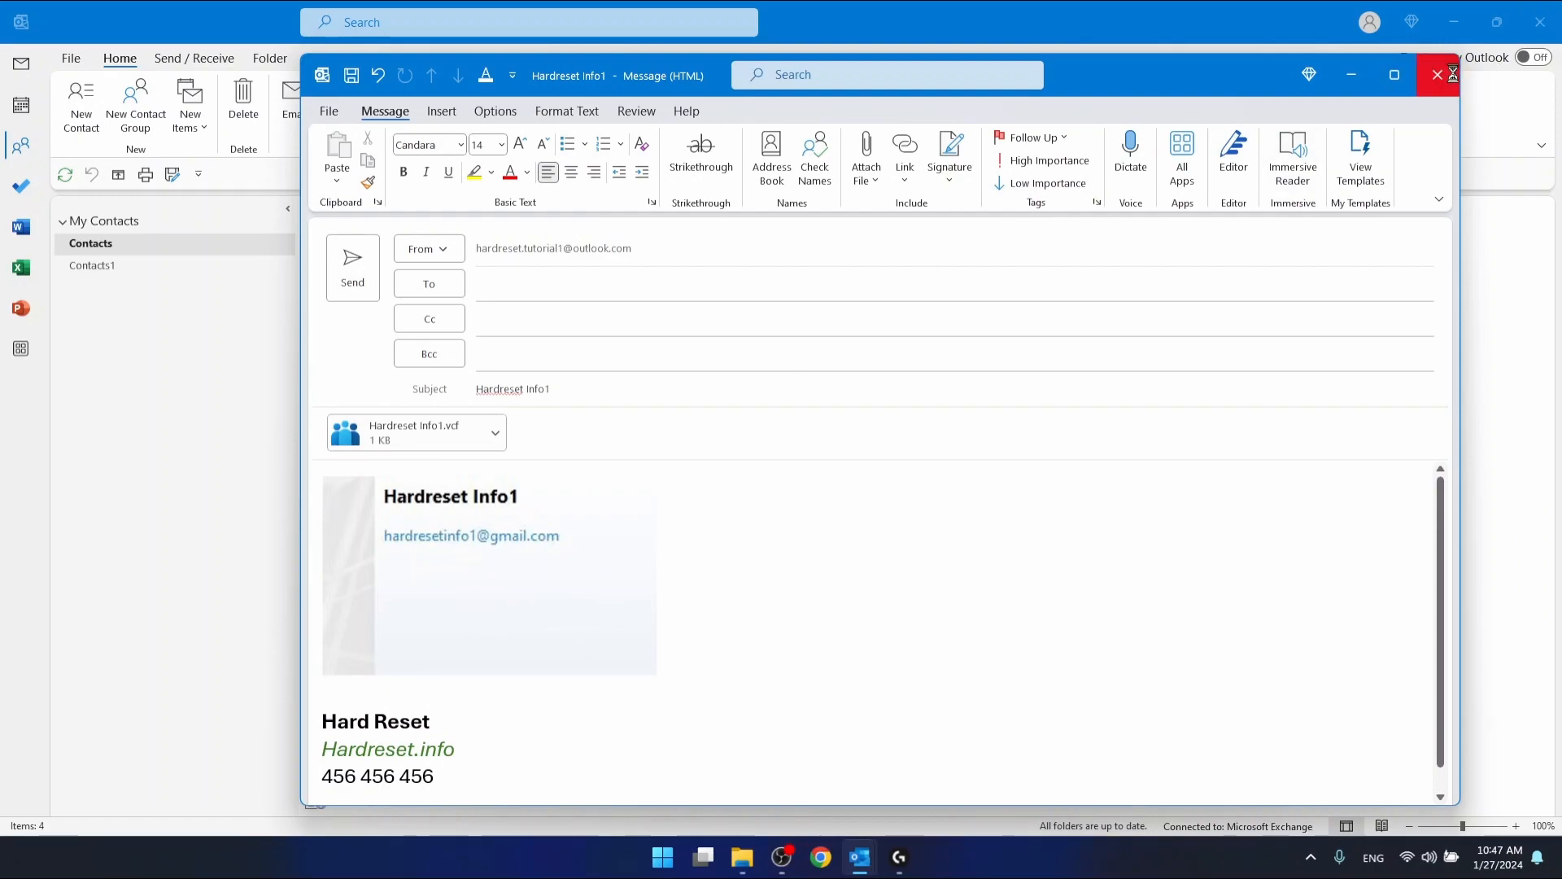
pyautogui.click(1436, 75)
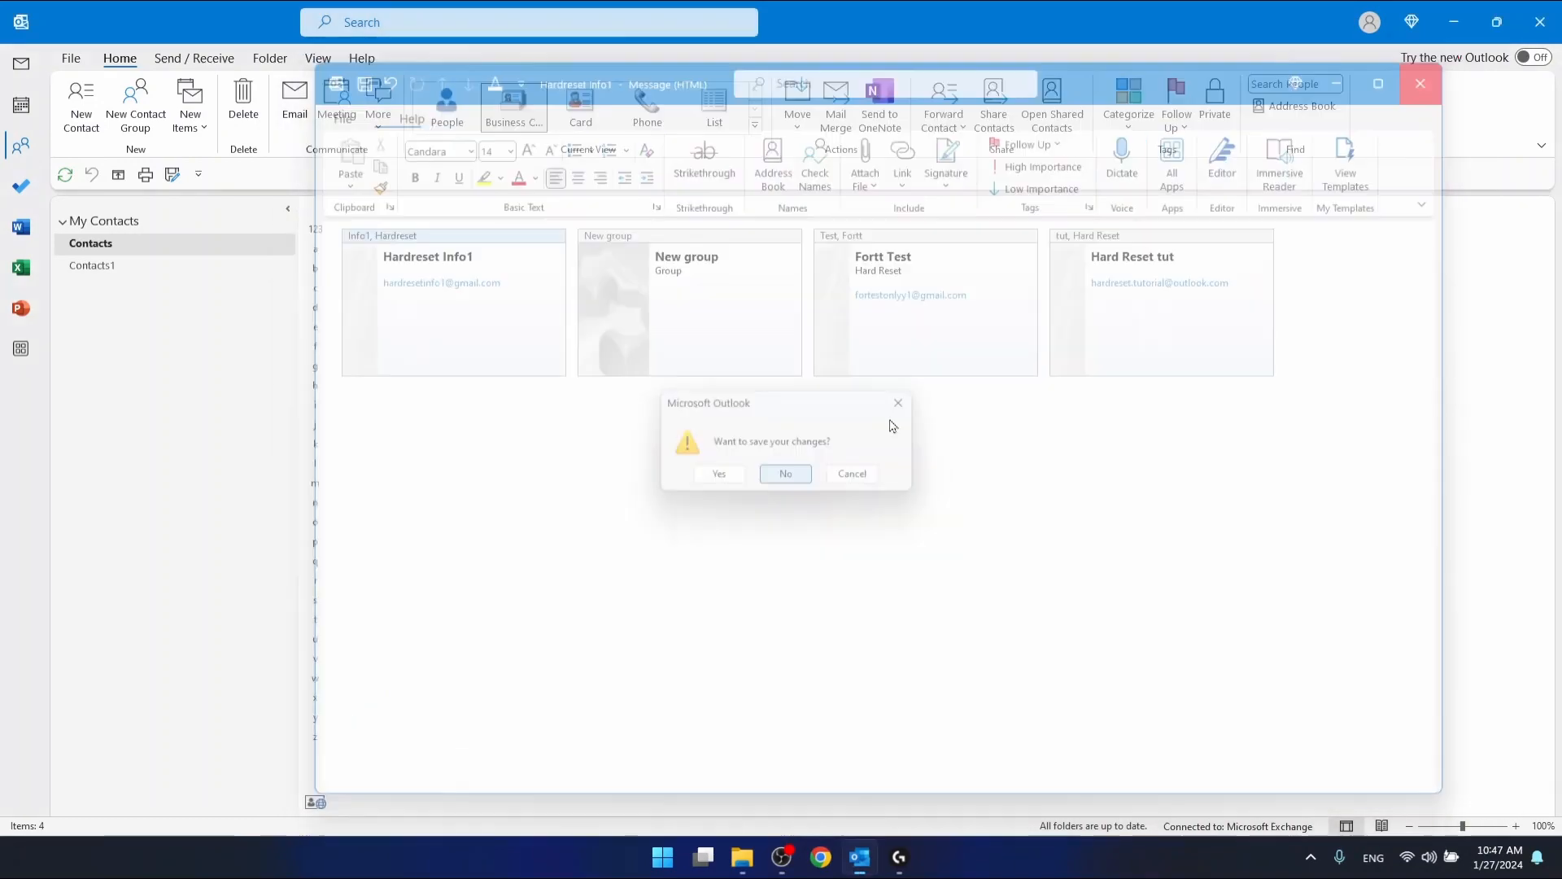
pyautogui.click(785, 473)
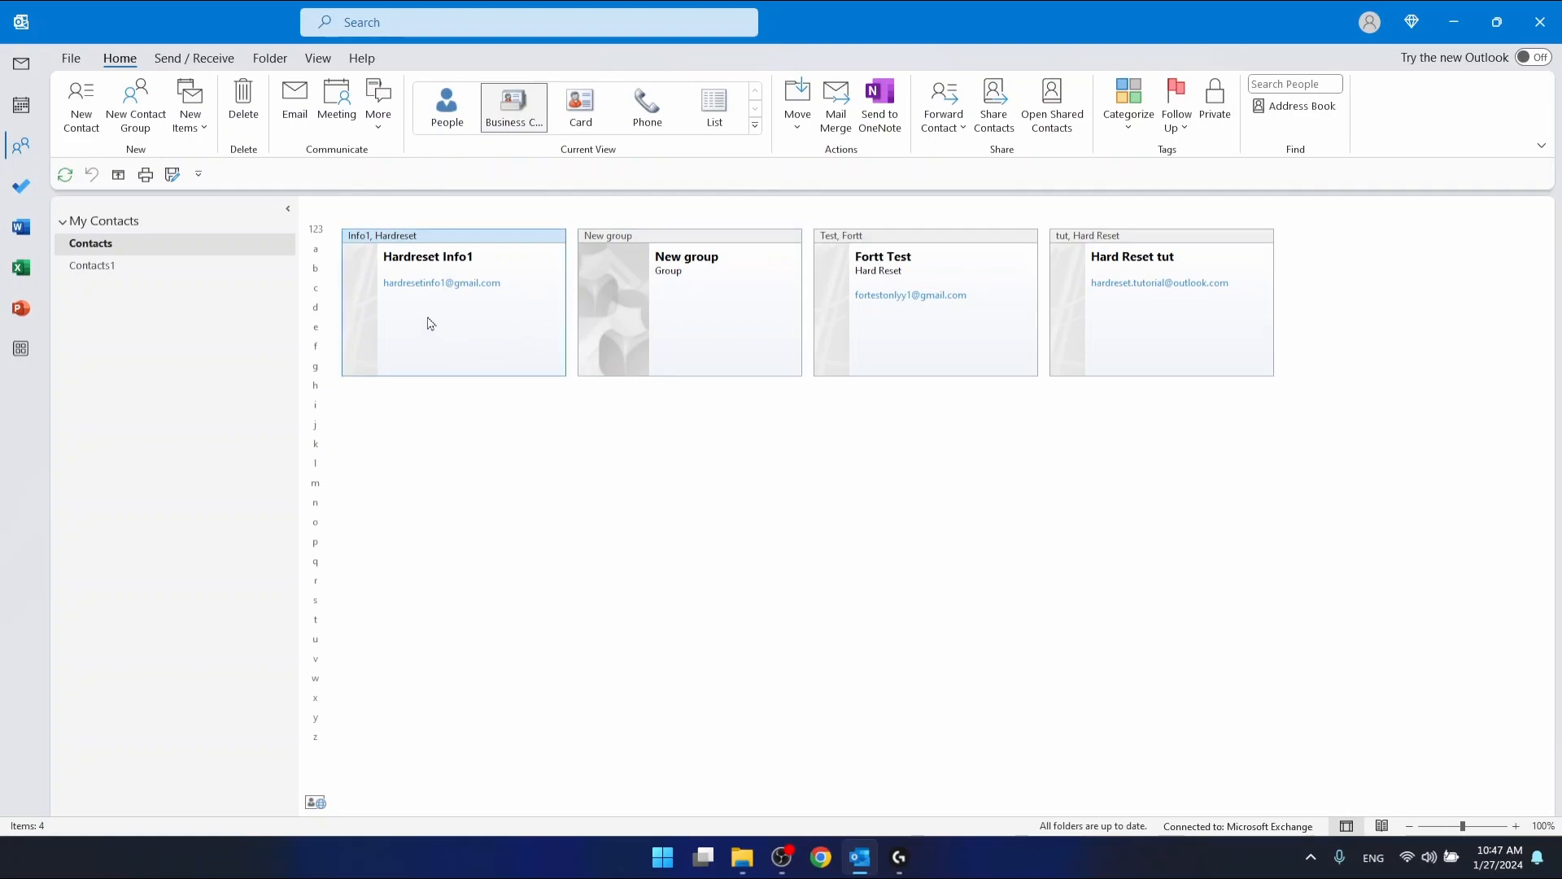
# Switch the contacts to People view and select Fortt Test to show the Hard Reset company details
pyautogui.click(924, 298)
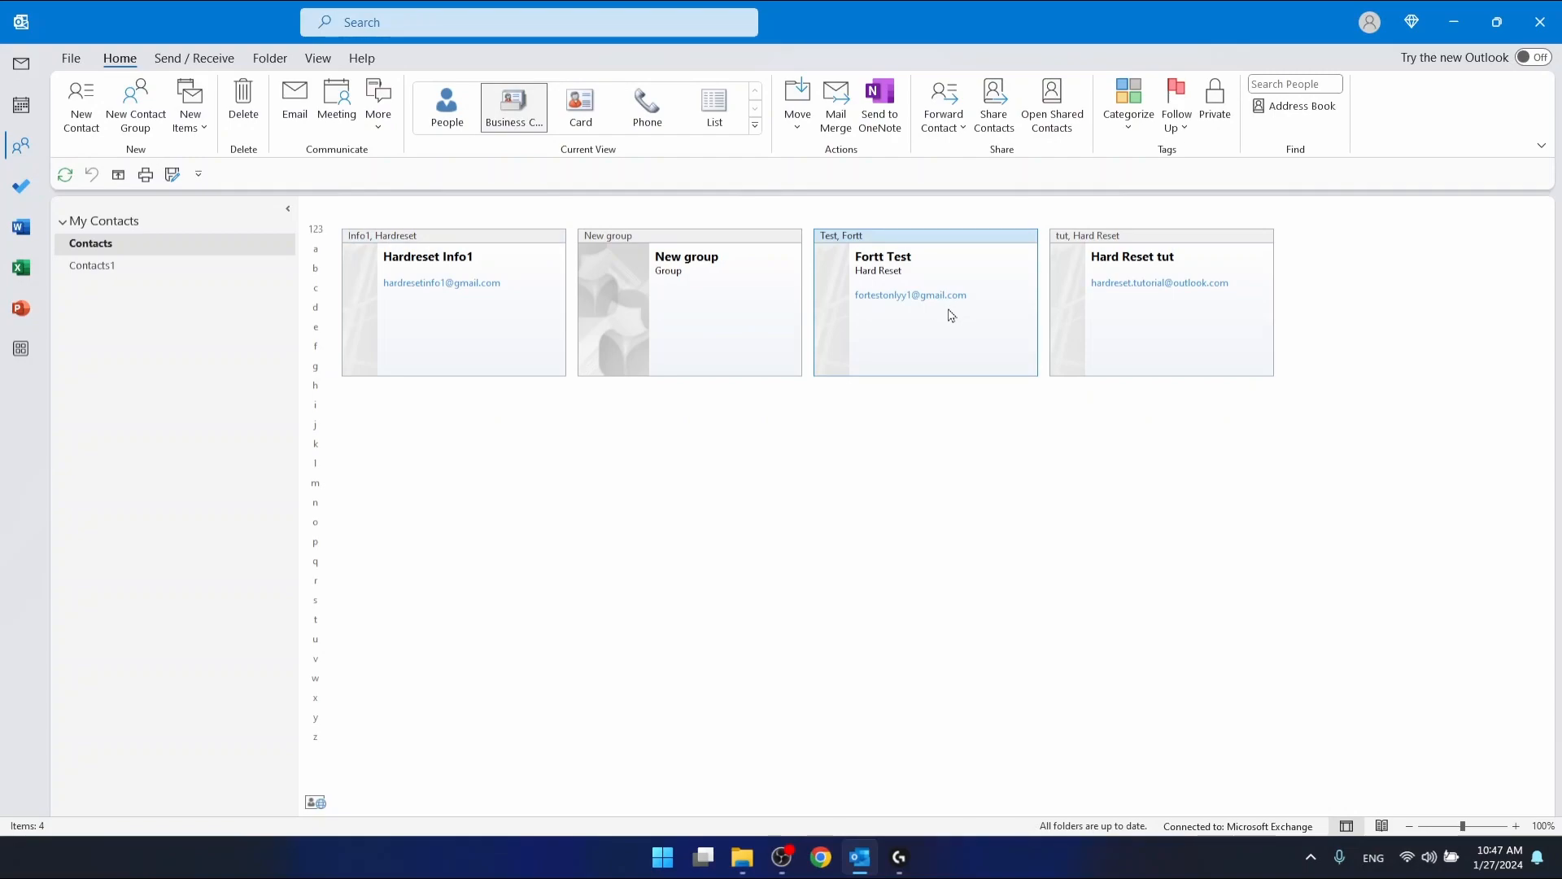
pyautogui.rightClick(924, 319)
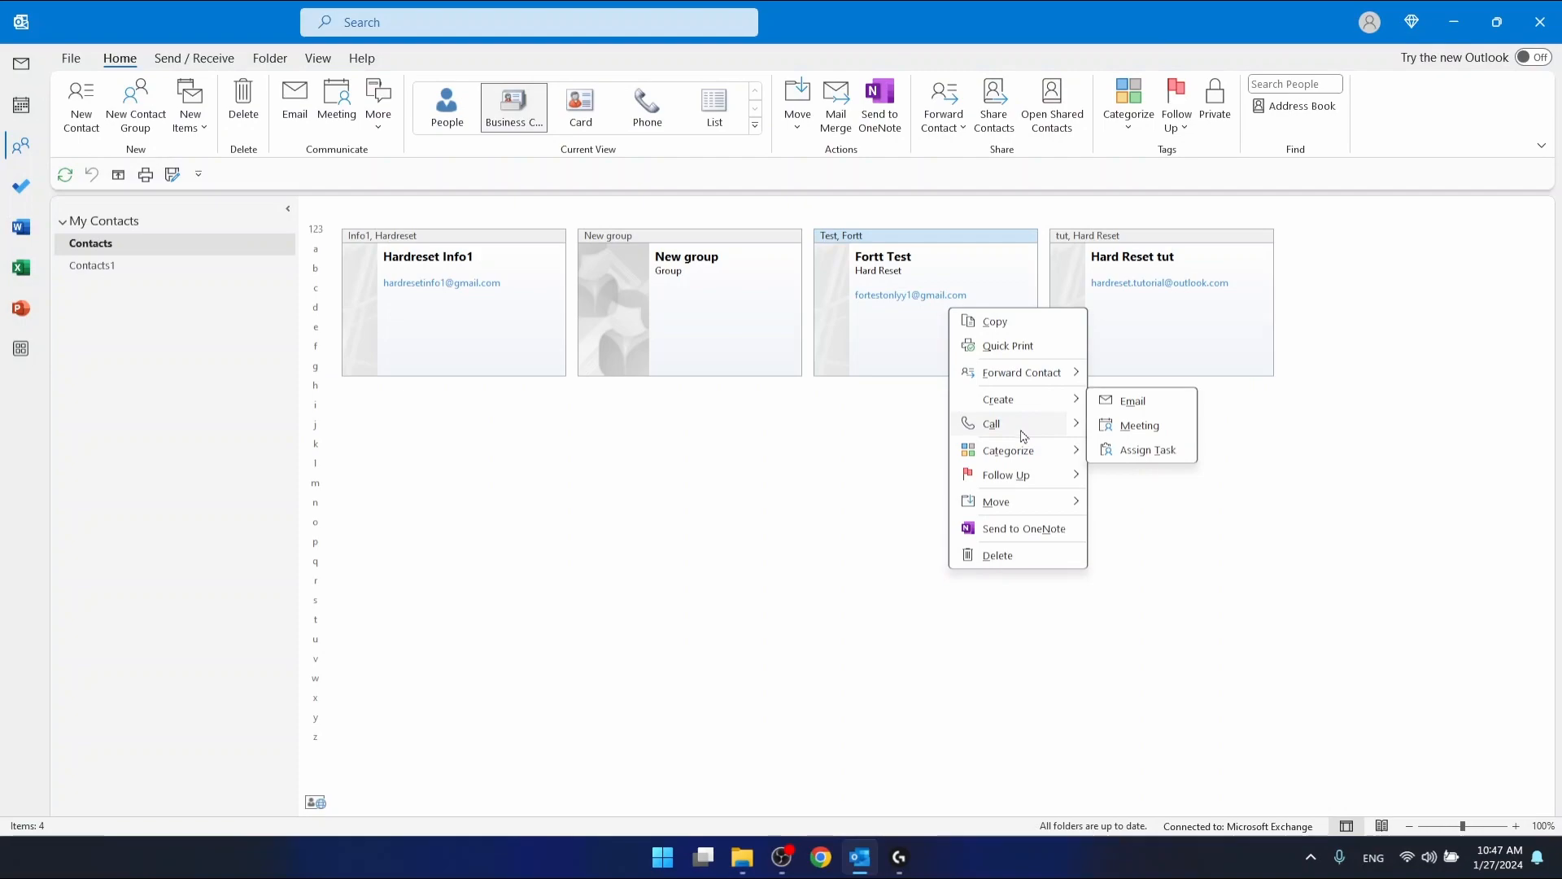
pyautogui.moveTo(1046, 475)
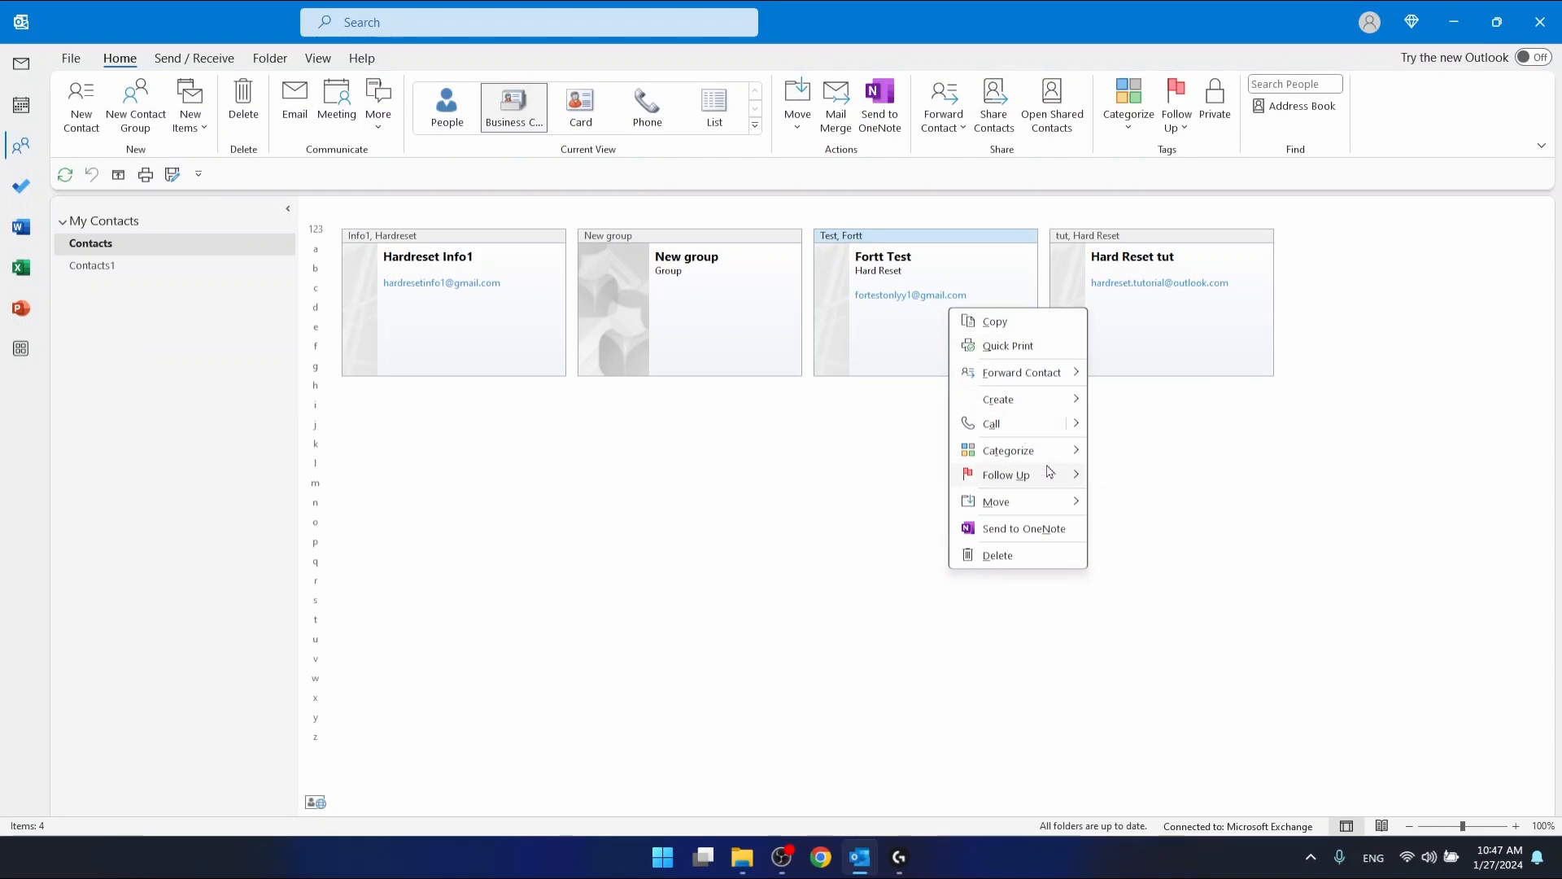
pyautogui.moveTo(1101, 413)
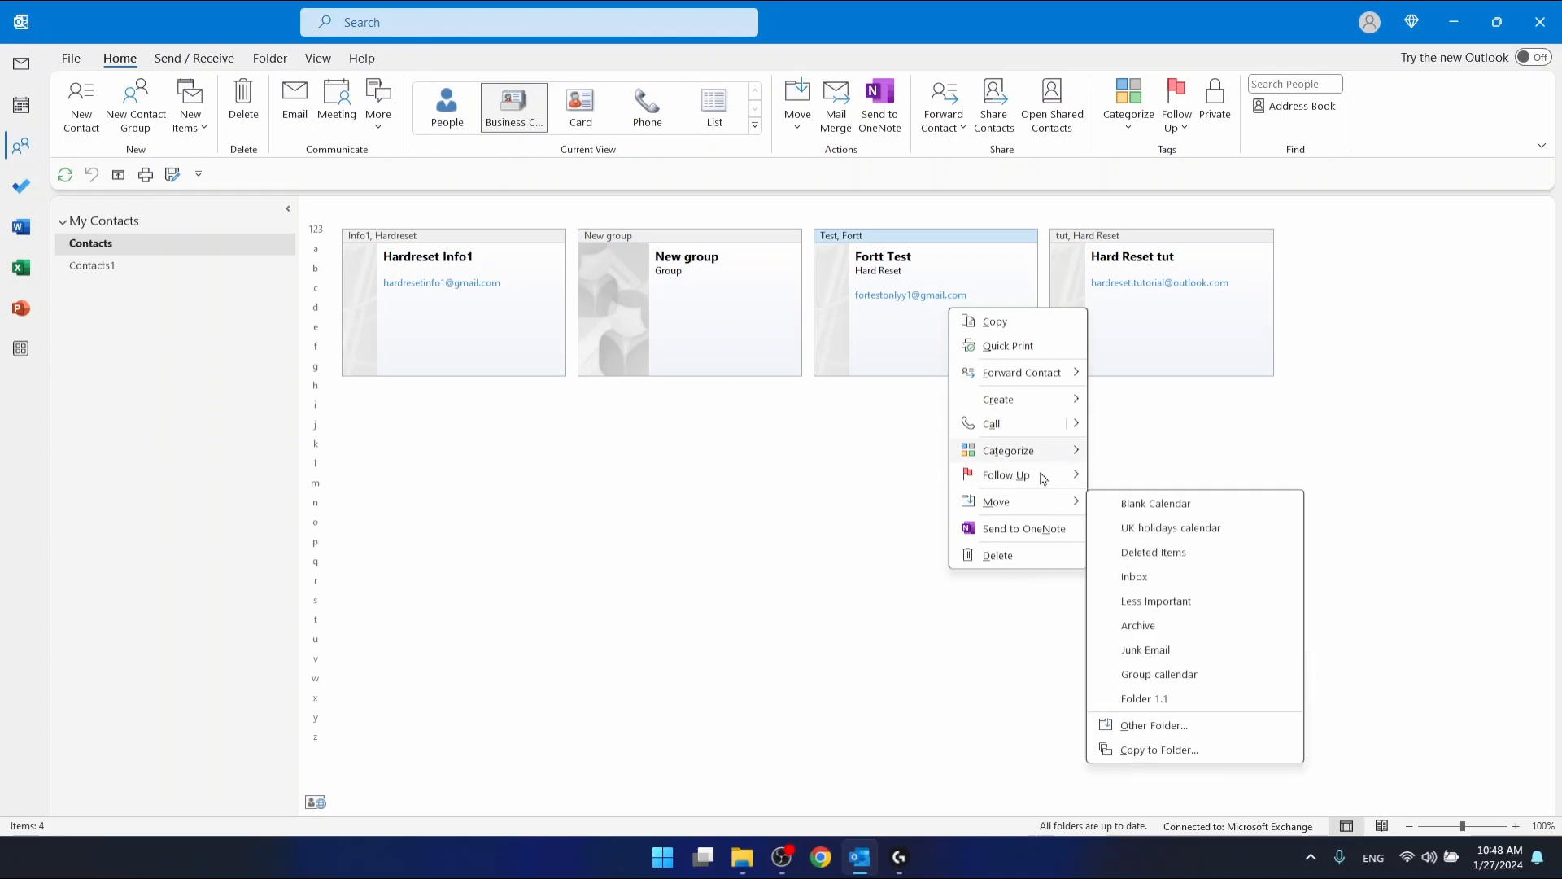
pyautogui.click(901, 298)
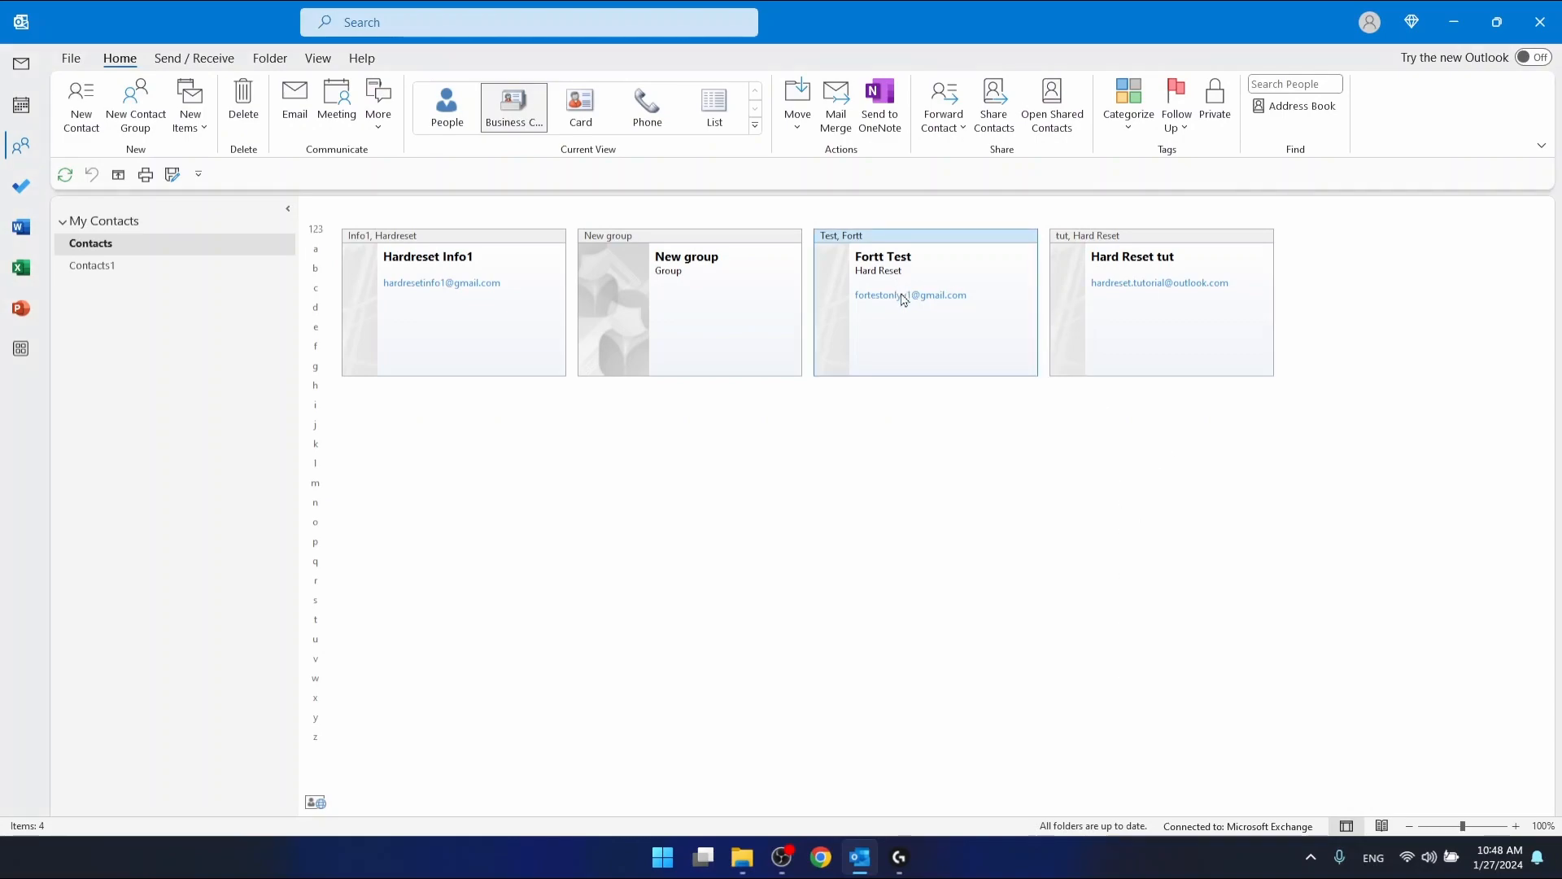
pyautogui.rightClick(901, 299)
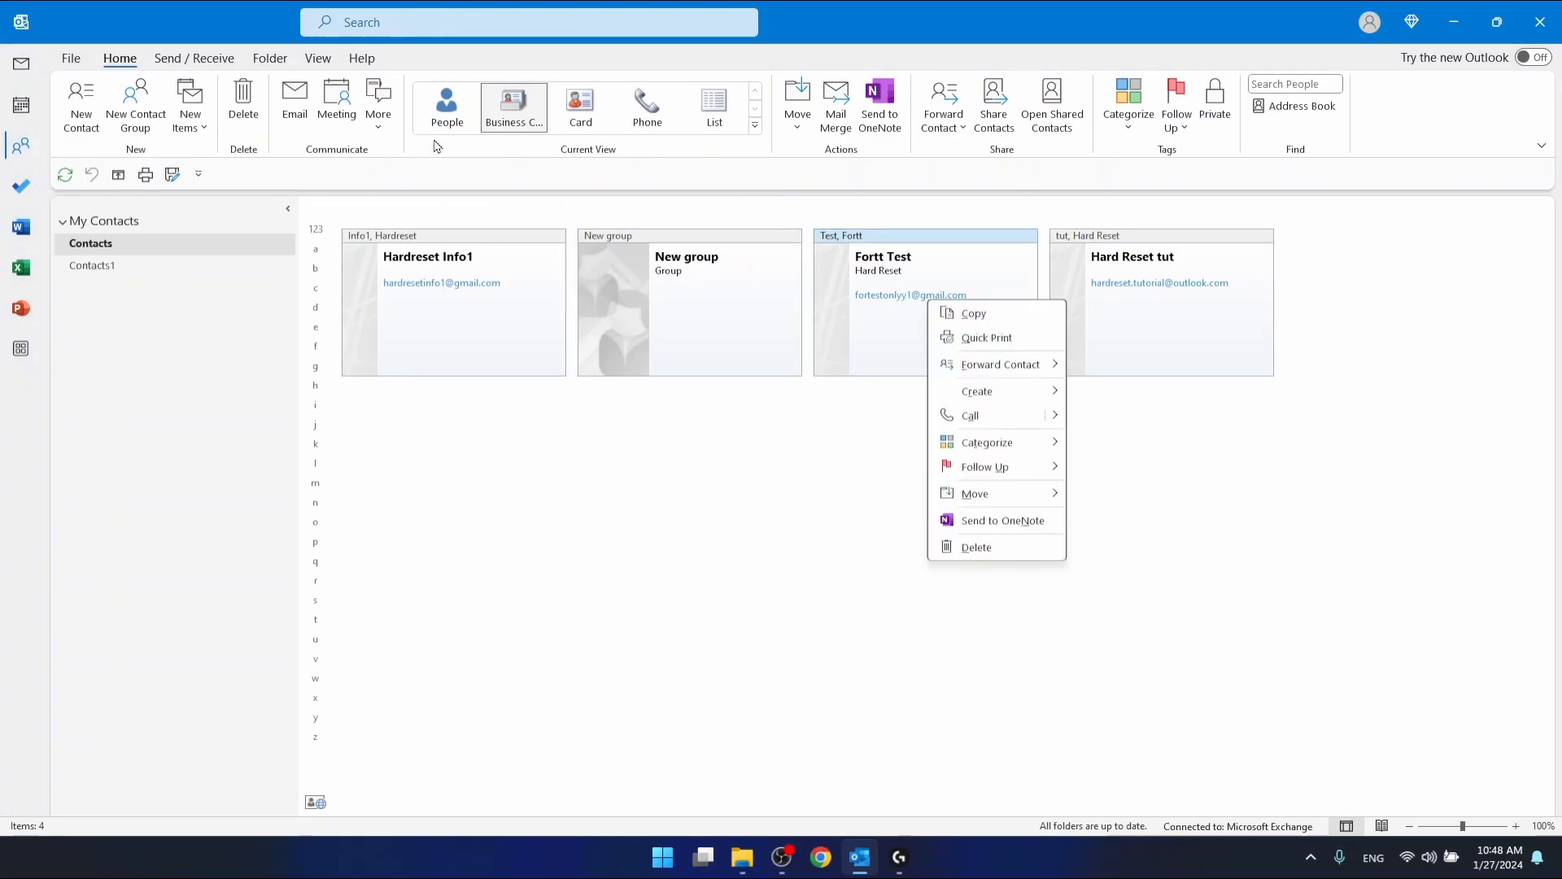
pyautogui.click(446, 105)
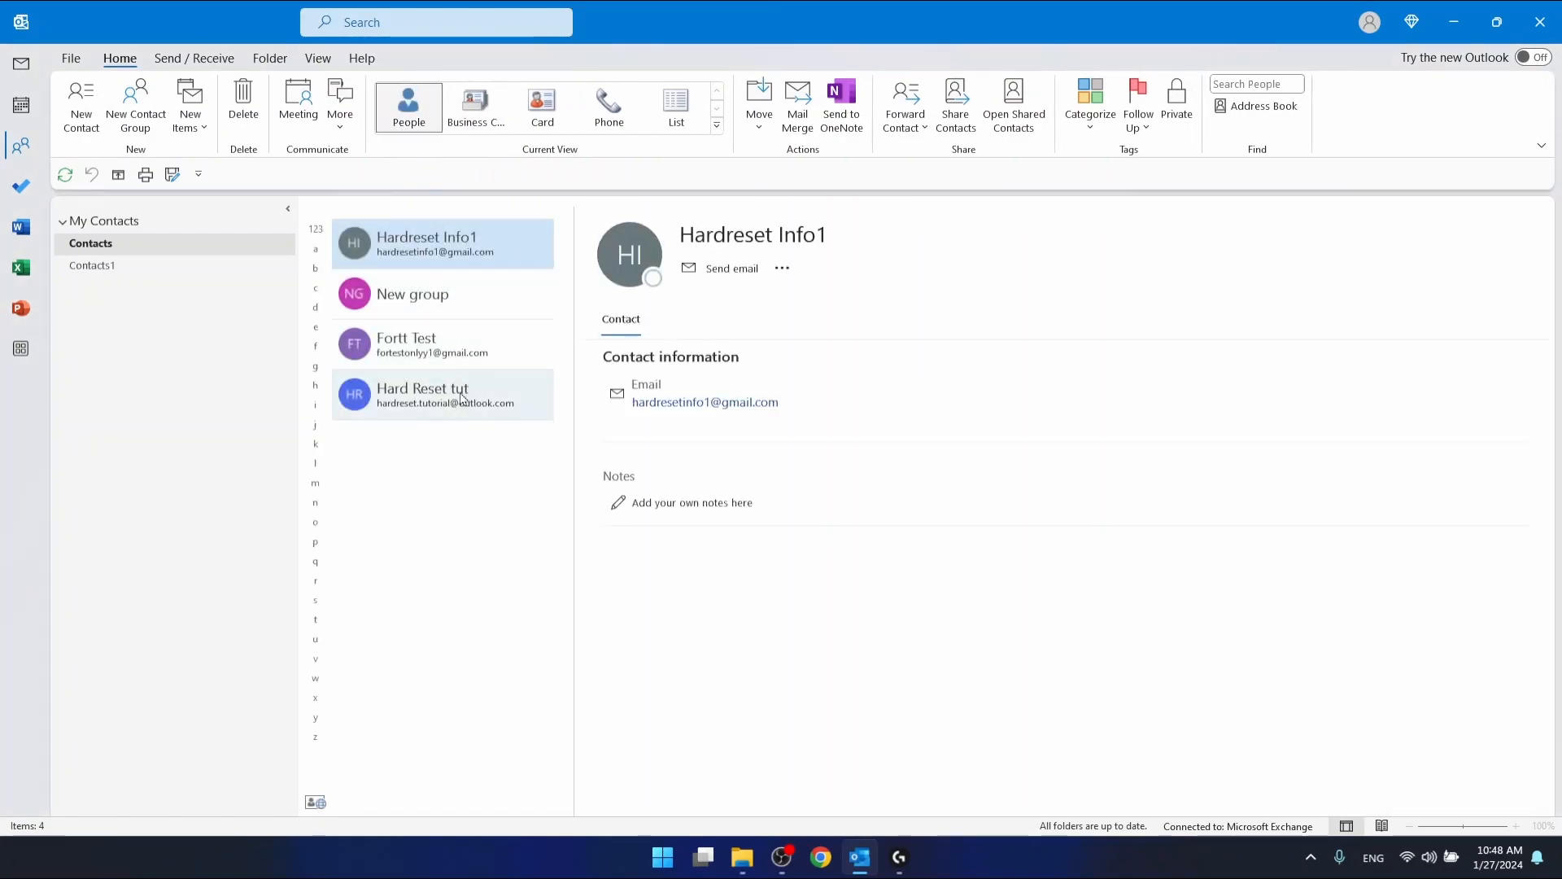
pyautogui.click(432, 343)
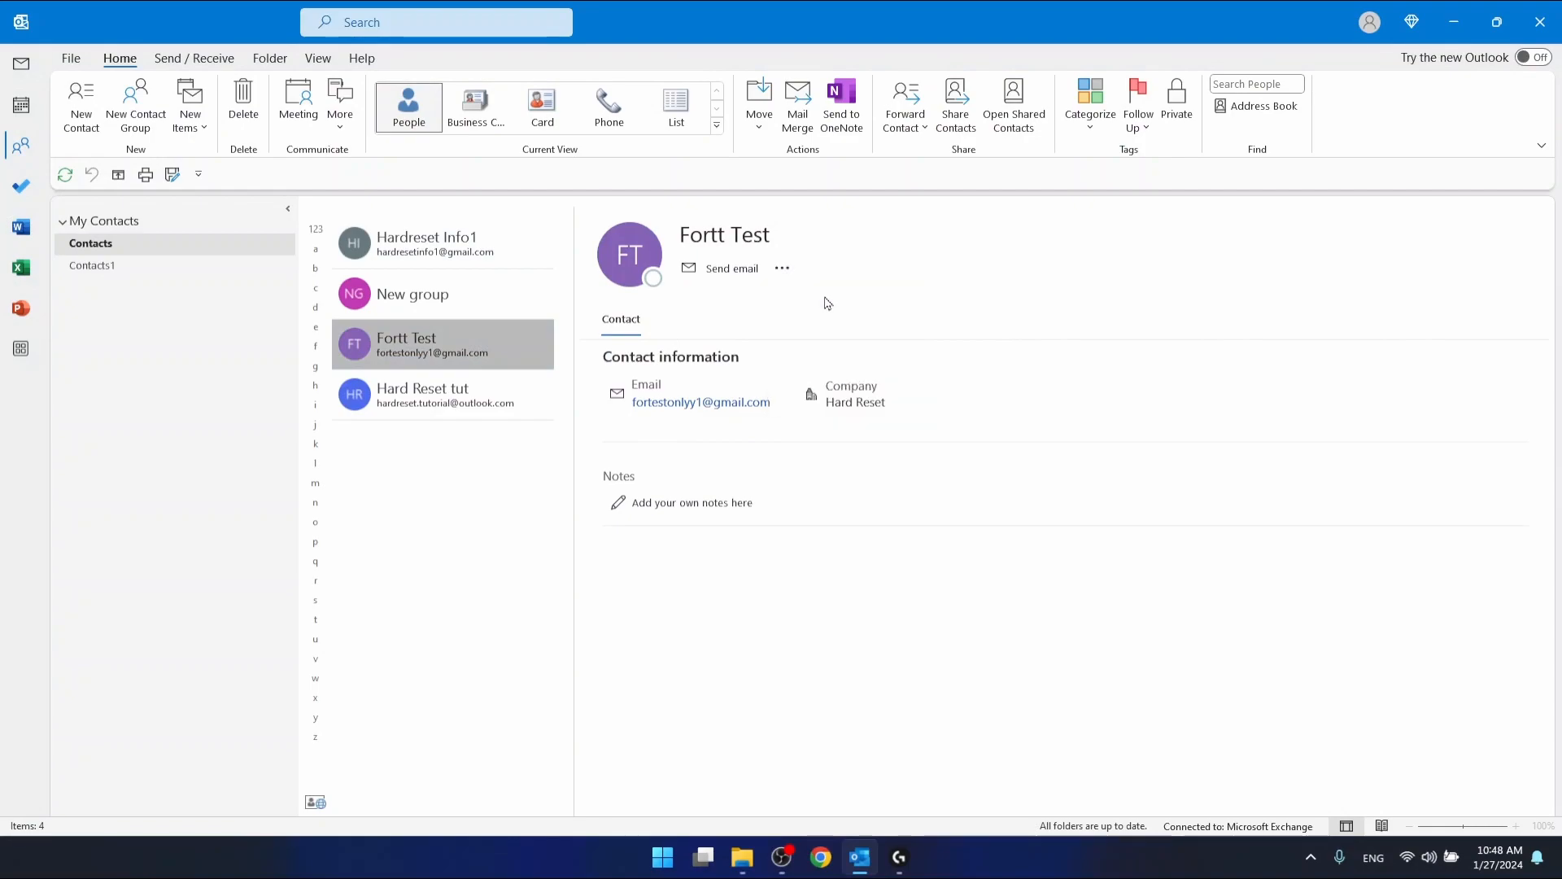
pyautogui.doubleClick(433, 344)
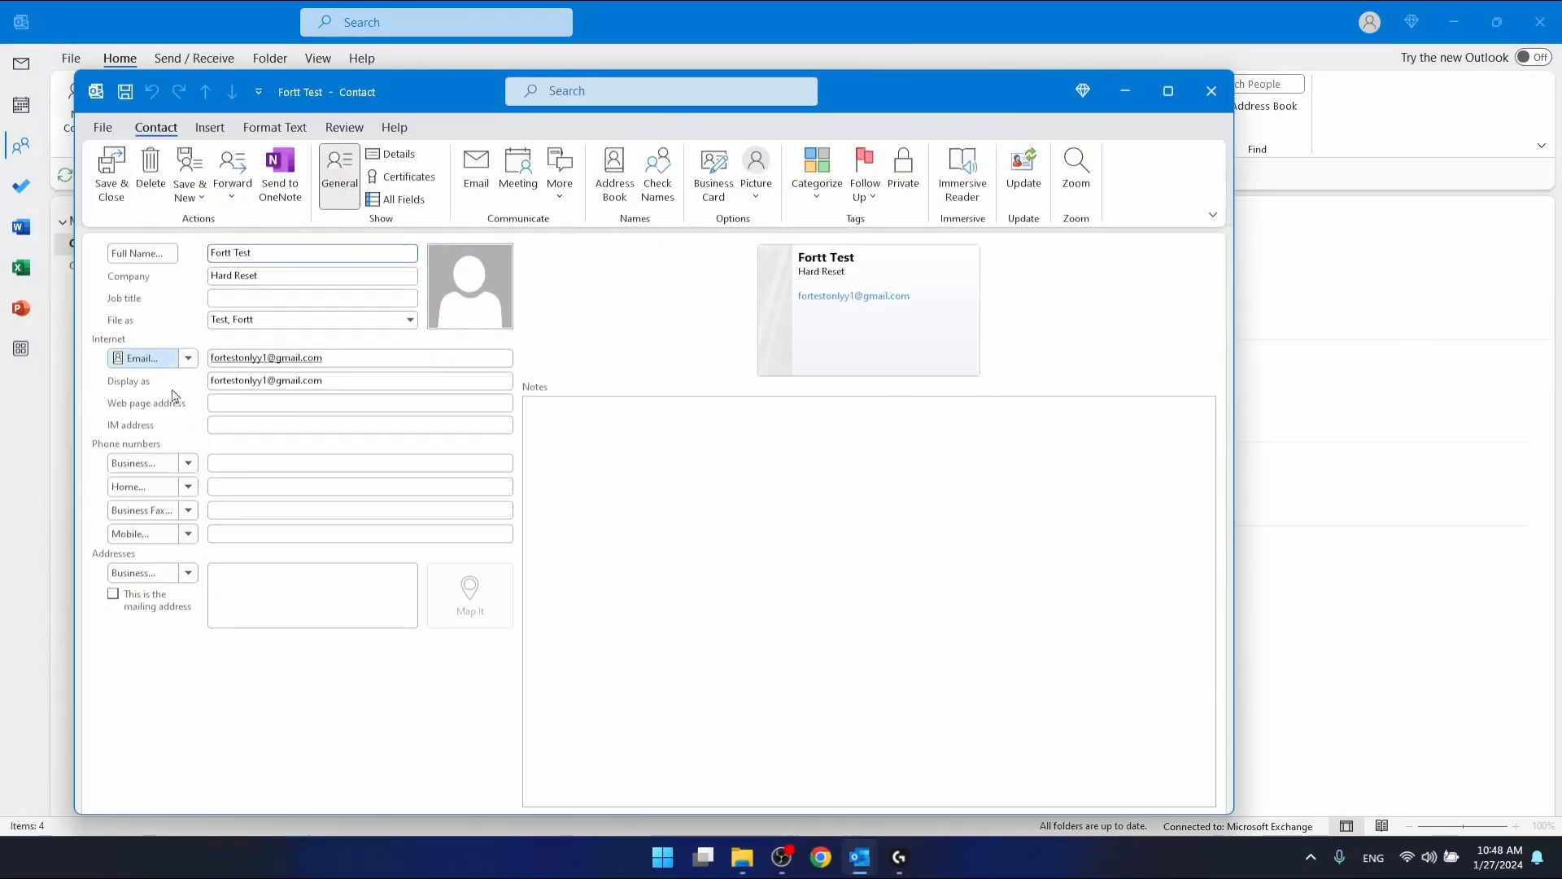
pyautogui.click(311, 298)
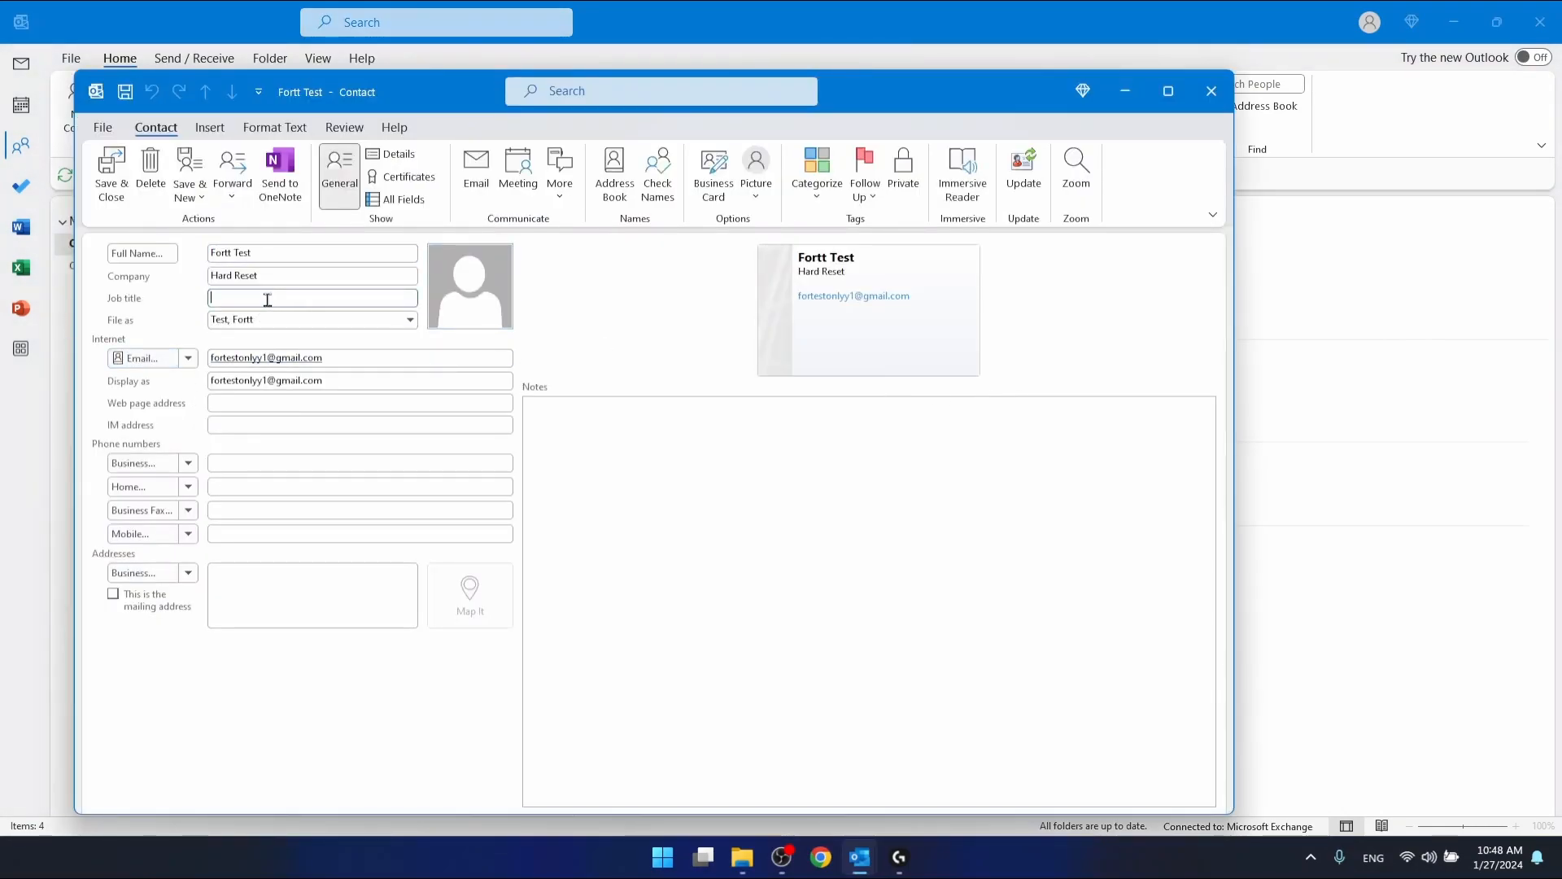
pyautogui.write('Manage')
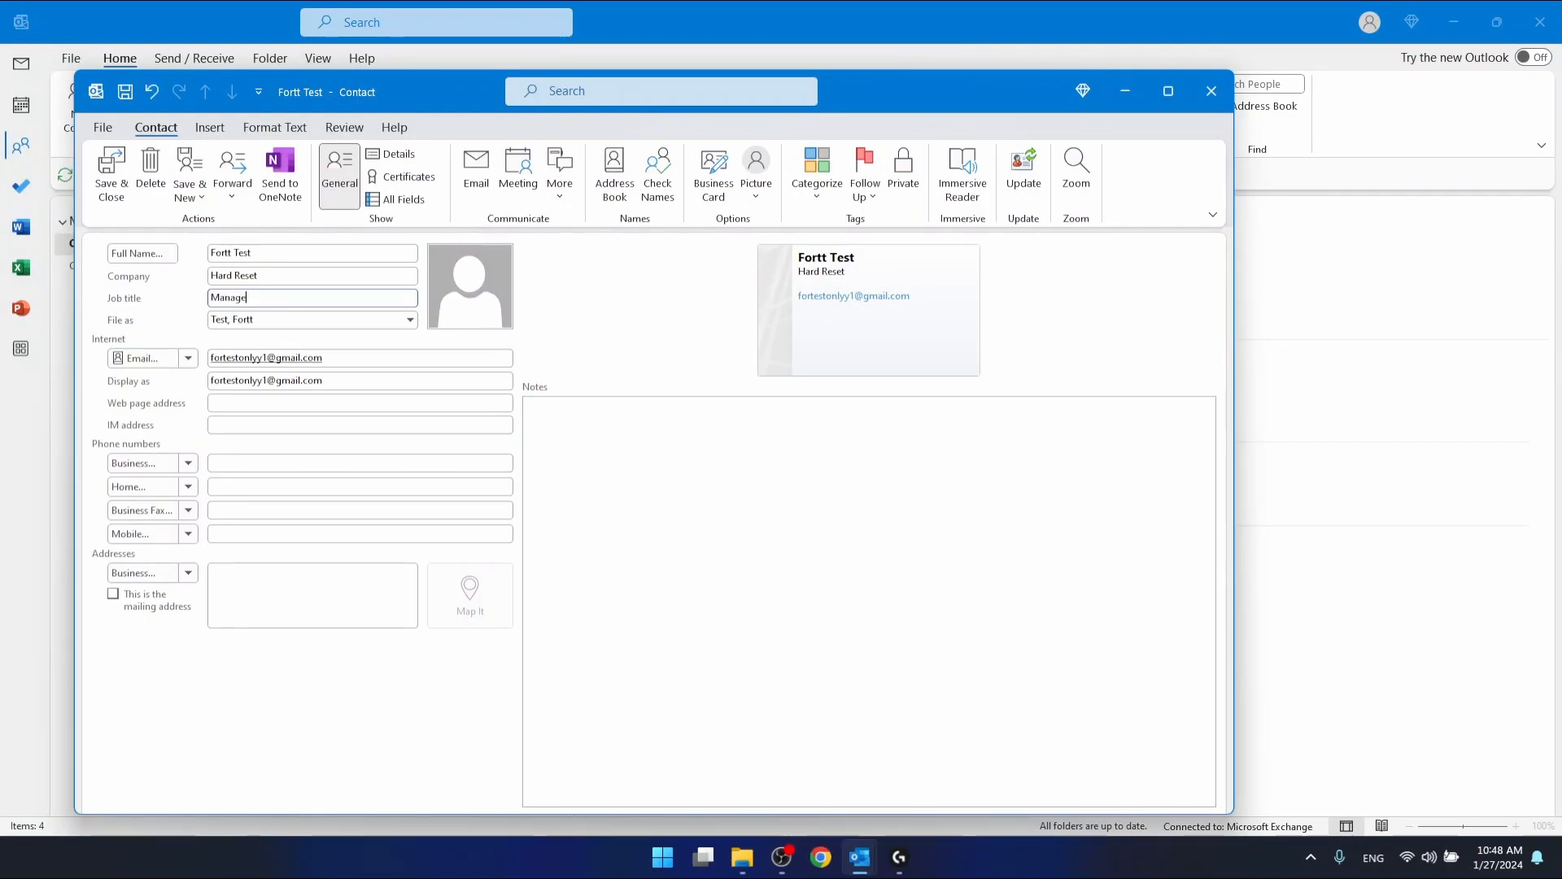
pyautogui.click(359, 403)
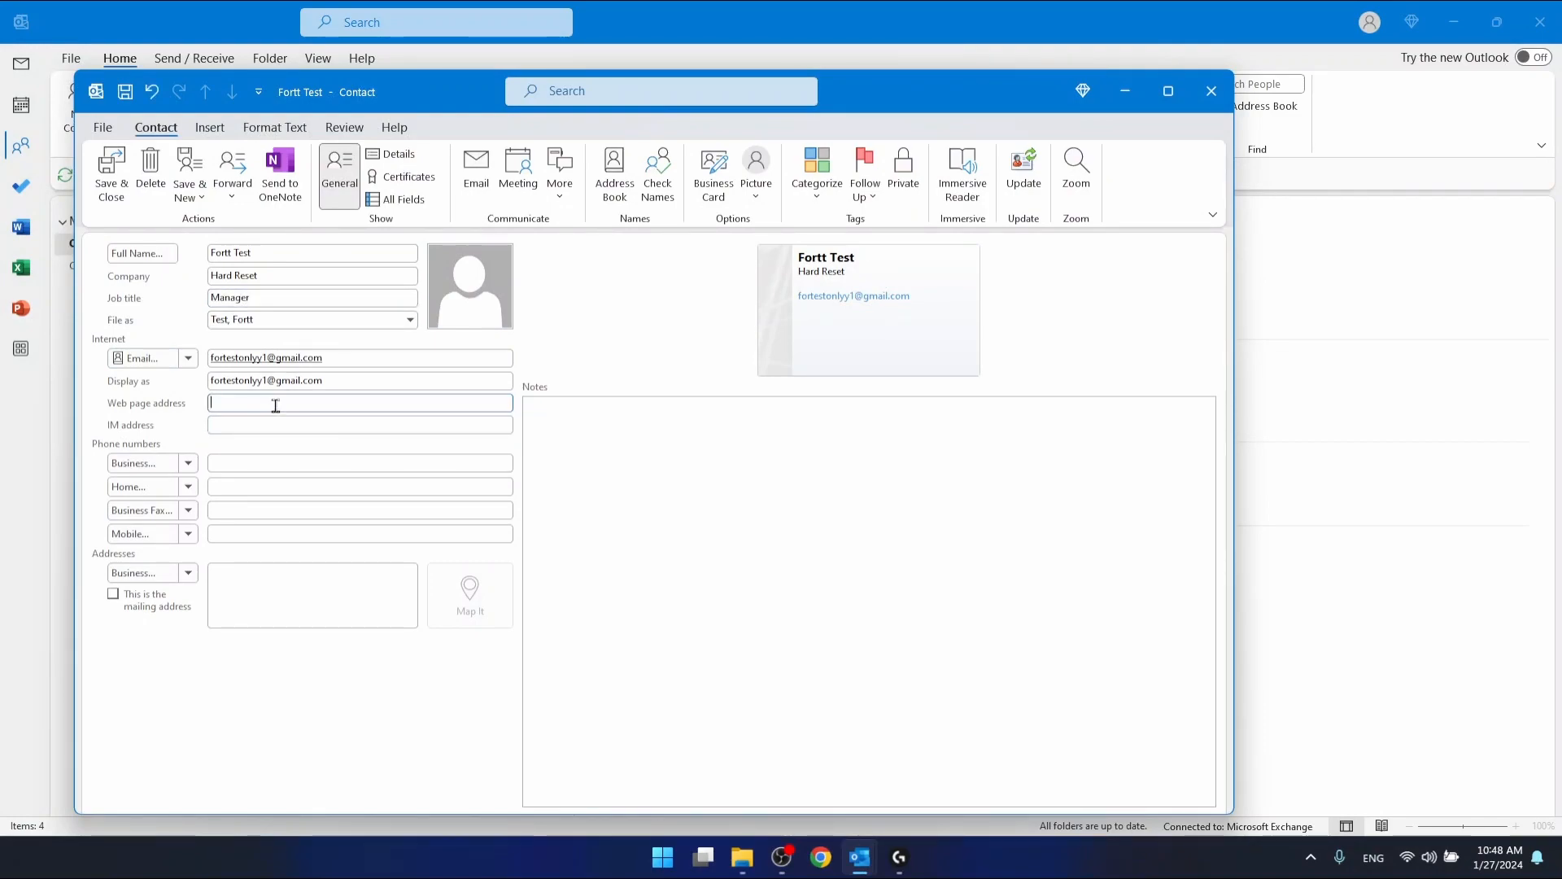
pyautogui.write('wwww')
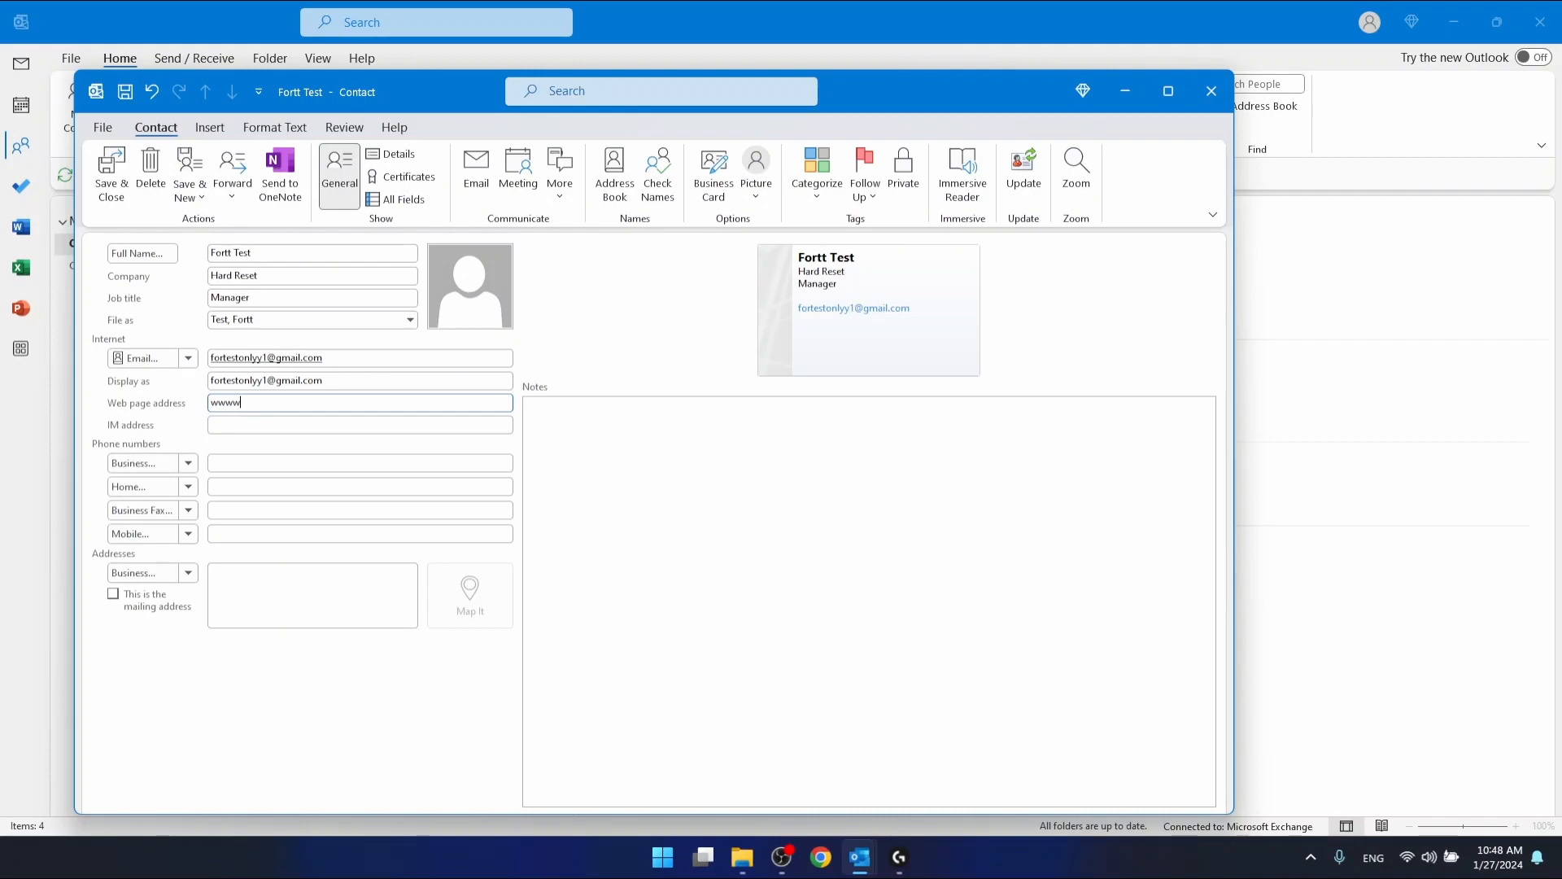
pyautogui.press('backspace')
pyautogui.write('.googl.co')
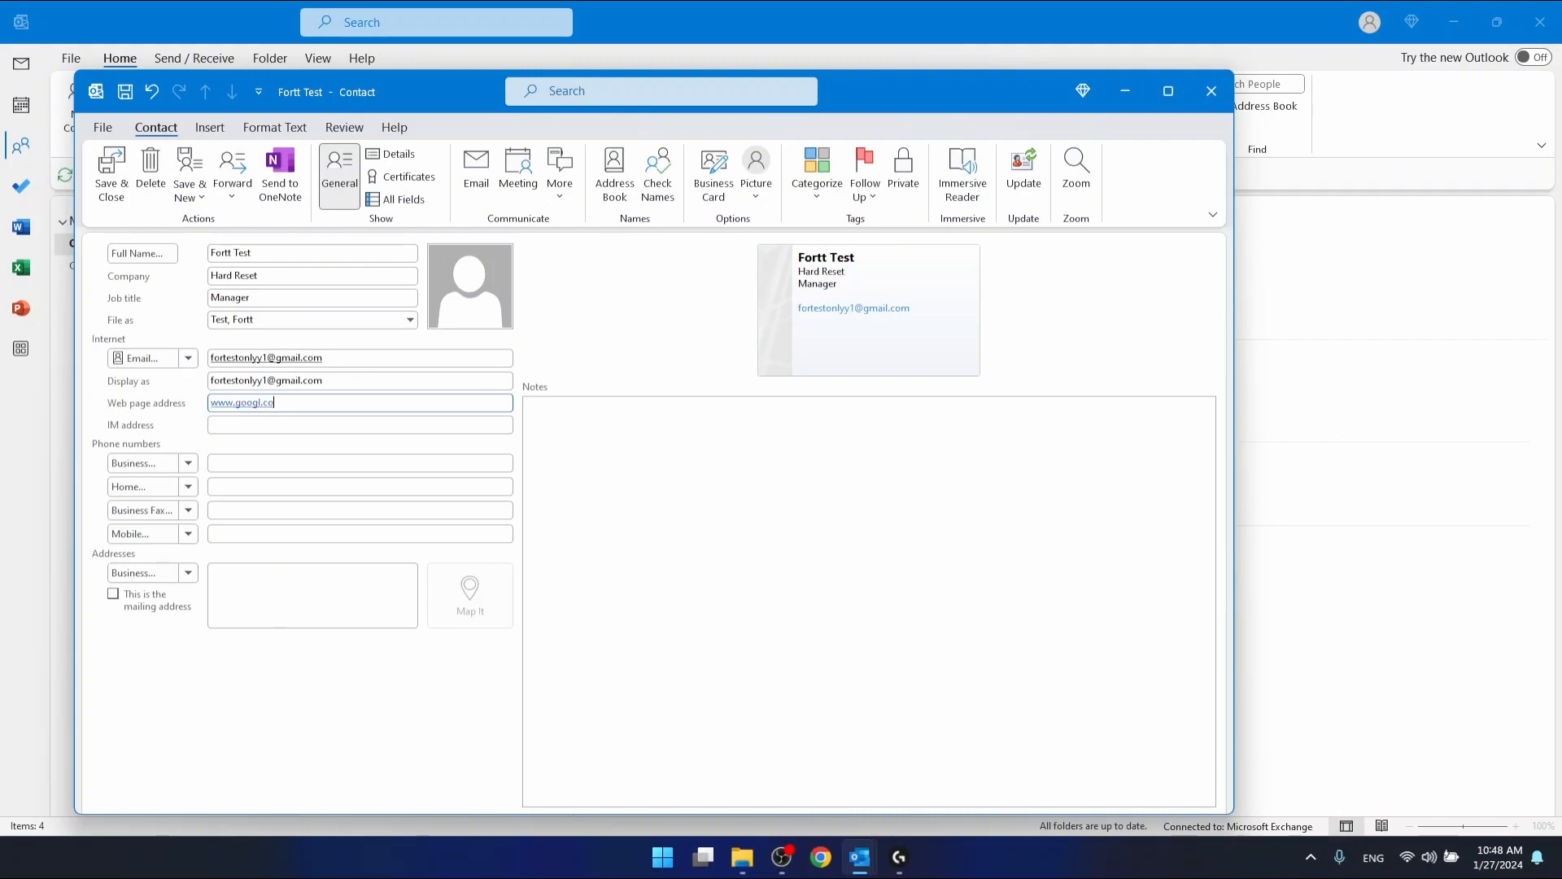
pyautogui.write('m')
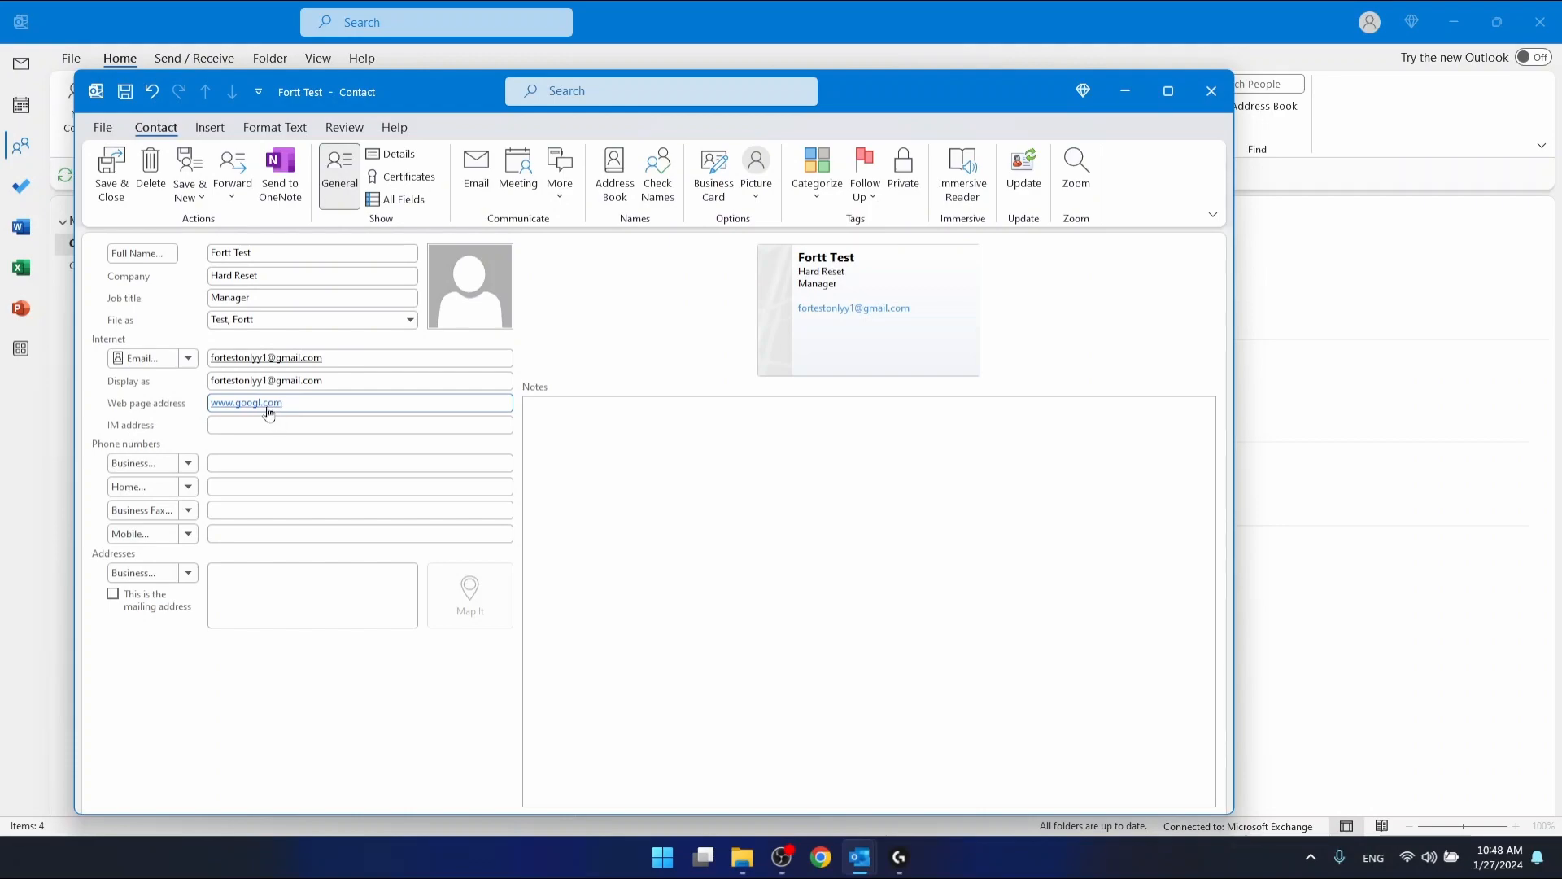
pyautogui.click(359, 425)
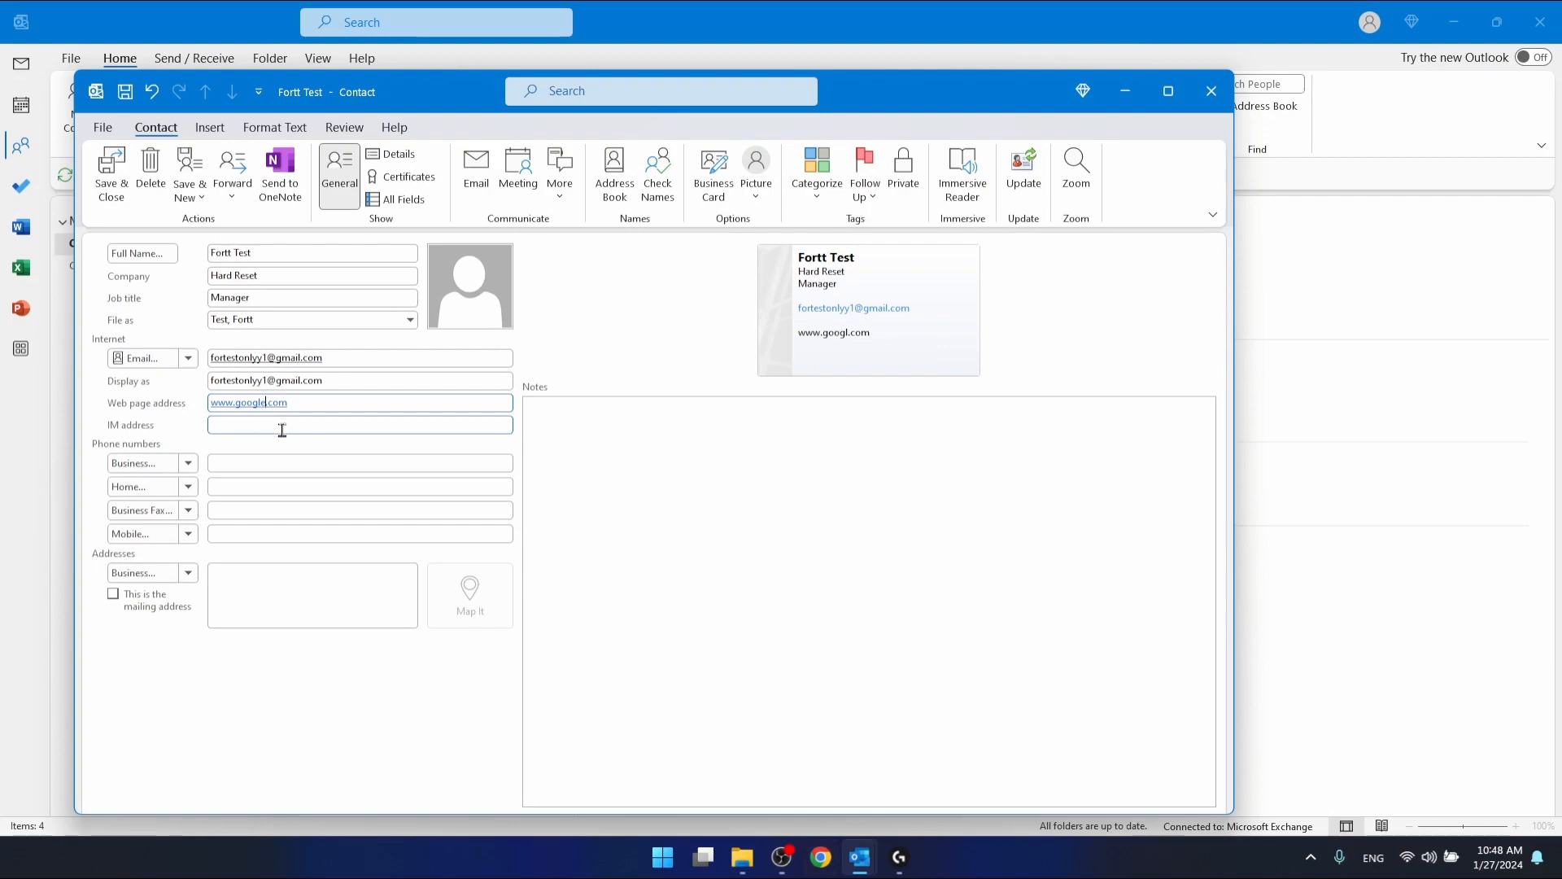
# Enter business phone 124565789 and save and close the contact
pyautogui.click(358, 462)
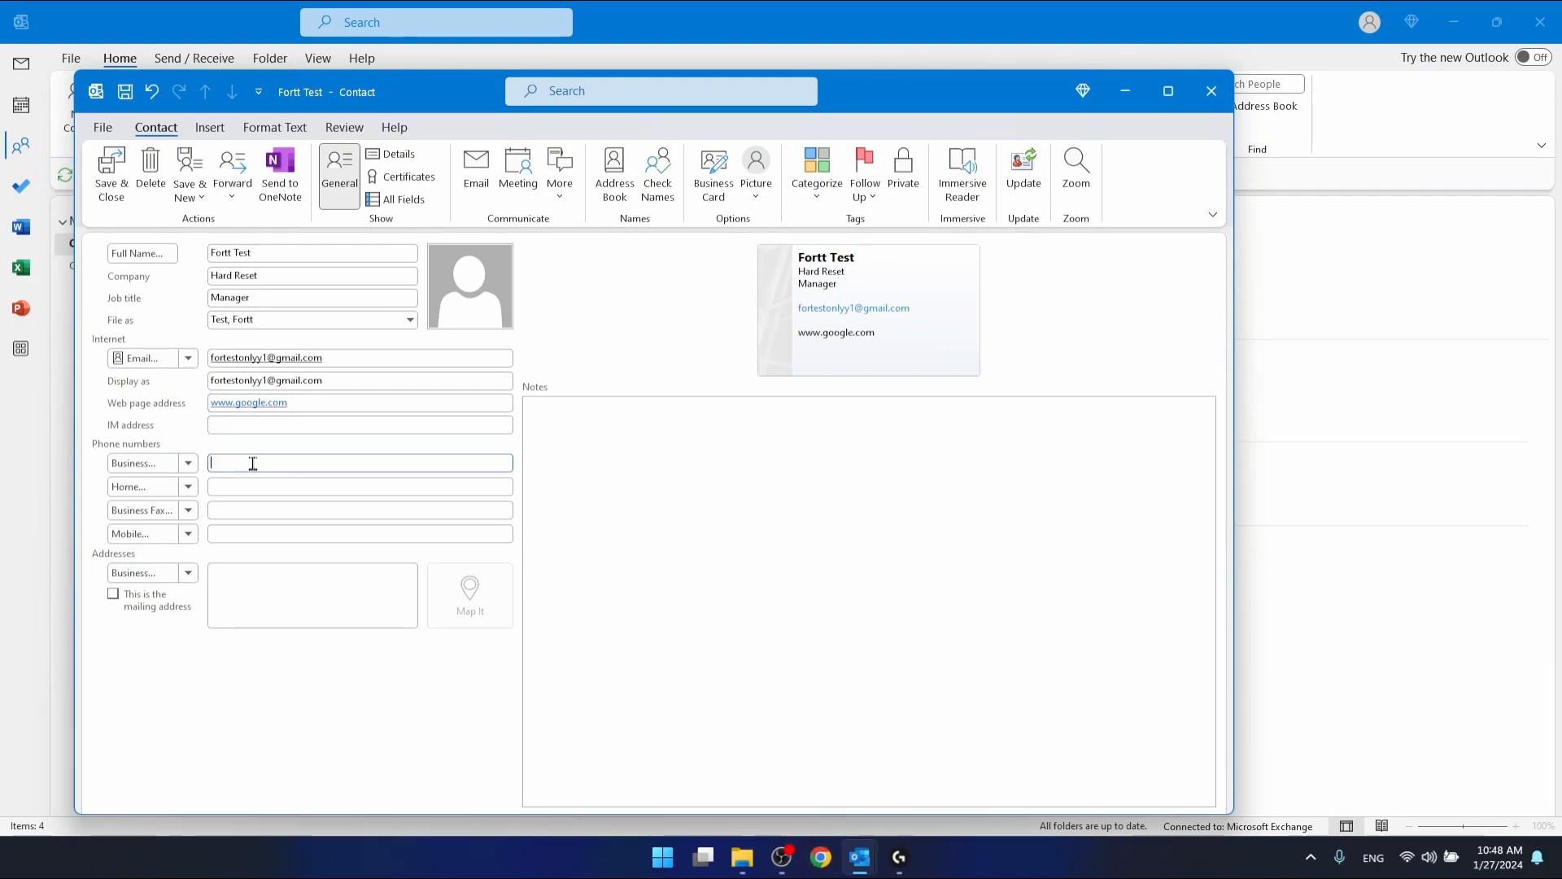
pyautogui.write('12456578')
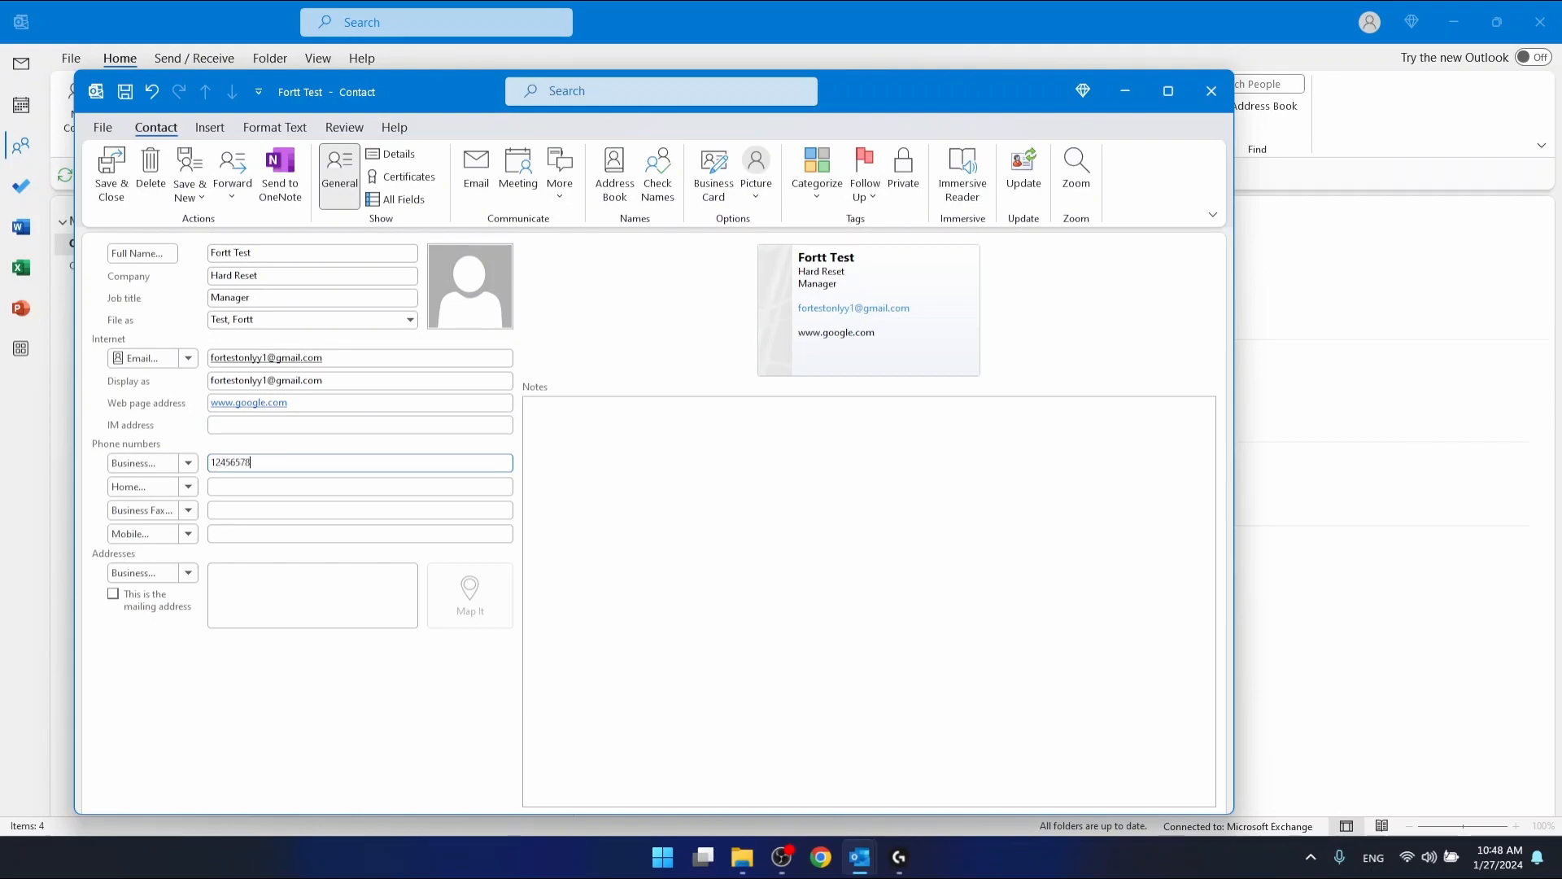
pyautogui.write('9')
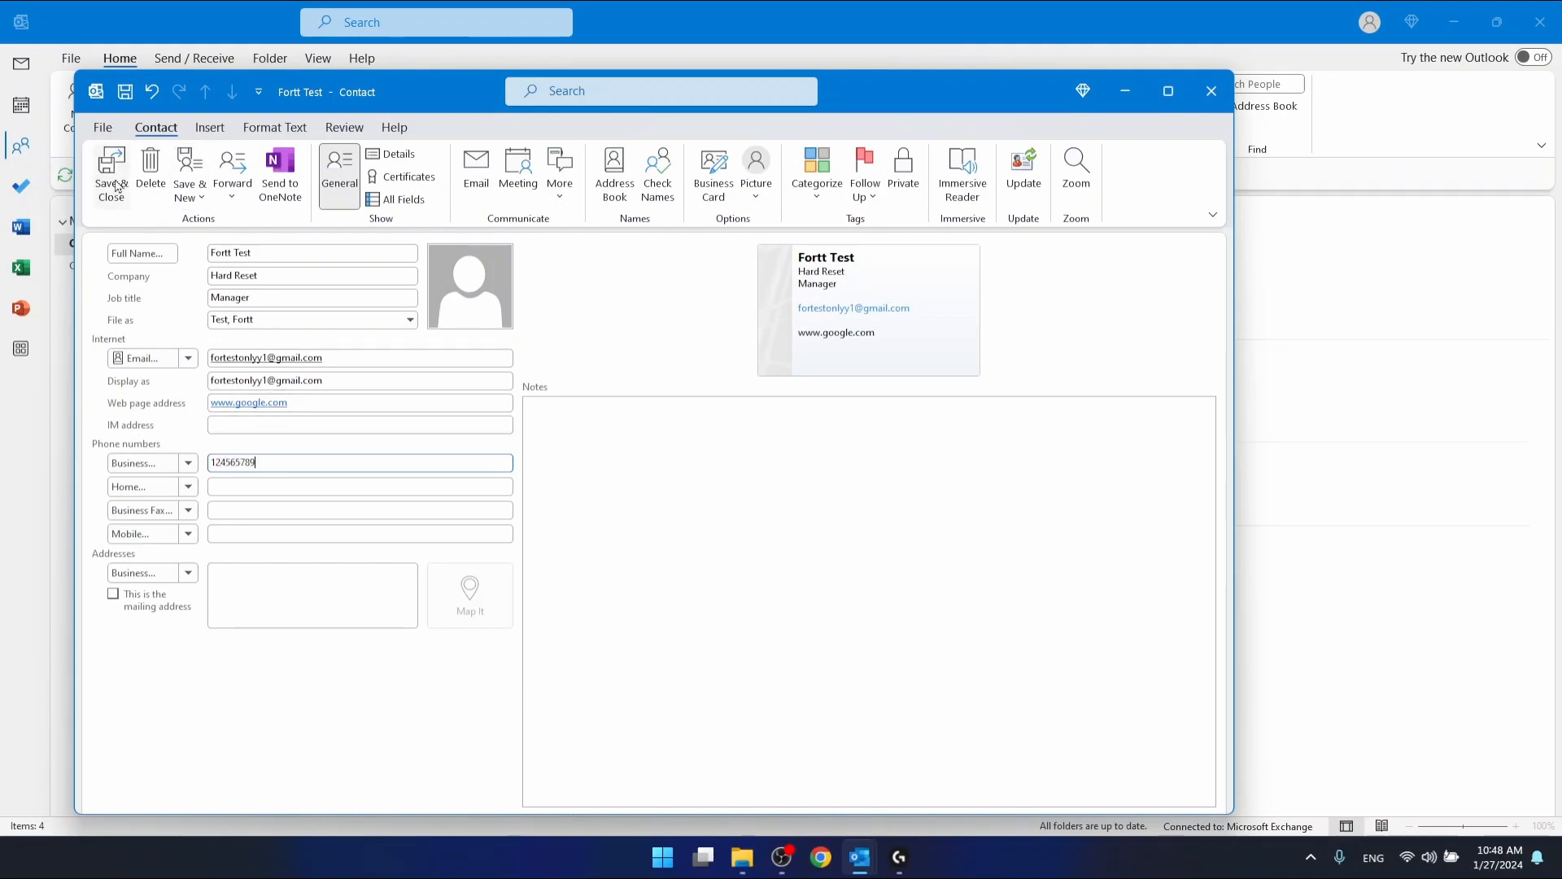
pyautogui.click(110, 174)
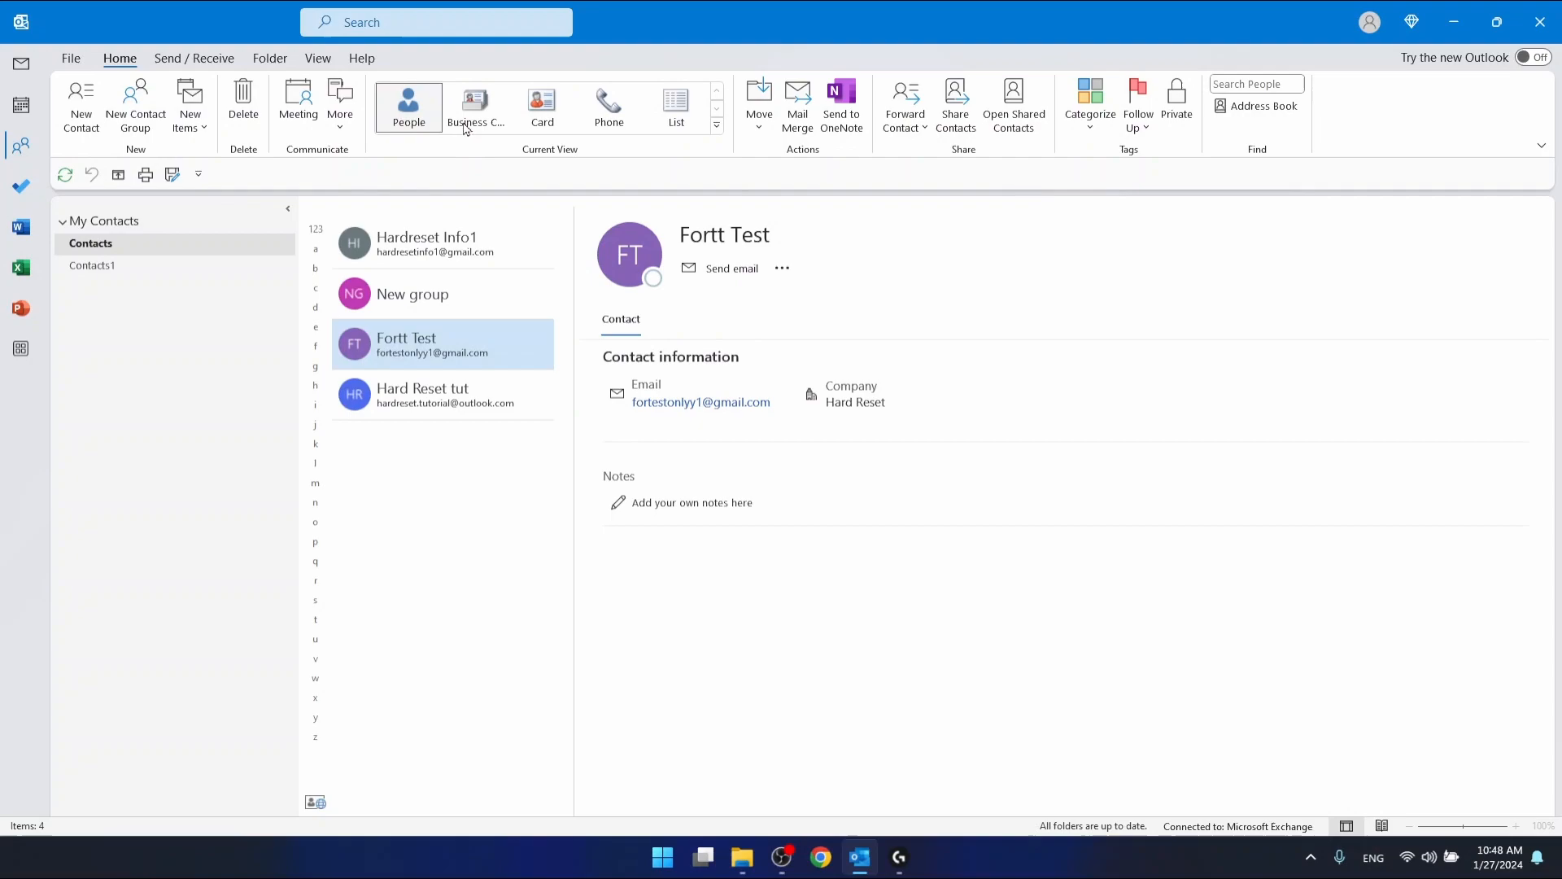
# Switch to Business Card view, showing Fortt Test's Manager title, work phone and Google address
pyautogui.click(475, 107)
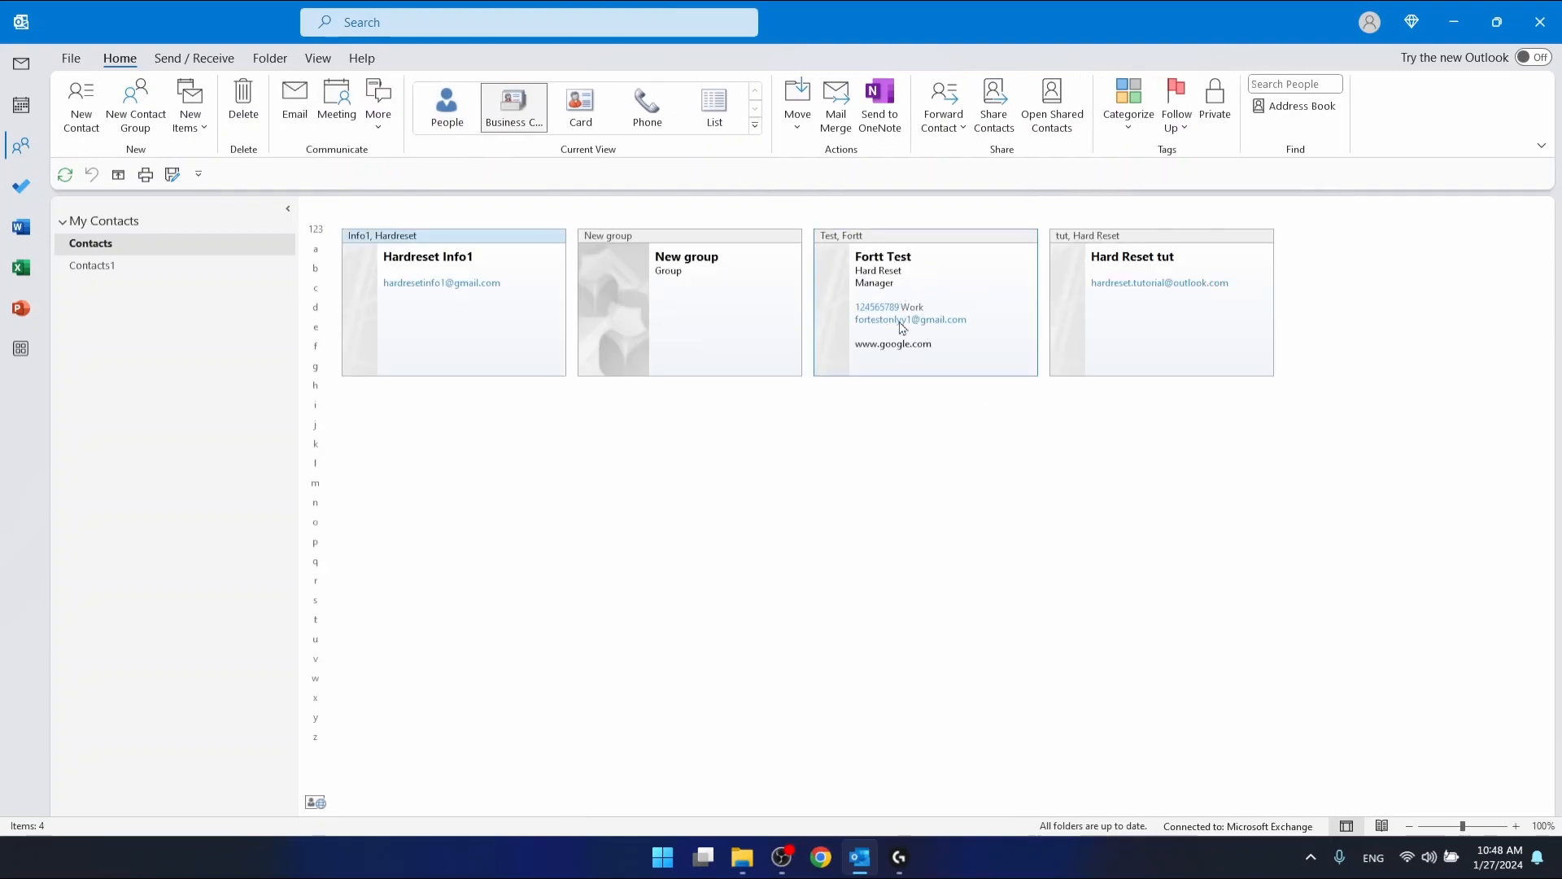
pyautogui.moveTo(906, 361)
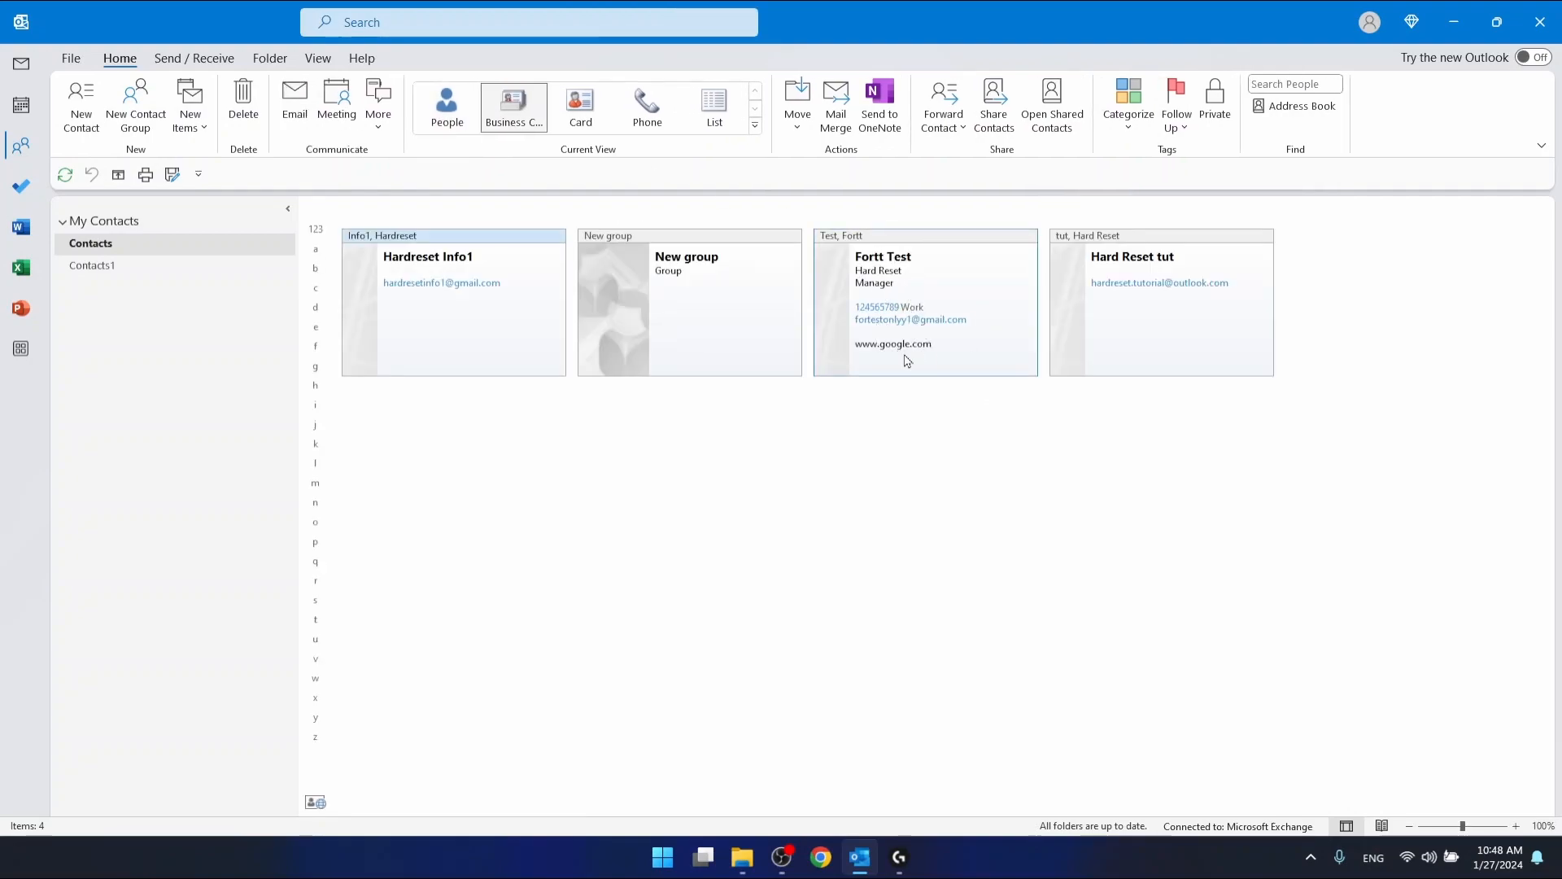
pyautogui.moveTo(928, 305)
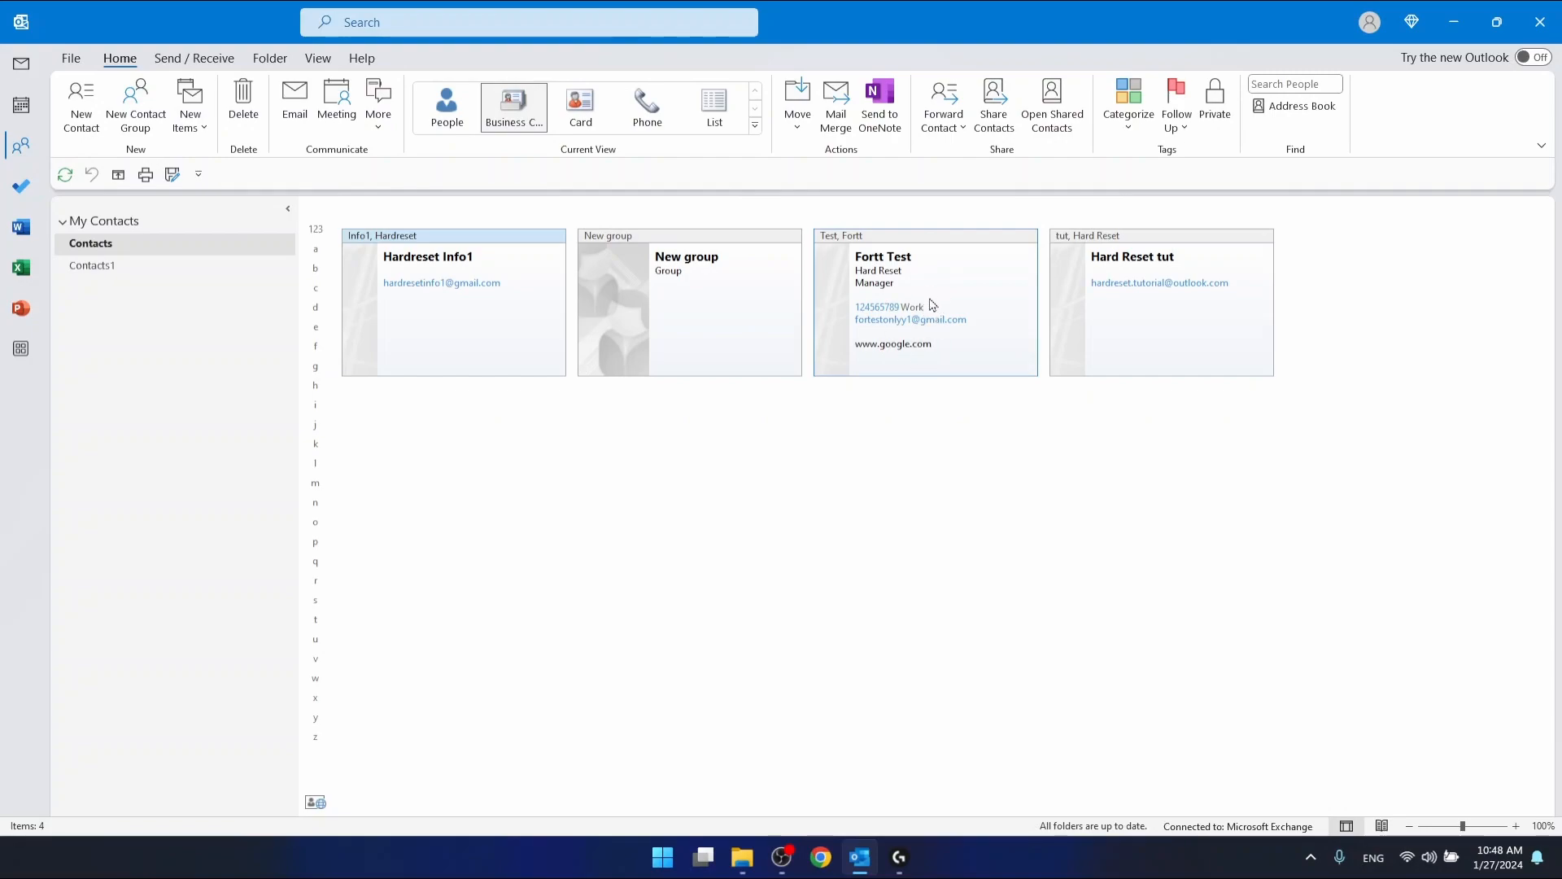